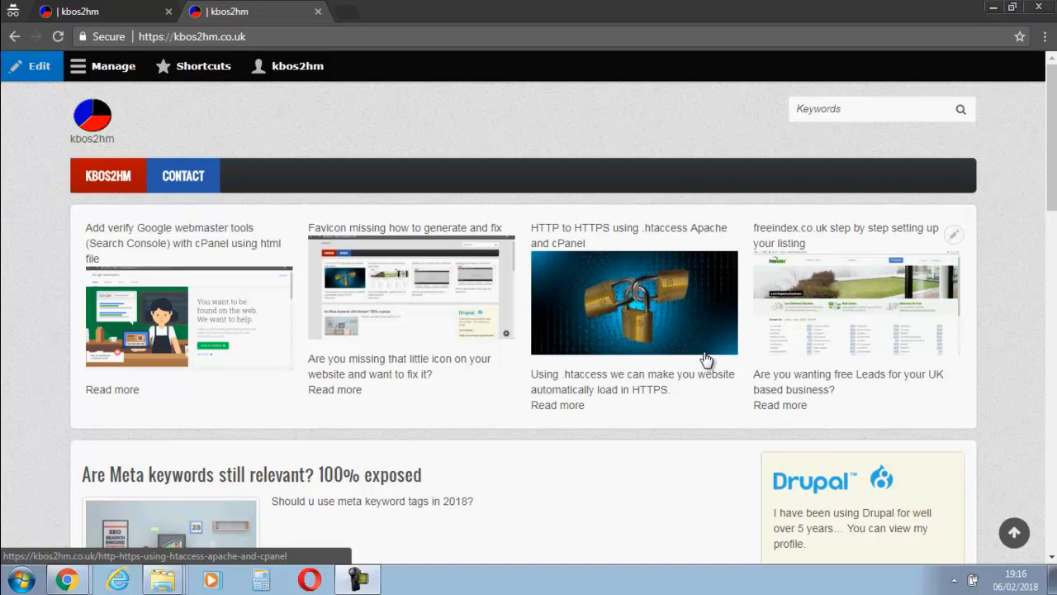
pyautogui.moveTo(429, 218)
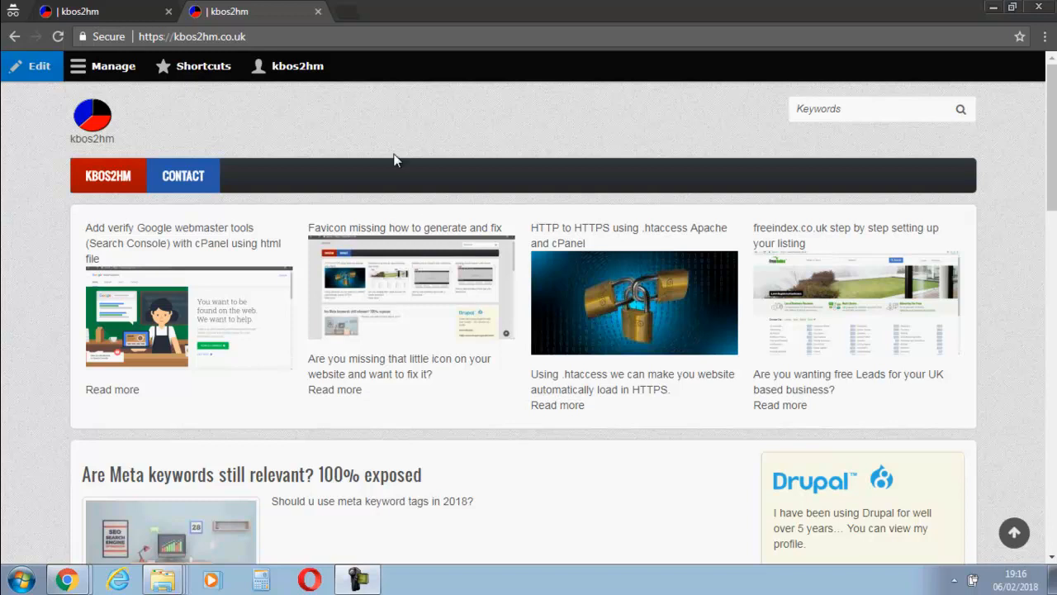
pyautogui.moveTo(360, 101)
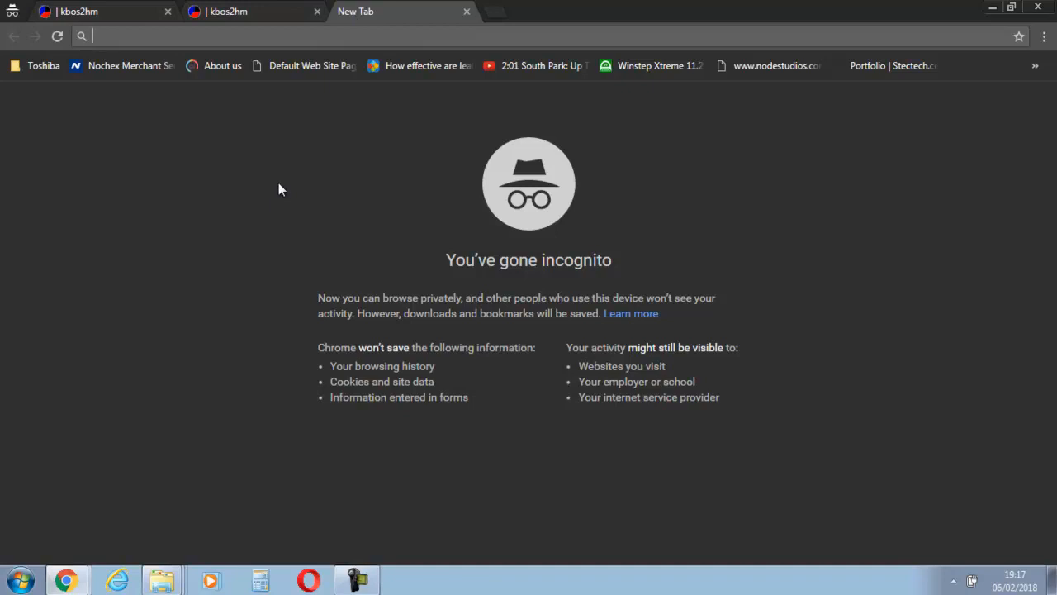
# Search Google for 'sitemap drupal 8' and open the 'XML sitemap | Drupal.org' result.
pyautogui.write('sitemap')
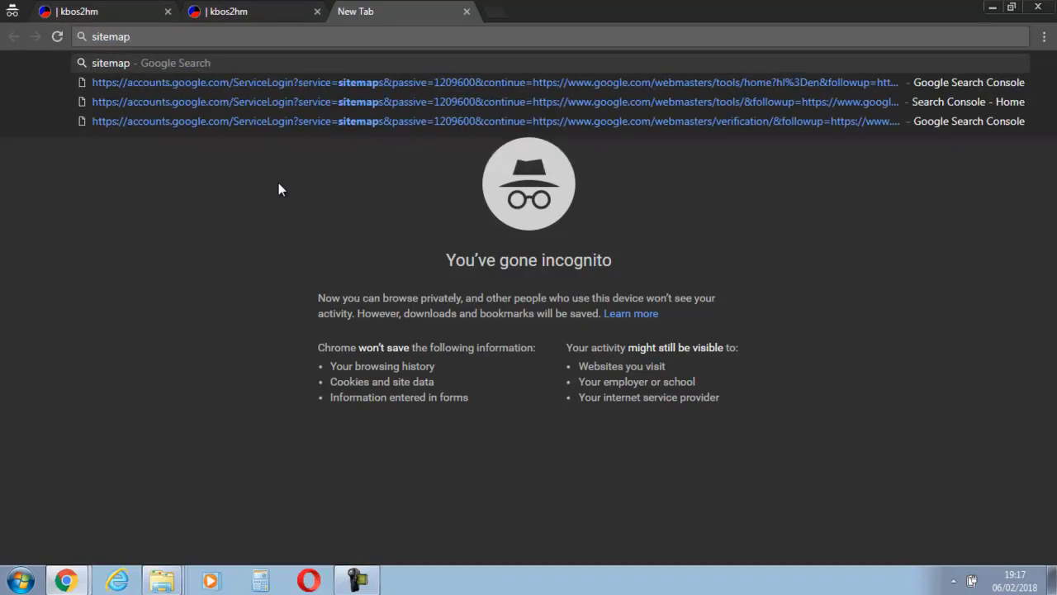
pyautogui.write('d')
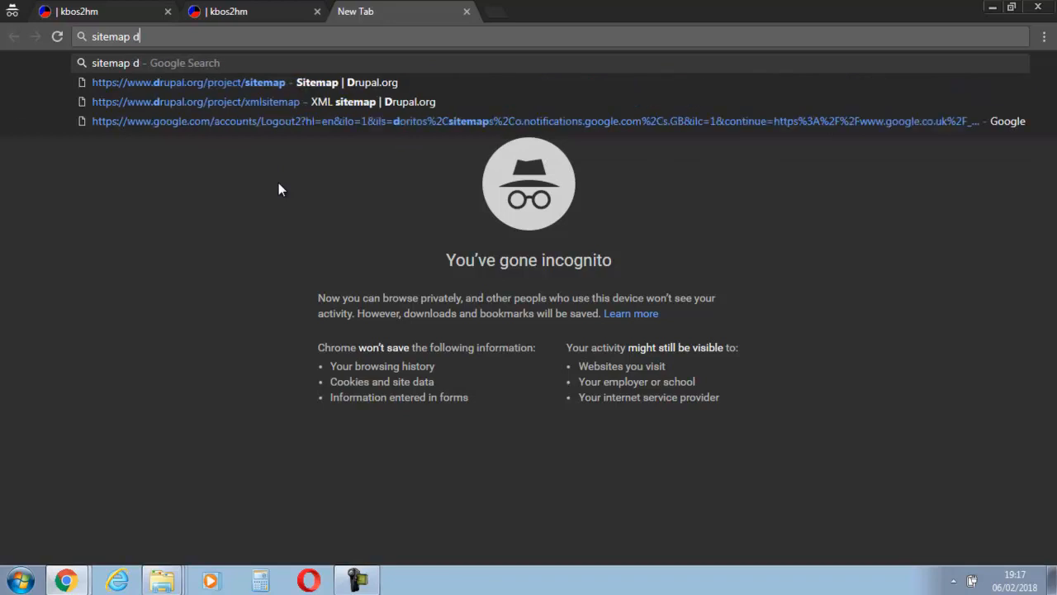
pyautogui.write('rupal 8')
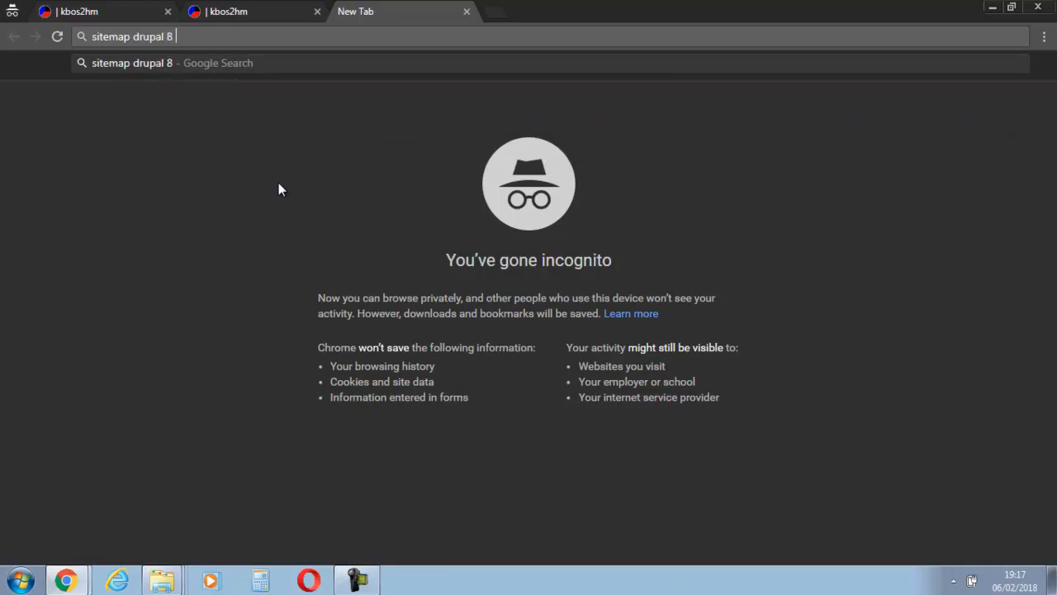
pyautogui.press('Return')
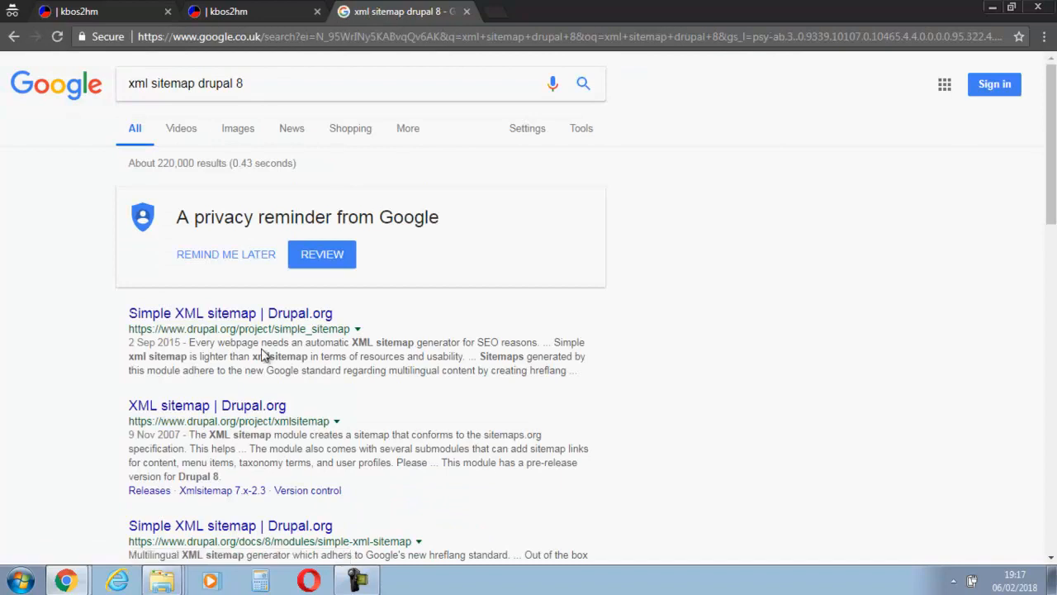
pyautogui.moveTo(244, 297)
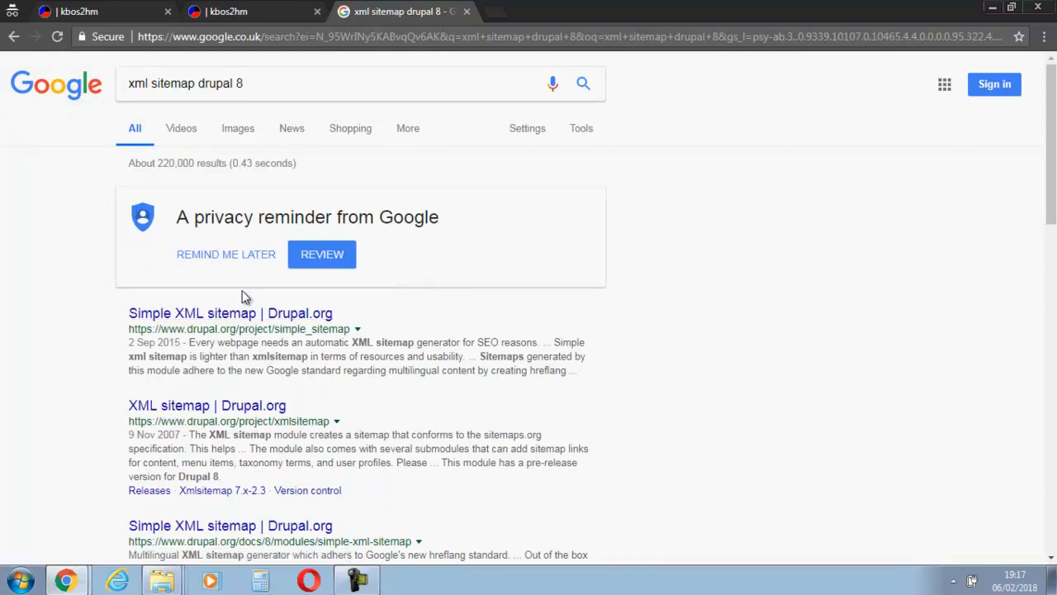
pyautogui.moveTo(208, 404)
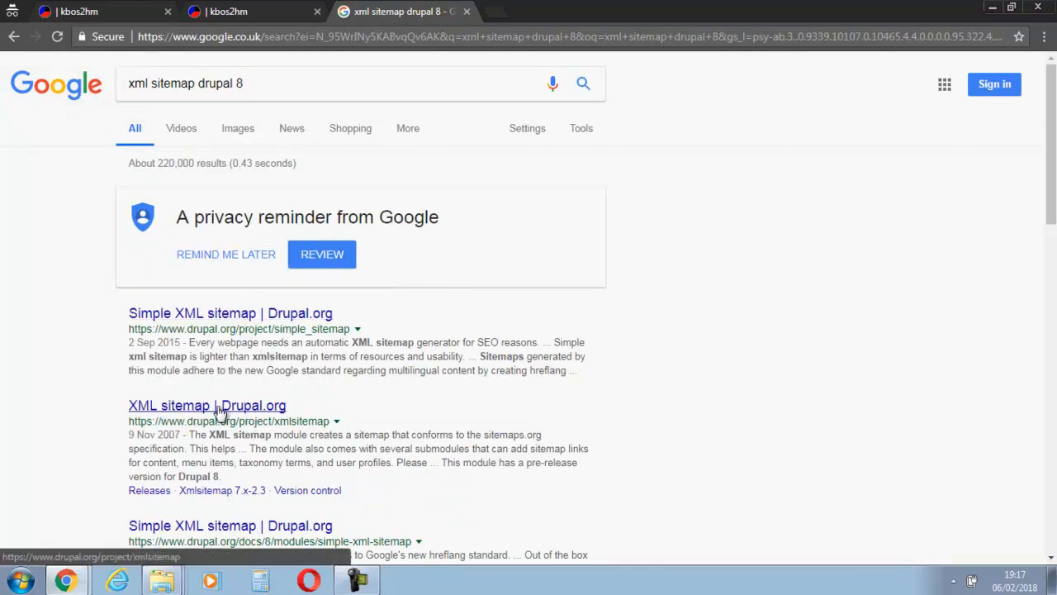
pyautogui.click(207, 405)
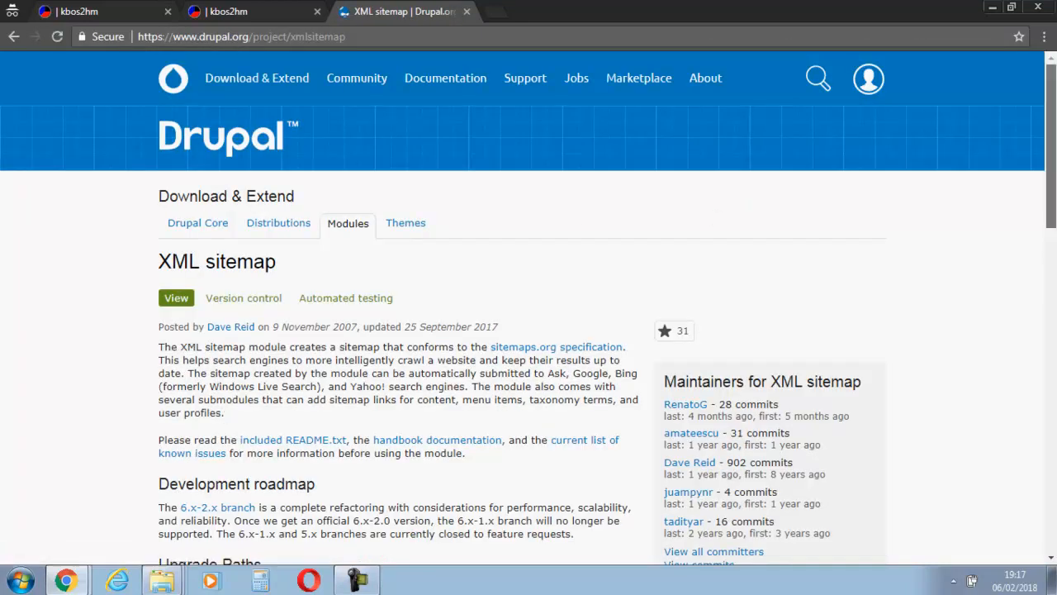
# Scroll the project page to the Downloads section listing the 8.x-1.0-alpha2 tar.gz release.
pyautogui.scroll(-3)
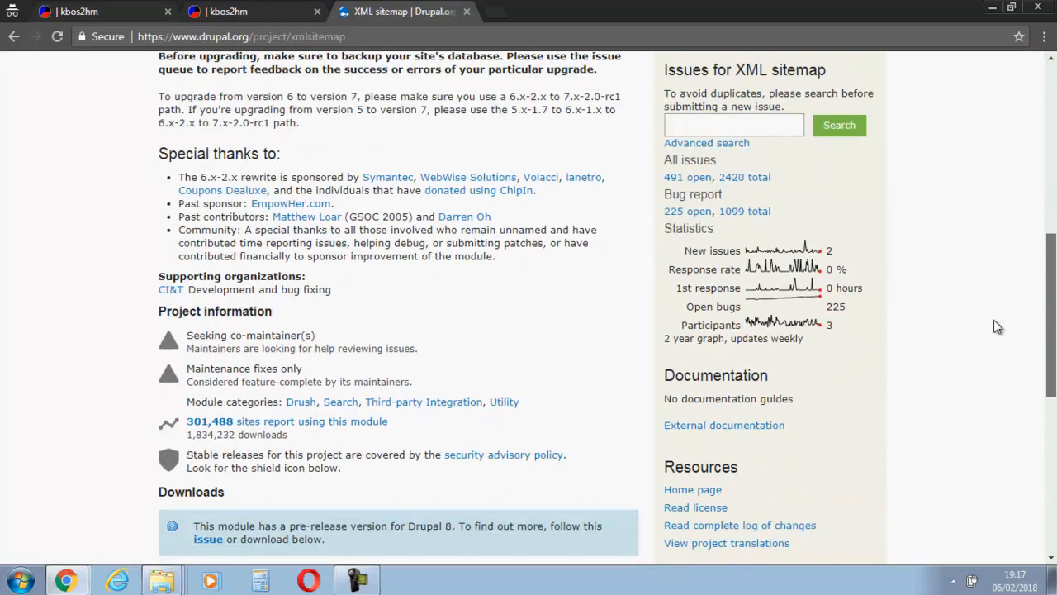
pyautogui.scroll(-3)
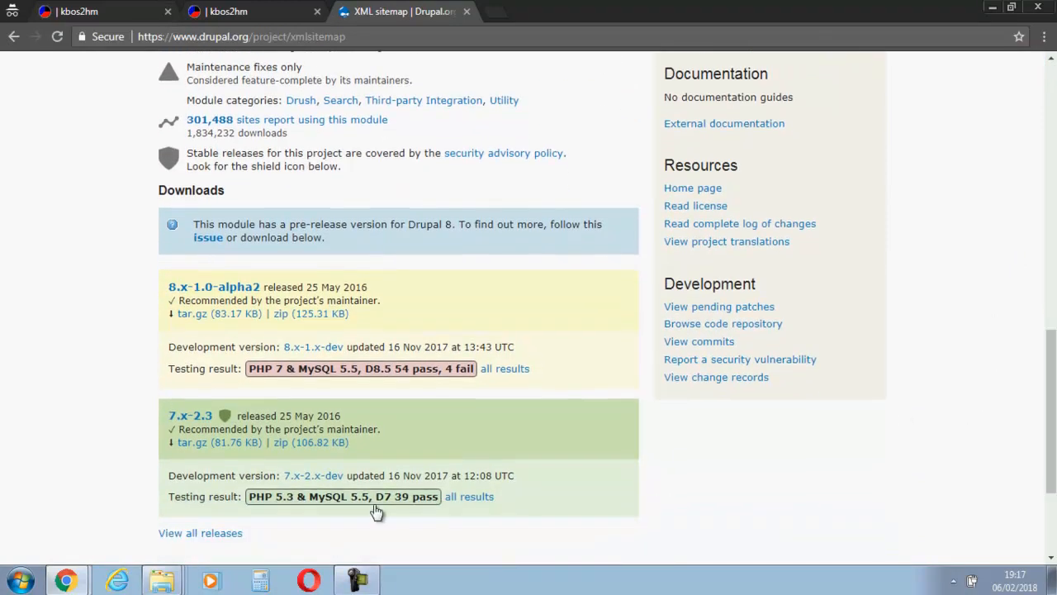
pyautogui.moveTo(839, 284)
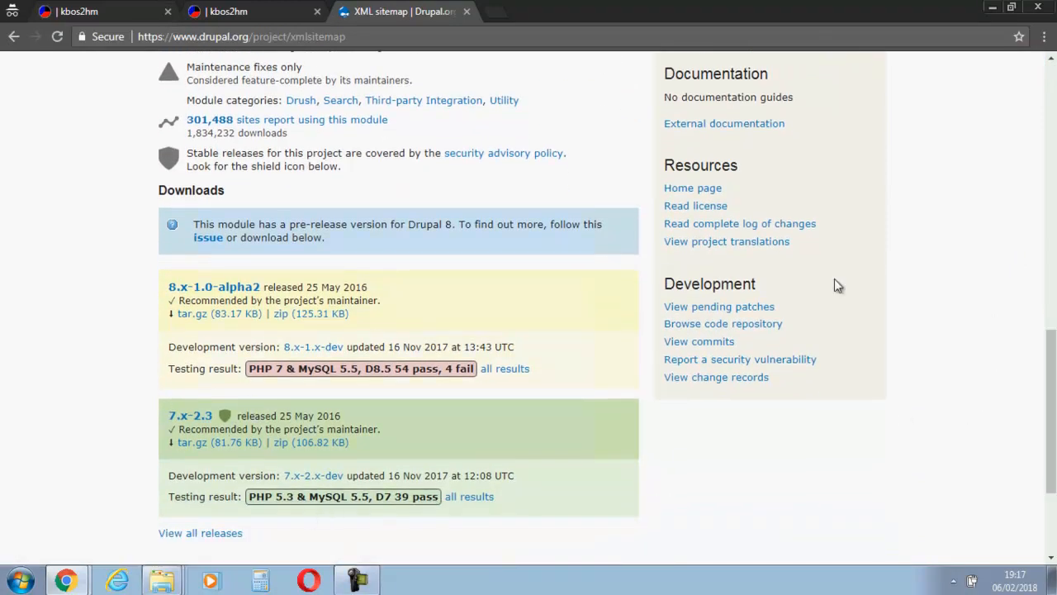
pyautogui.scroll(-3)
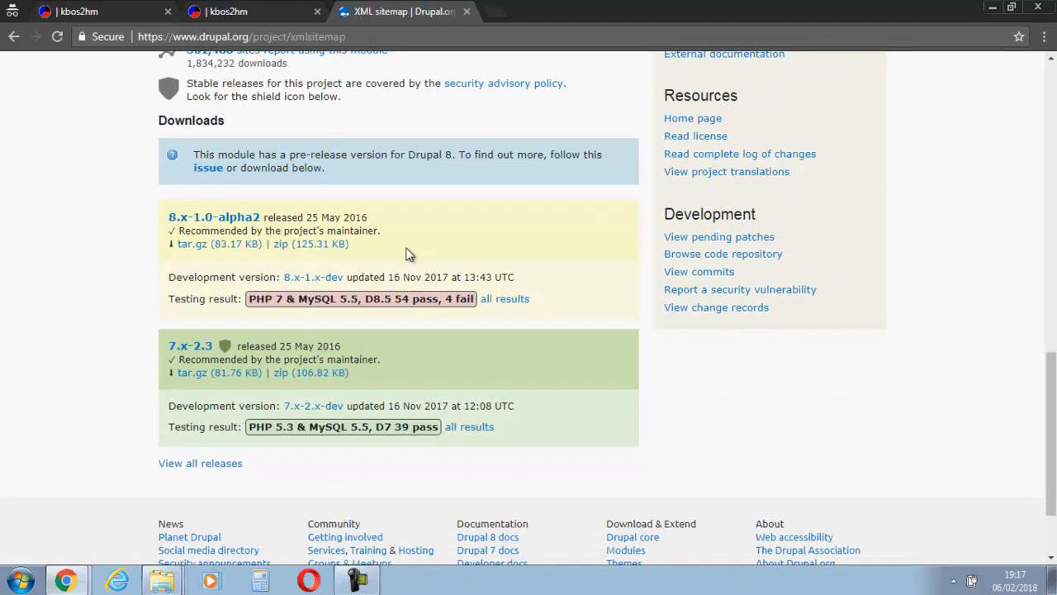
pyautogui.moveTo(175, 261)
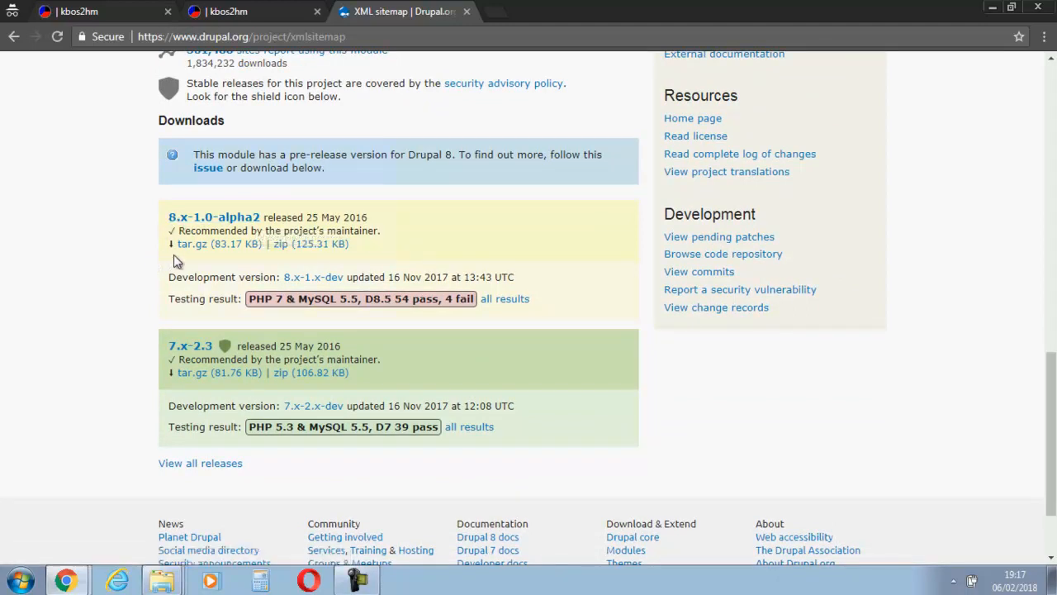
pyautogui.moveTo(205, 244)
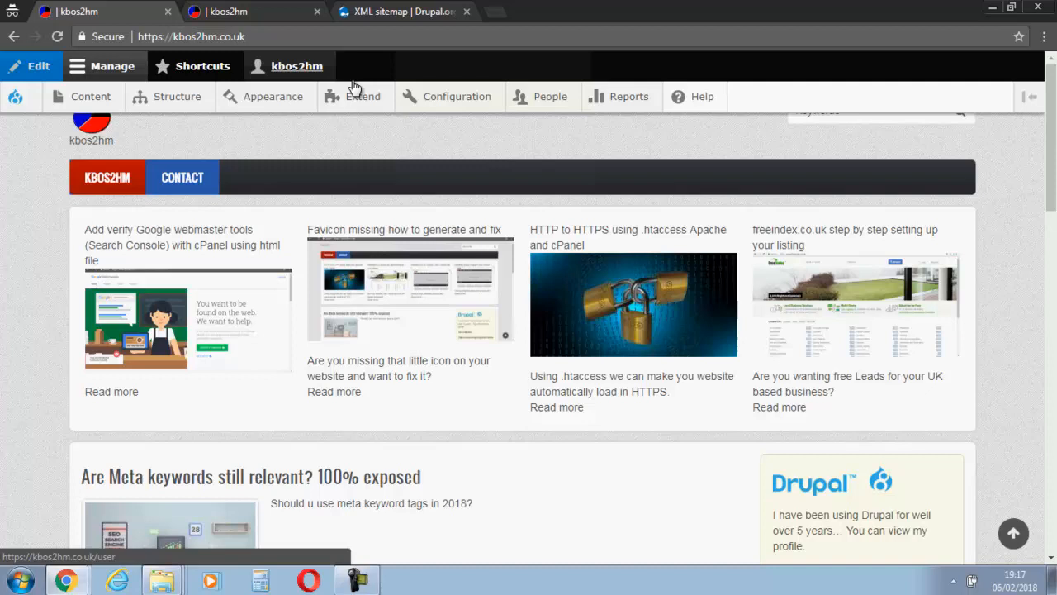
# Install xmlsitemap-8.x-1.0-alpha2.tar.gz from its ftp.drupal.org URL via Extend > Install new module, then proceed to enable it.
pyautogui.click(362, 96)
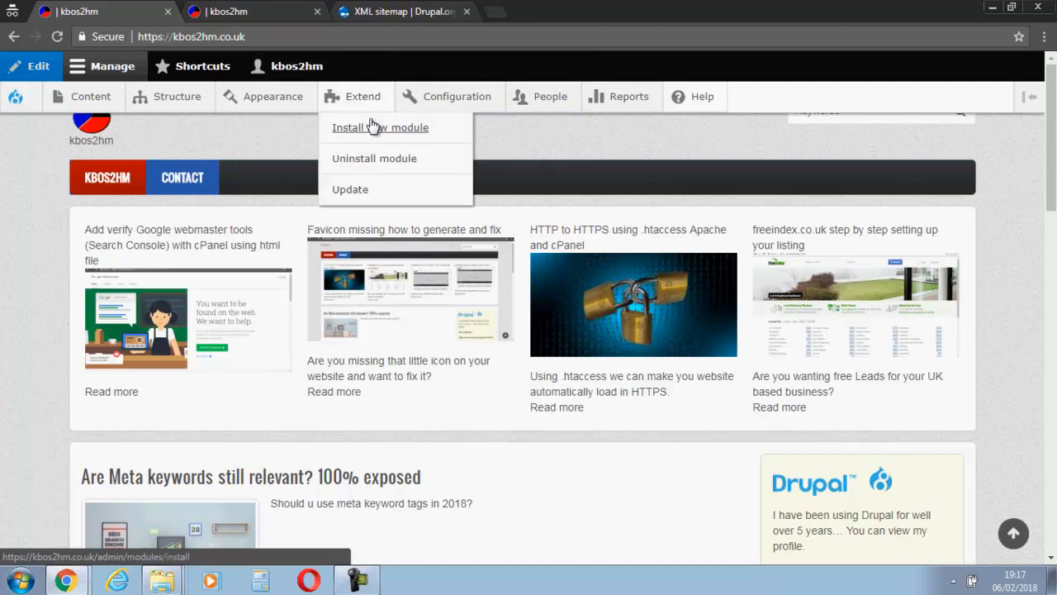
pyautogui.click(380, 126)
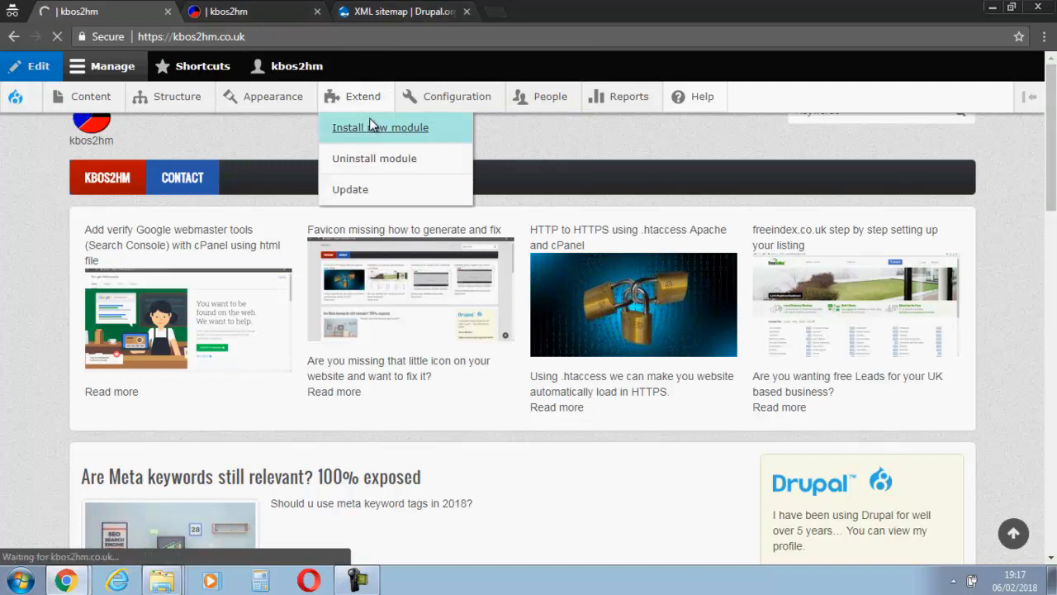
pyautogui.click(380, 125)
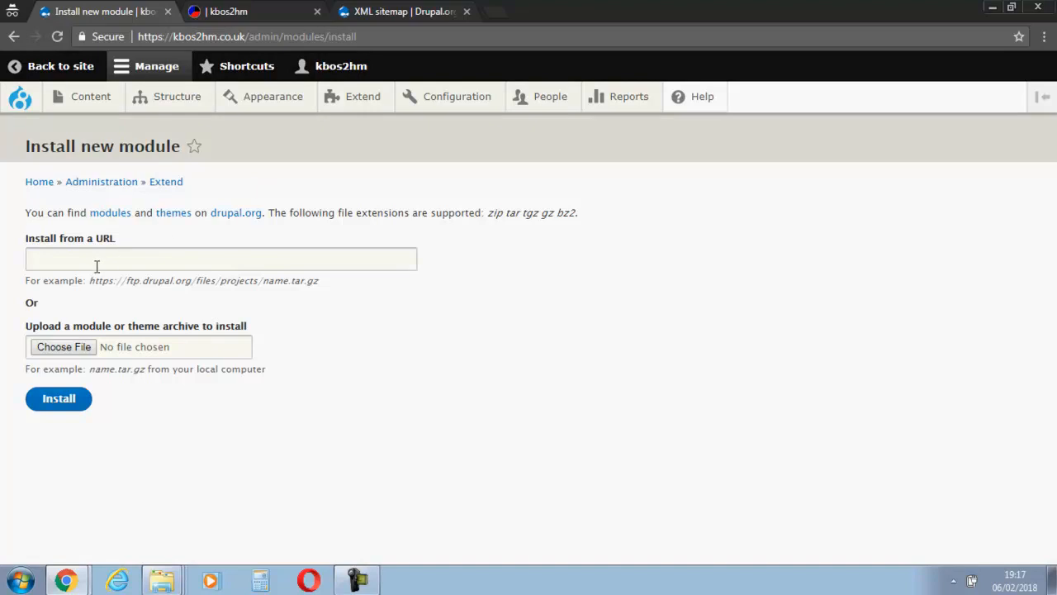
pyautogui.write('https://ftp.drupal.org/files/projects/xmlsitemap-8.x-1.0-alpha2.tar.gz')
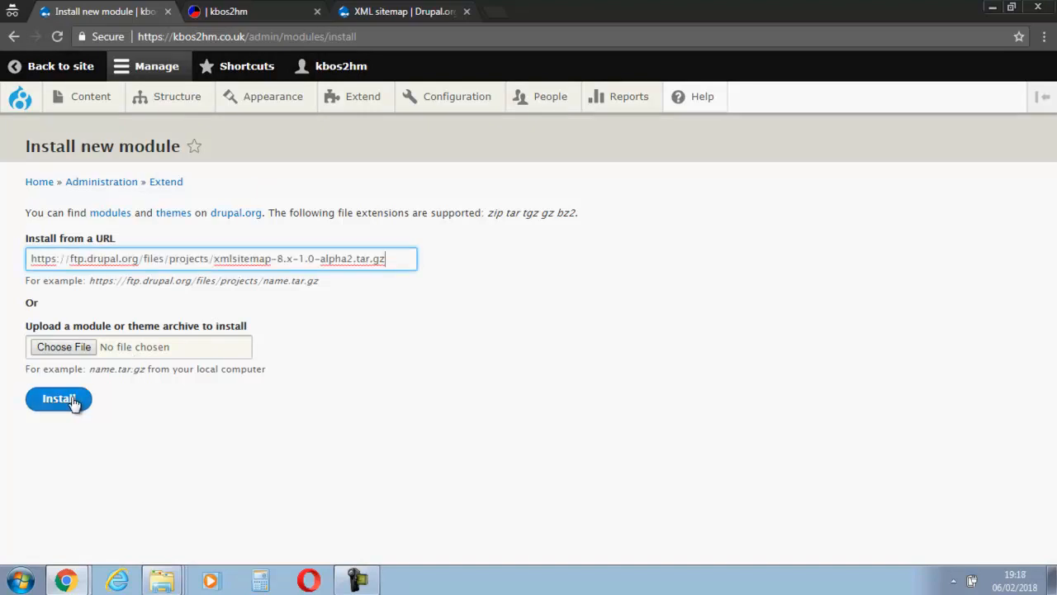
pyautogui.click(58, 398)
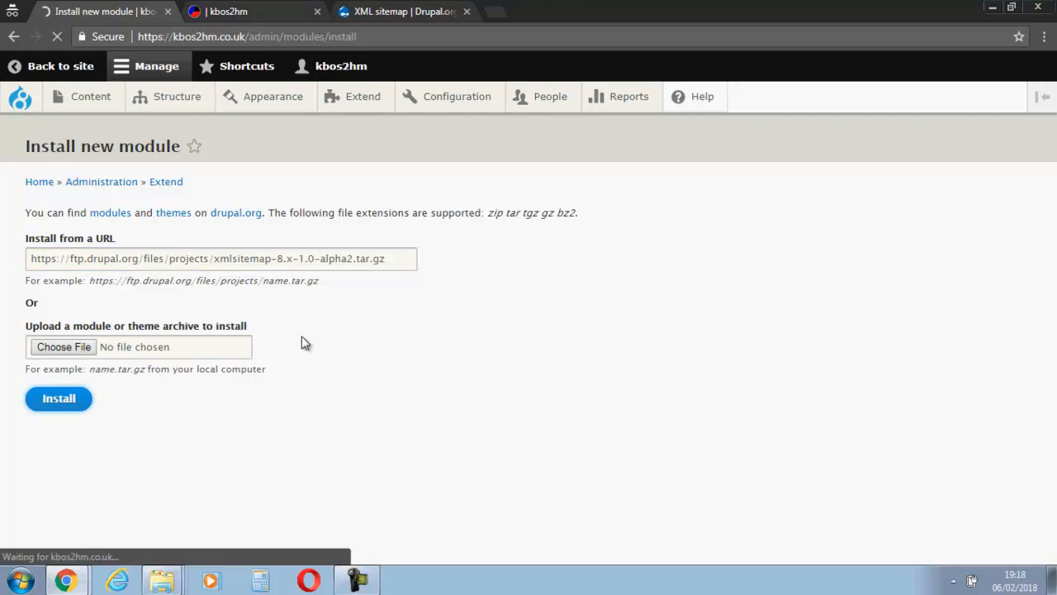
pyautogui.click(59, 398)
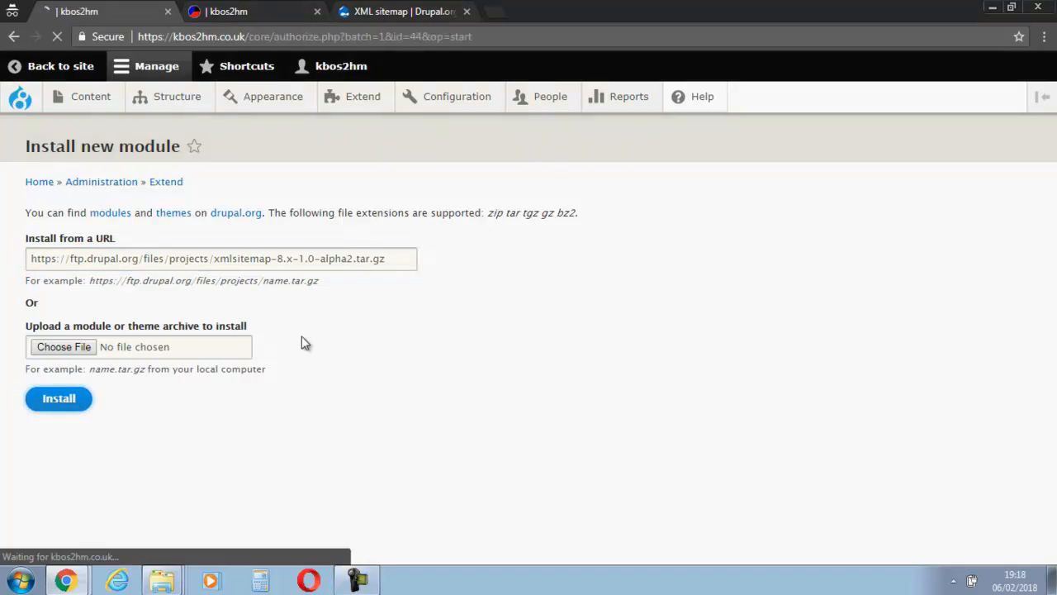
pyautogui.click(58, 398)
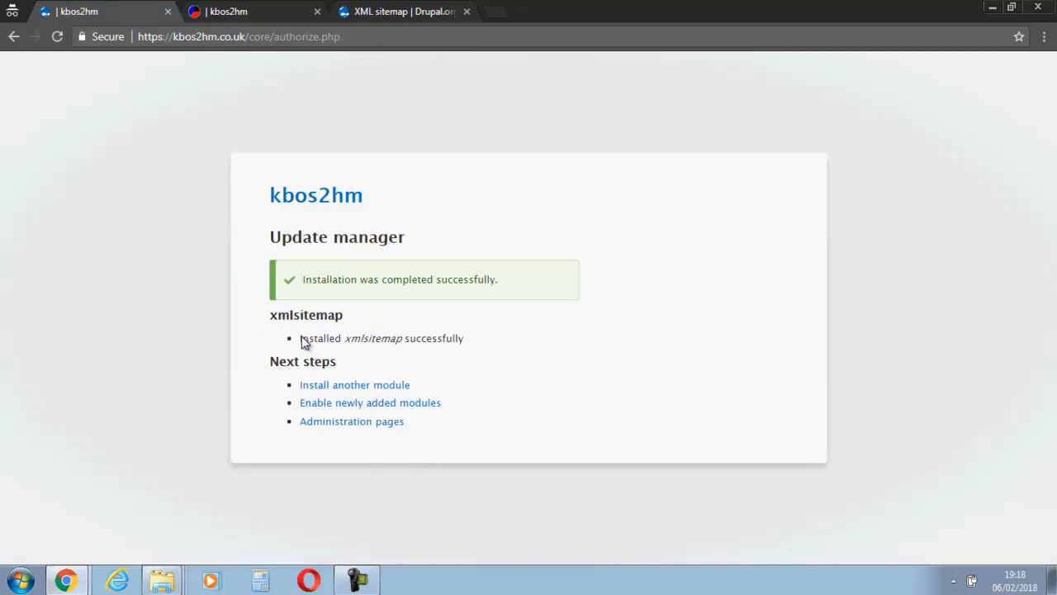
pyautogui.click(369, 403)
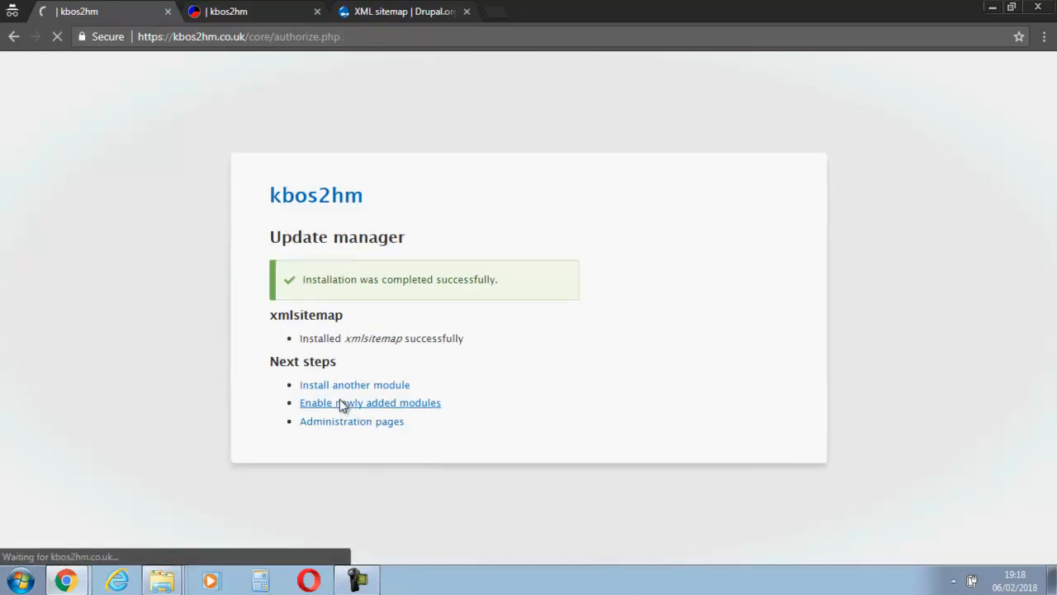
pyautogui.moveTo(608, 287)
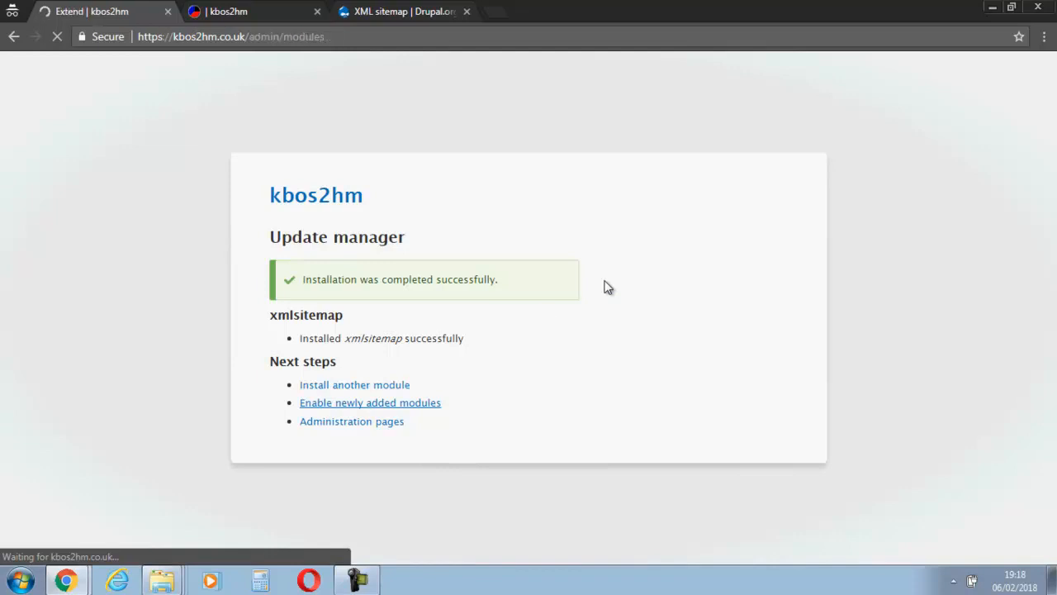
pyautogui.click(370, 403)
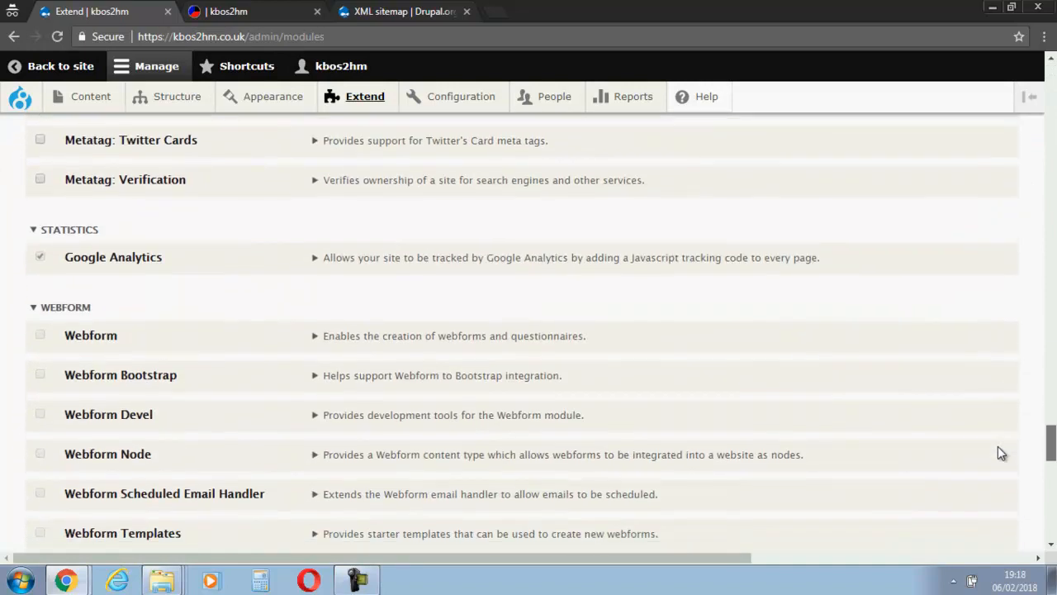
# Tick XML sitemap and XML sitemap custom in the Extend list and submit Install.
pyautogui.scroll(-3)
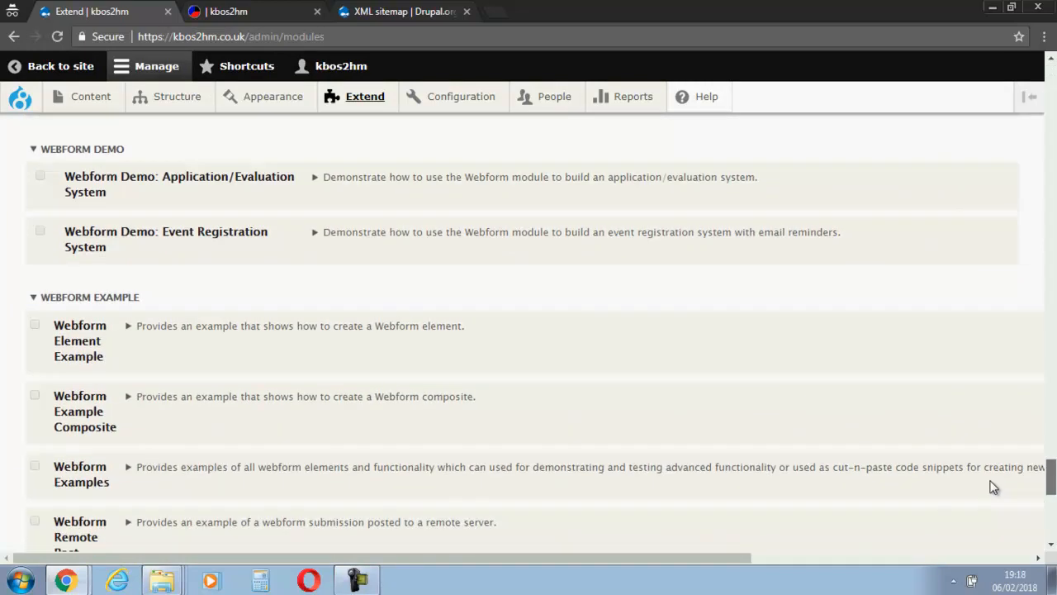
pyautogui.scroll(-3)
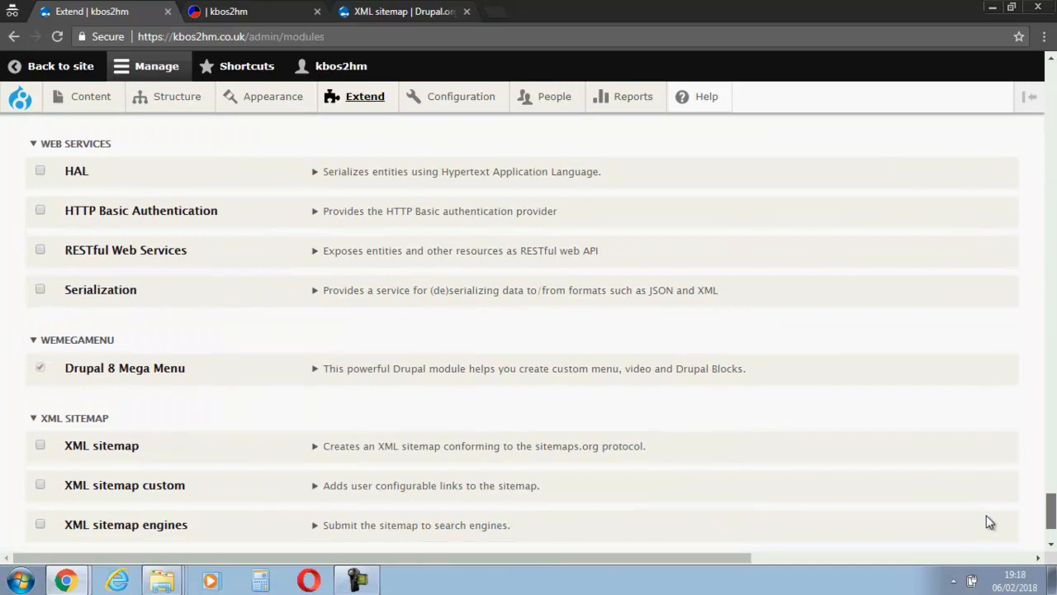
pyautogui.scroll(-3)
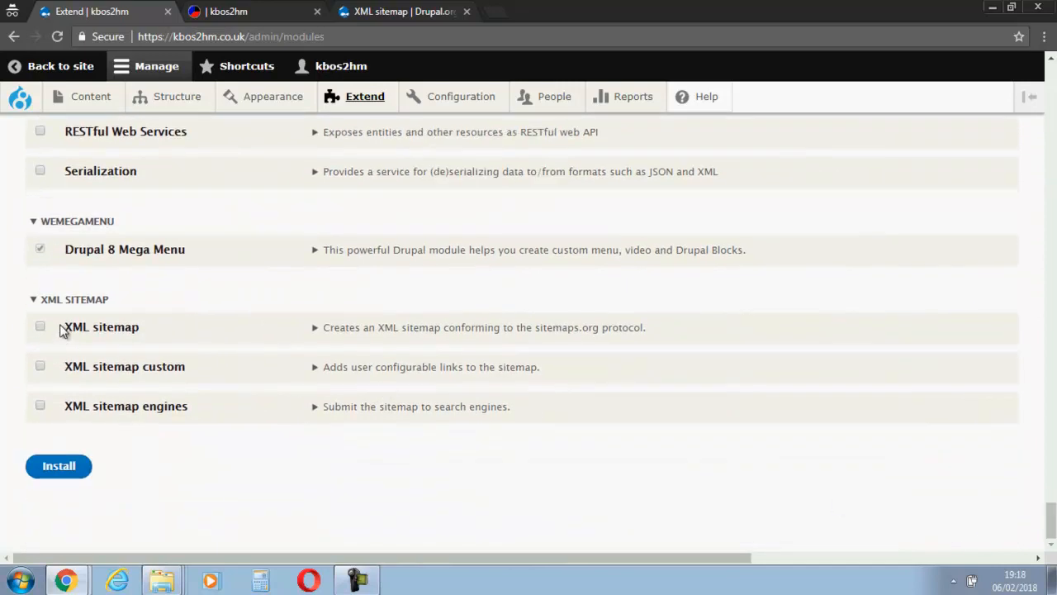
pyautogui.click(40, 327)
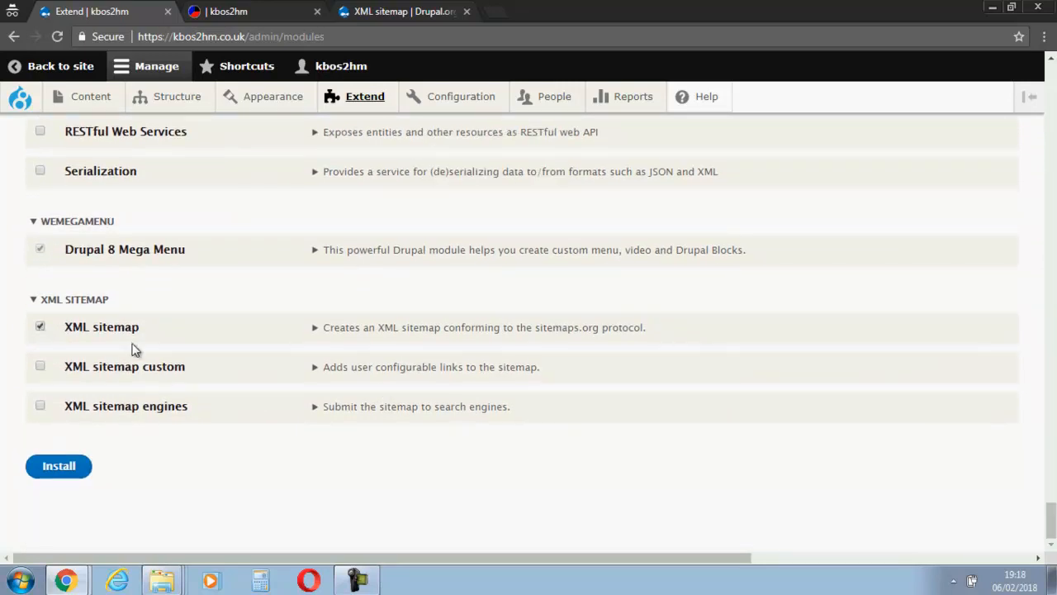
pyautogui.click(40, 367)
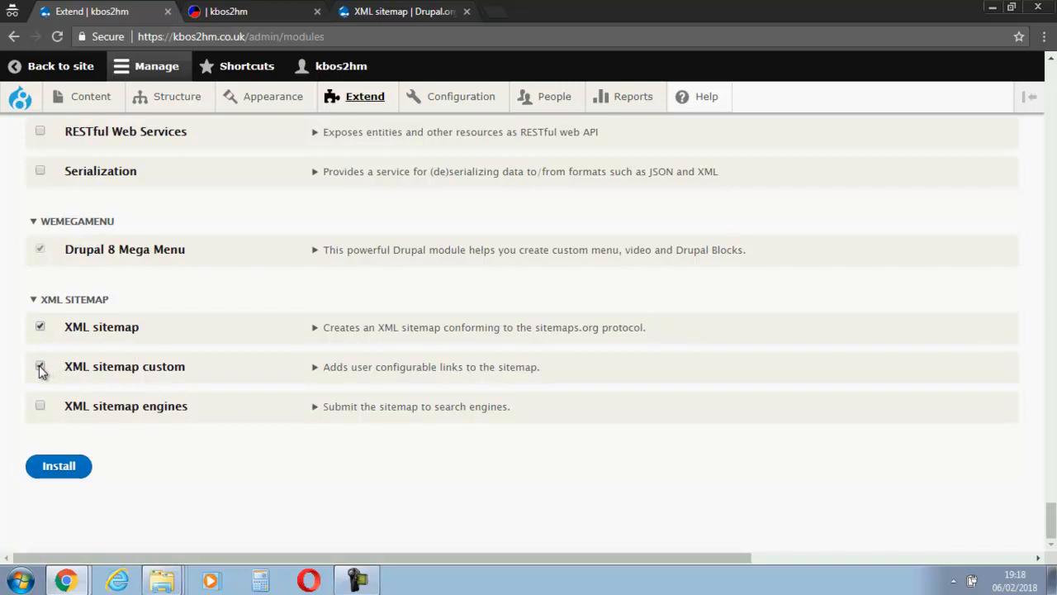
pyautogui.click(40, 367)
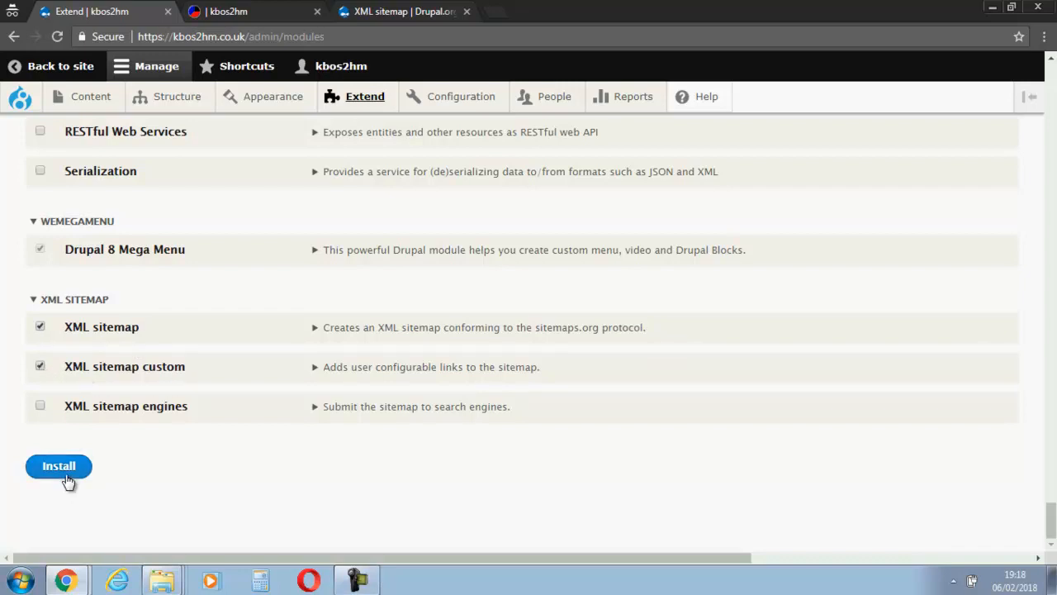
pyautogui.click(58, 466)
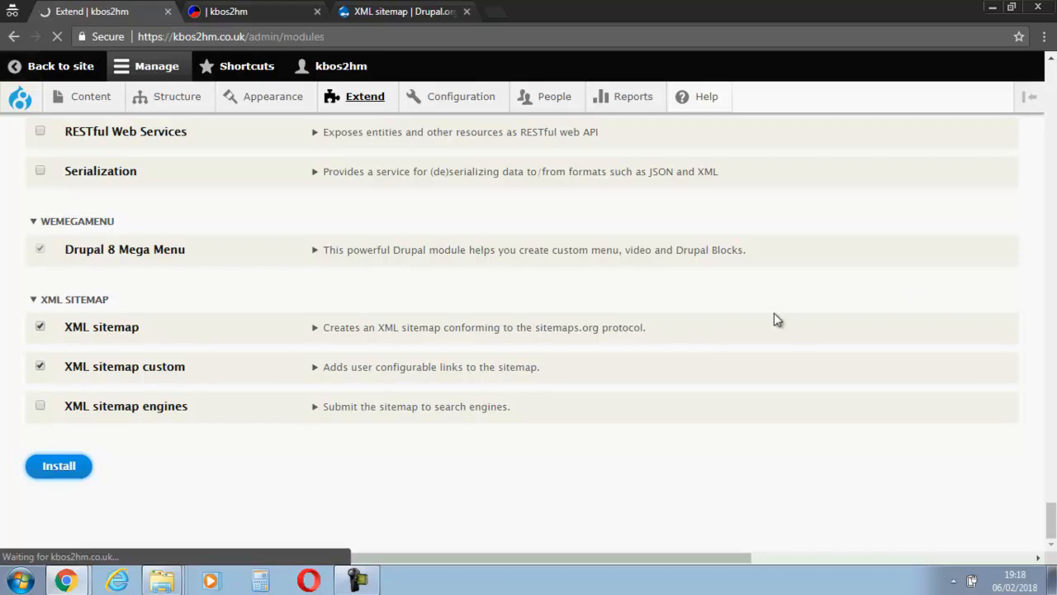
pyautogui.moveTo(650, 264)
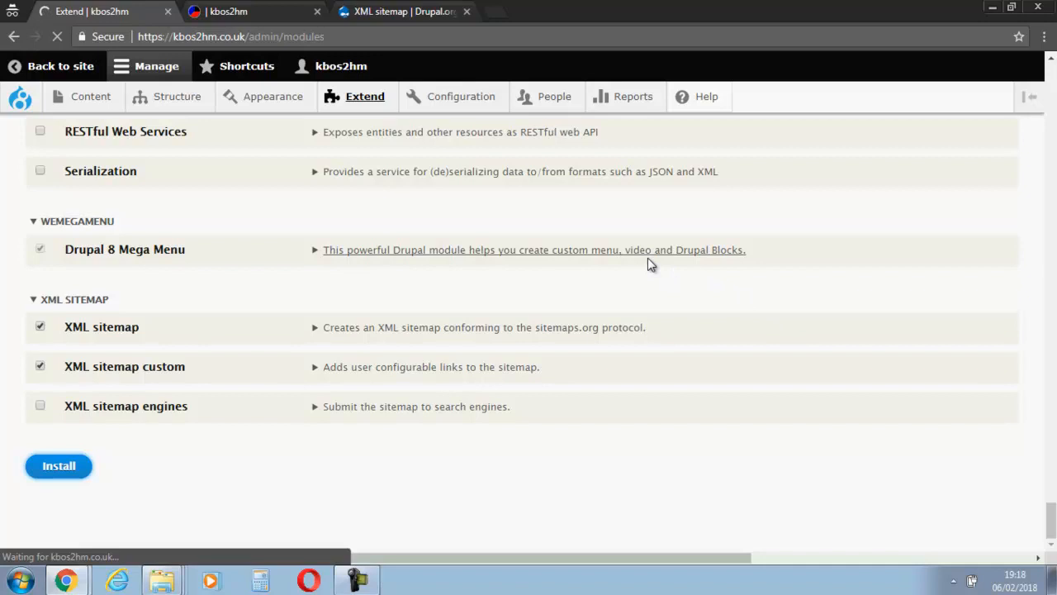
pyautogui.click(272, 96)
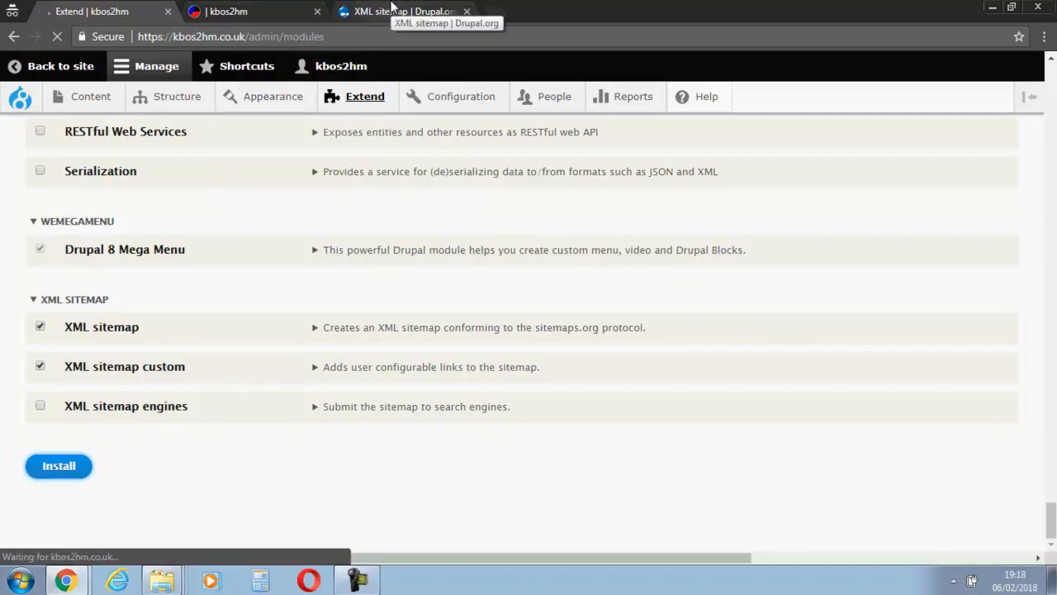
pyautogui.moveTo(460, 5)
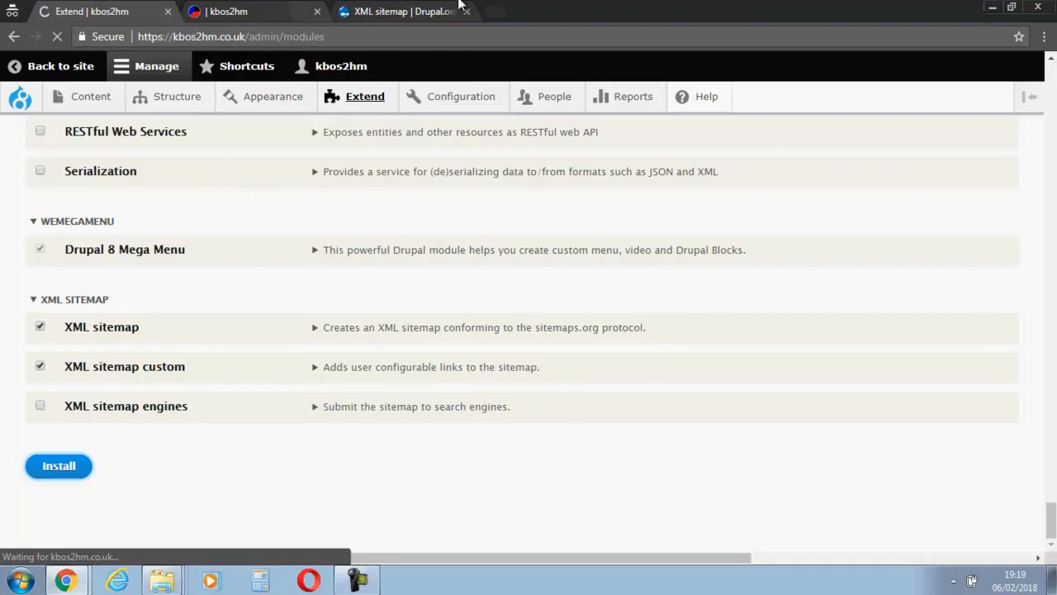
pyautogui.moveTo(405, 11)
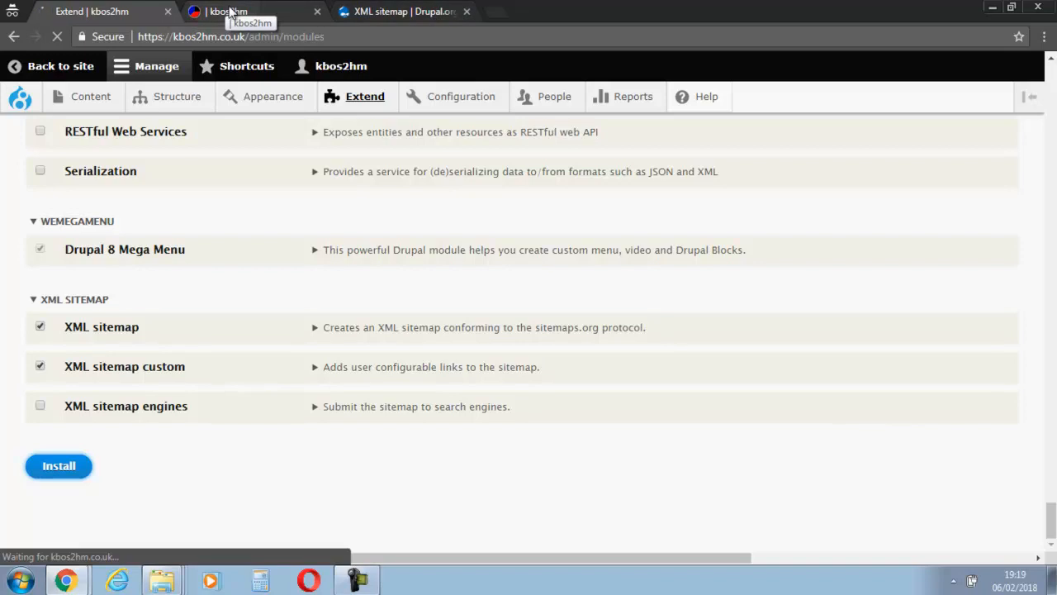
pyautogui.moveTo(304, 6)
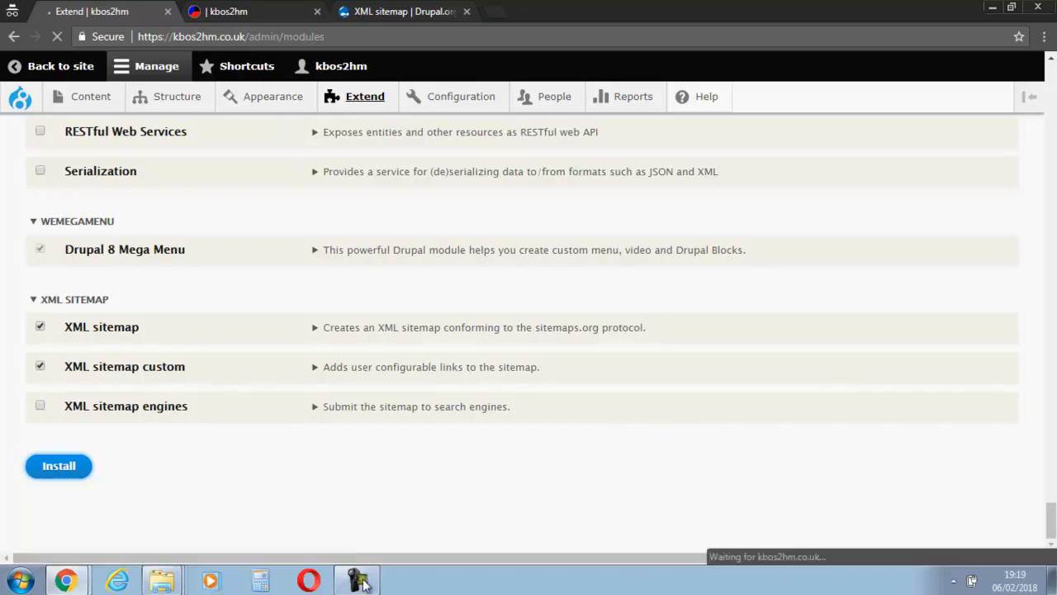
pyautogui.click(357, 578)
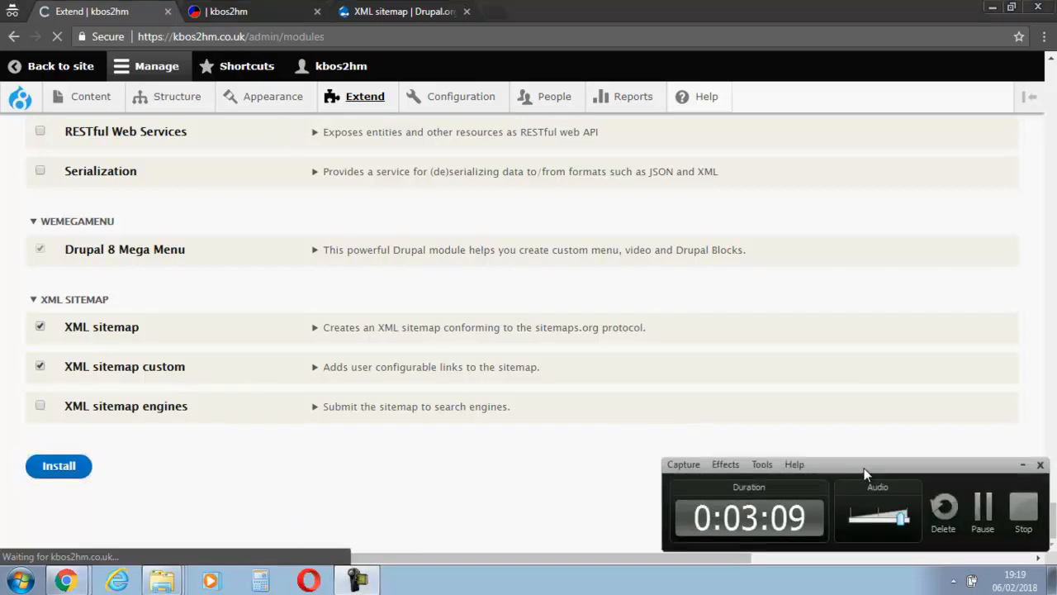
pyautogui.click(58, 466)
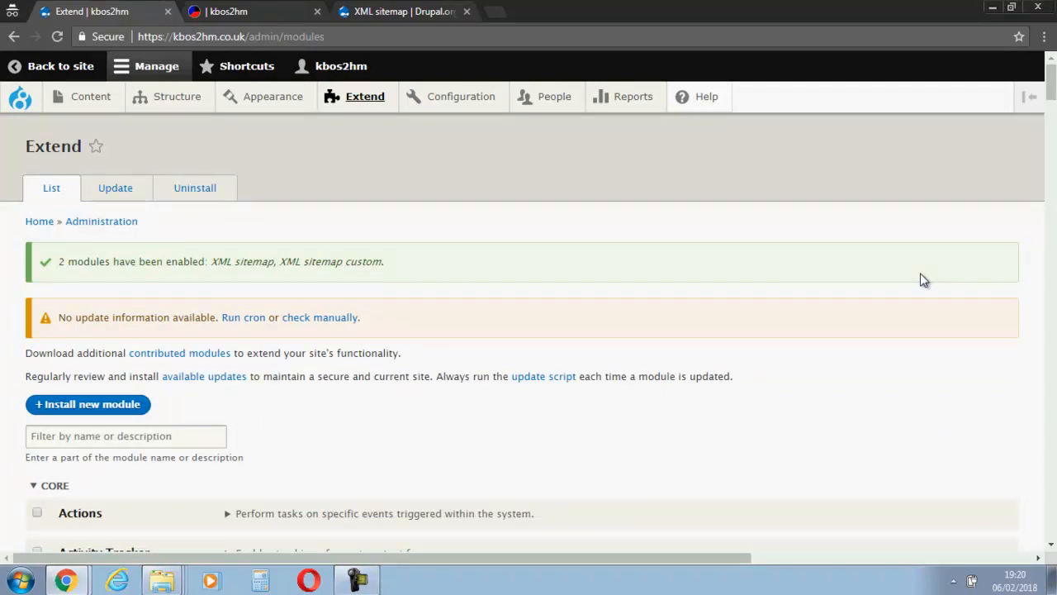
pyautogui.moveTo(450, 254)
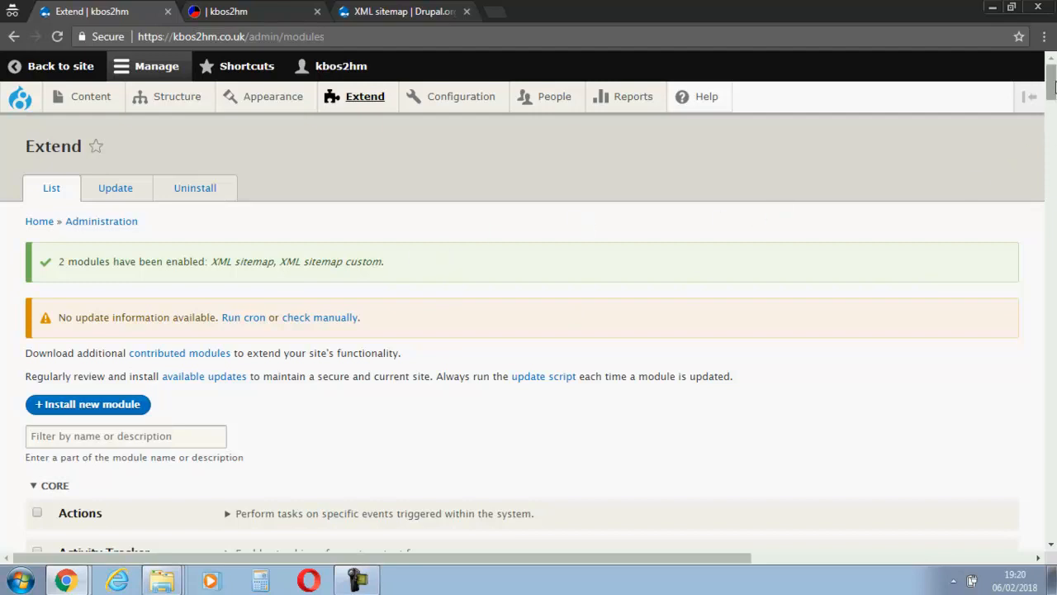
pyautogui.moveTo(343, 149)
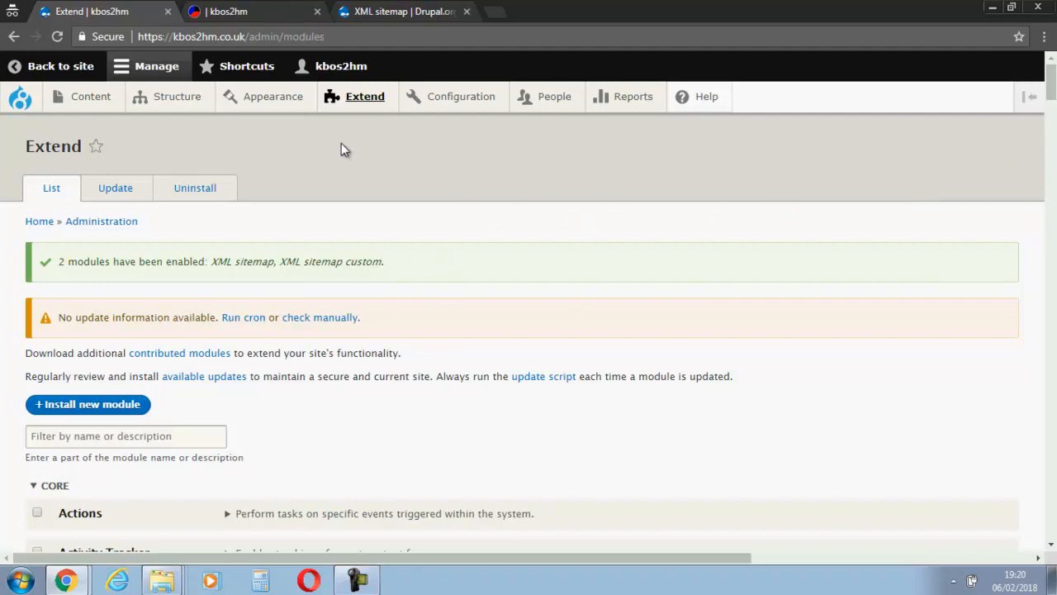
pyautogui.moveTo(373, 228)
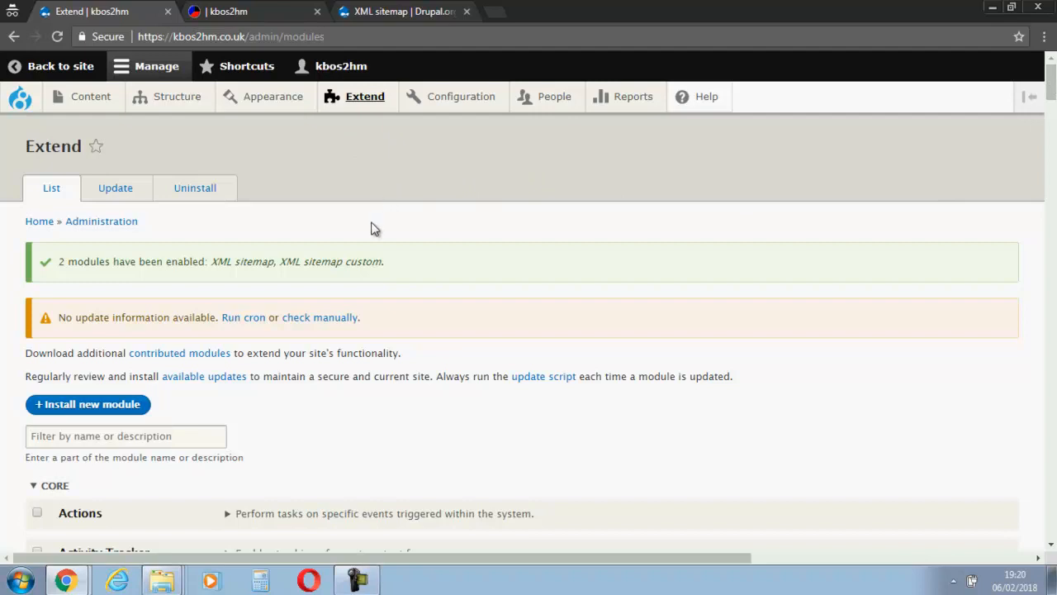
pyautogui.moveTo(339, 261)
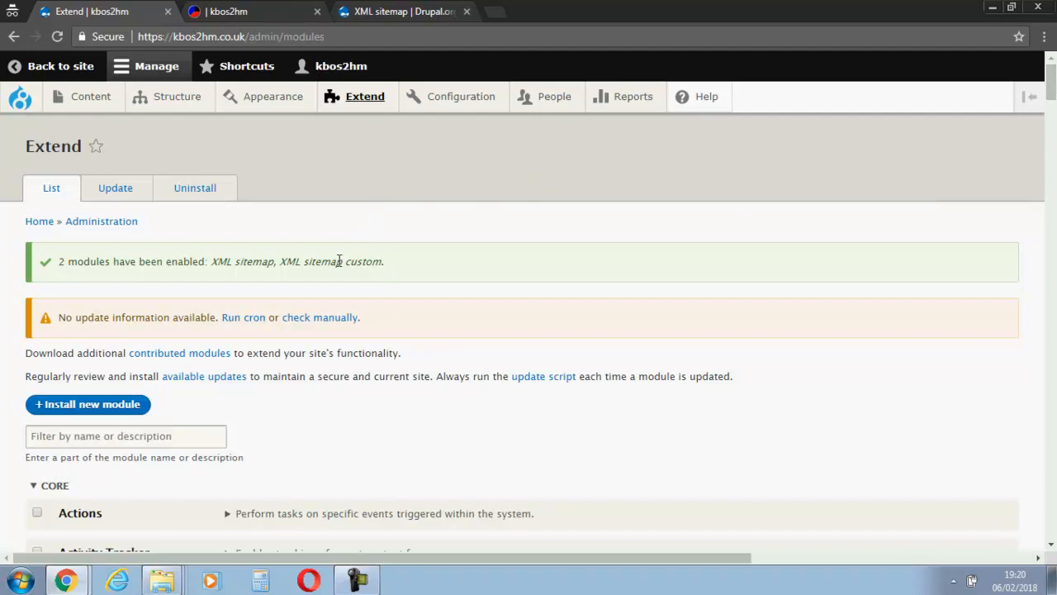
# Open the Configuration menu once both sitemap modules are enabled.
pyautogui.click(459, 96)
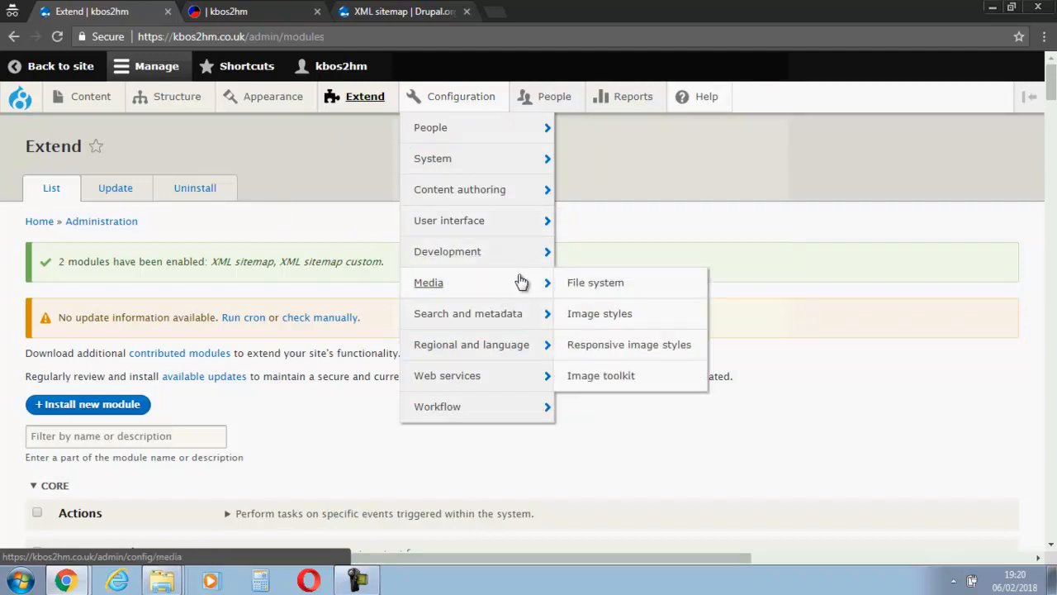
pyautogui.moveTo(468, 314)
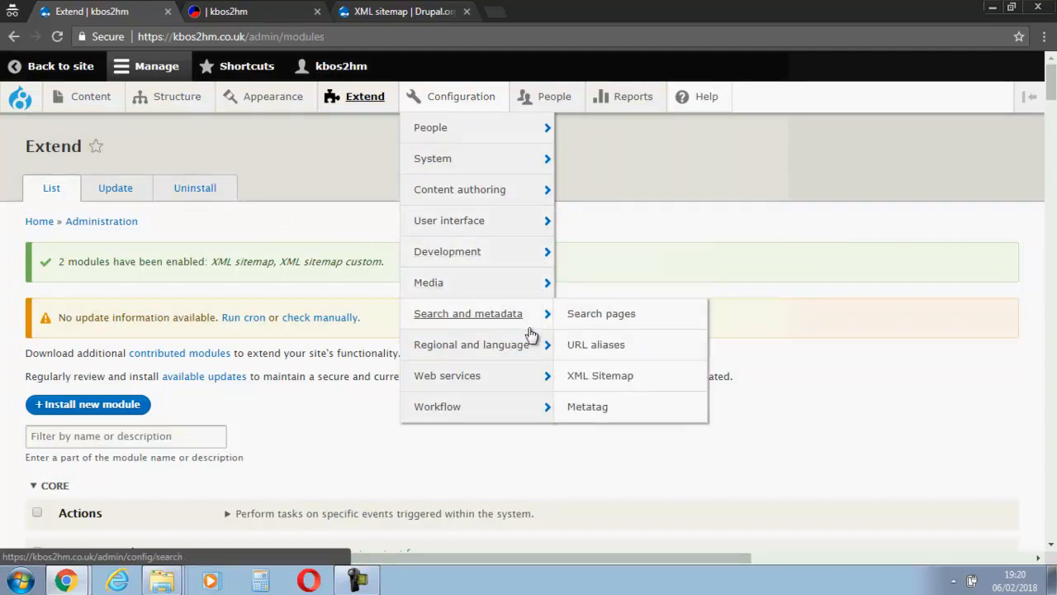
pyautogui.moveTo(522, 322)
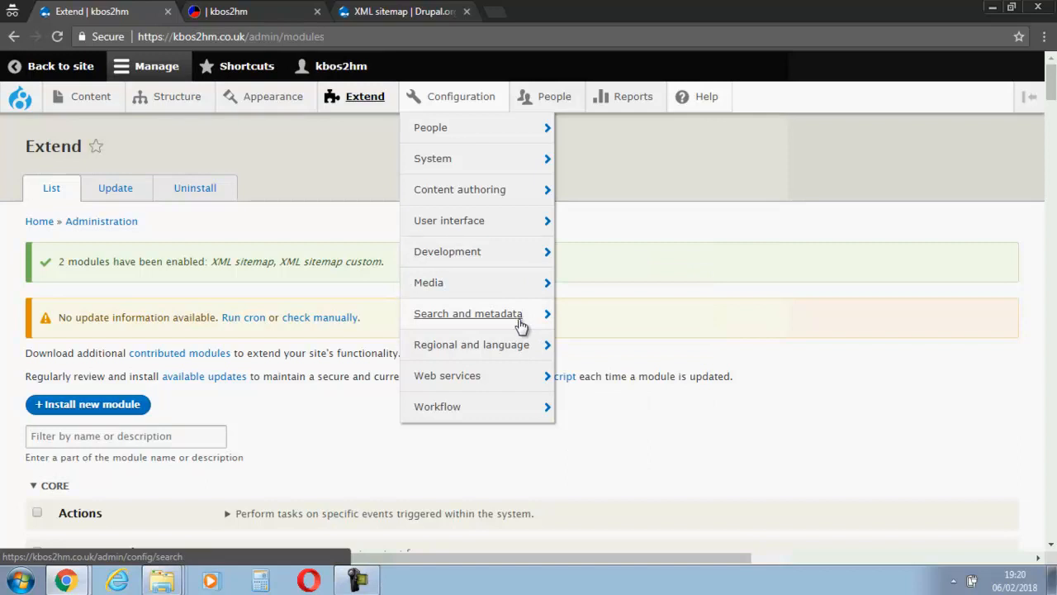
pyautogui.moveTo(468, 314)
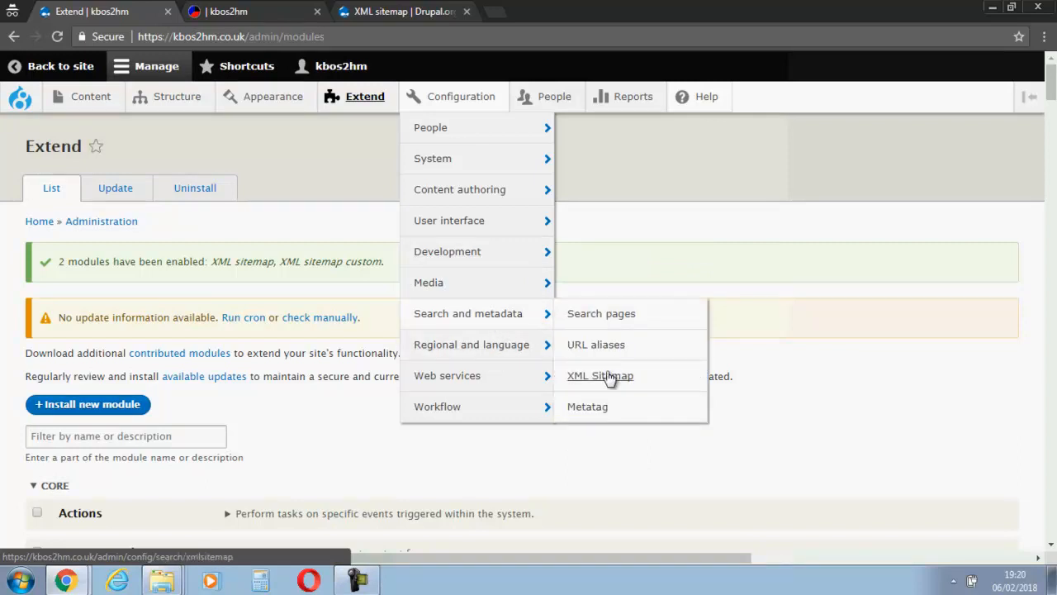
# Go to the XML Sitemap settings page under Search and metadata.
pyautogui.click(599, 375)
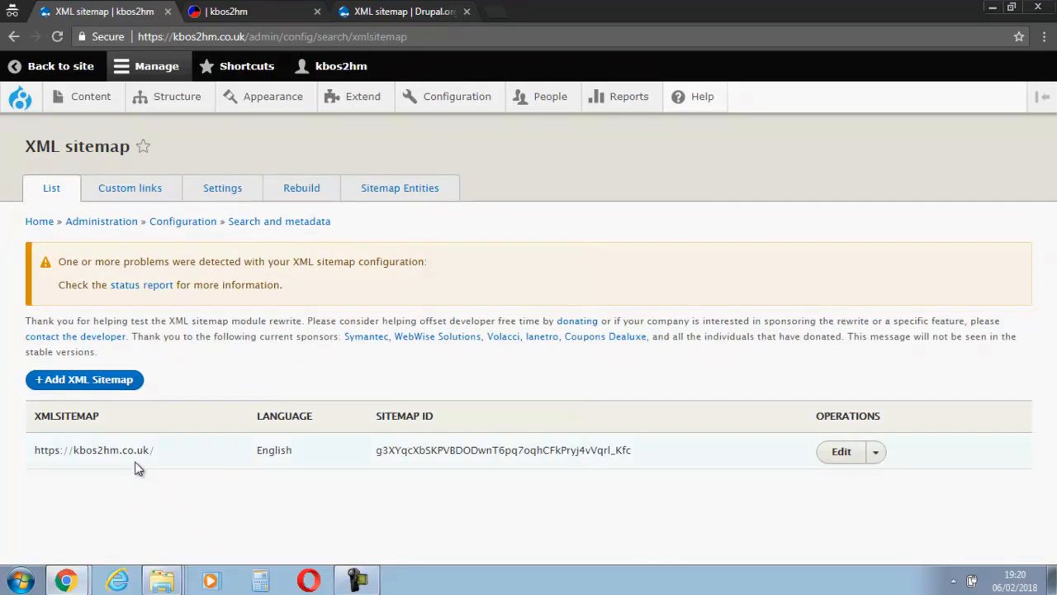
pyautogui.moveTo(874, 454)
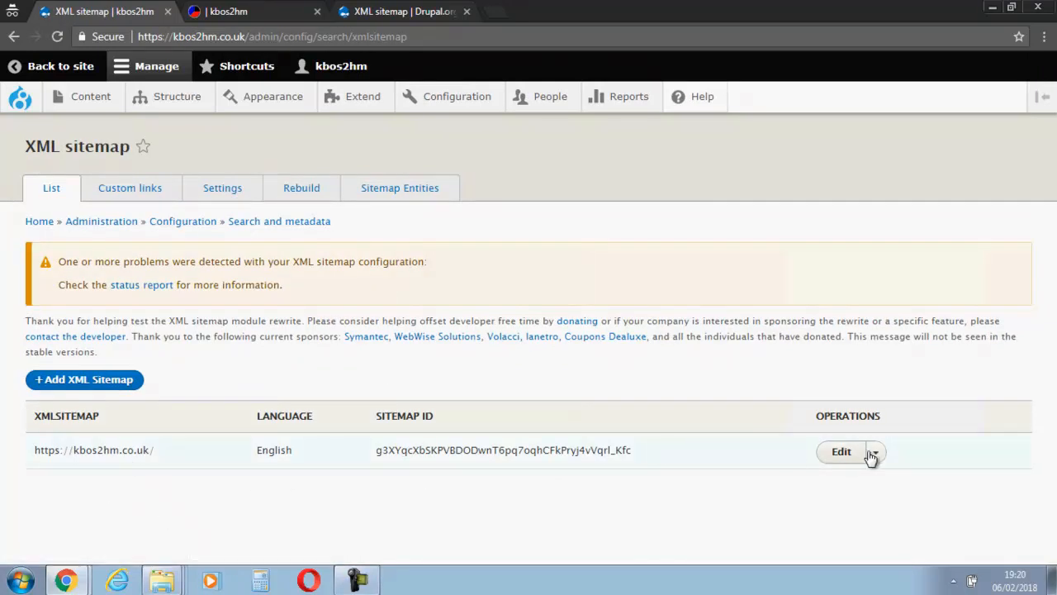
# Delete the existing kbos2hm.co.uk English sitemap from its Edit dropdown and confirm.
pyautogui.click(888, 450)
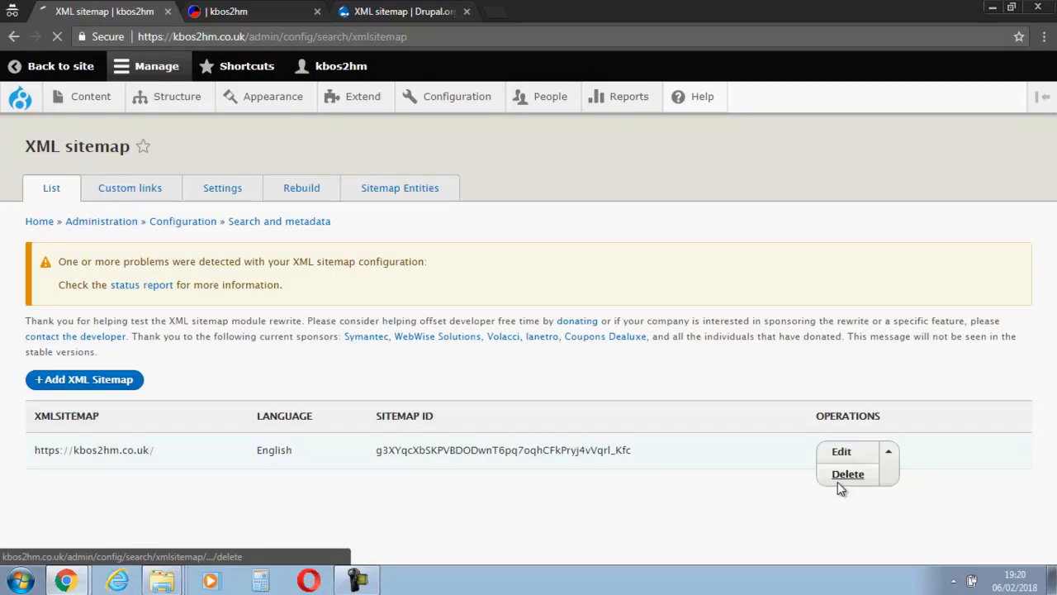
pyautogui.click(847, 472)
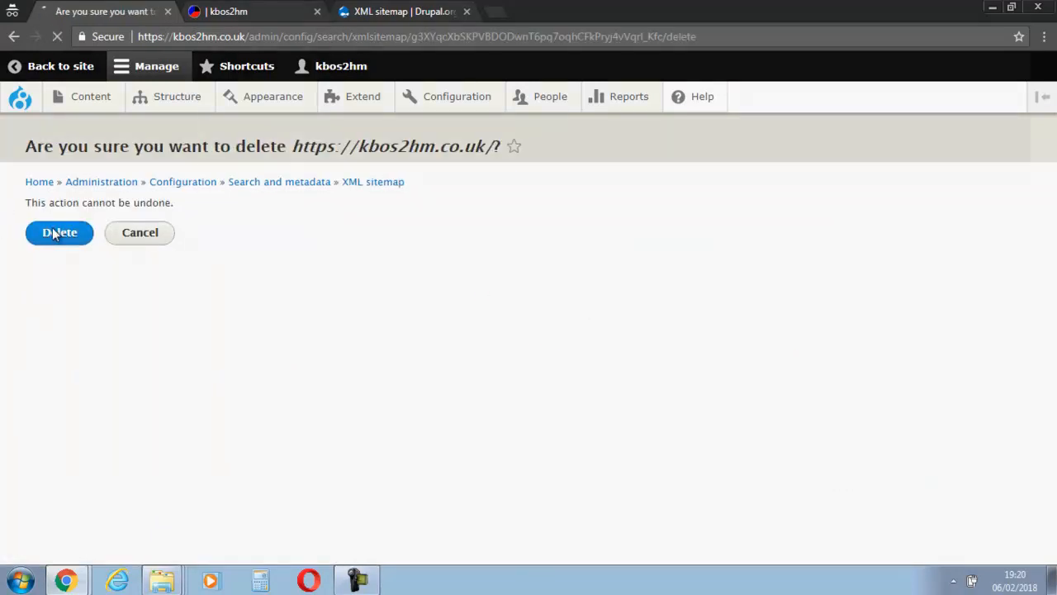
pyautogui.click(60, 231)
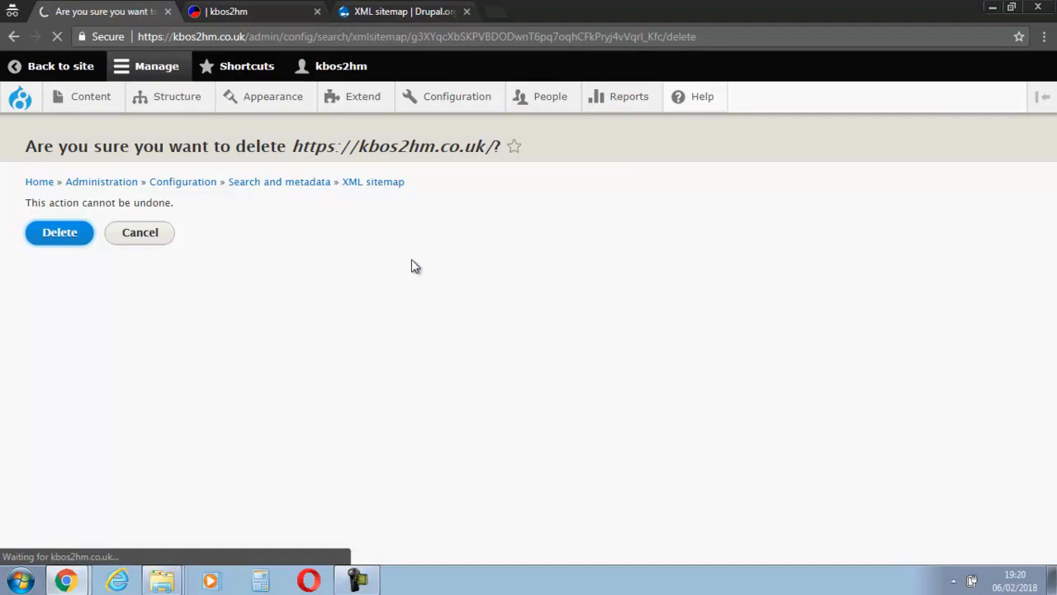
pyautogui.click(59, 231)
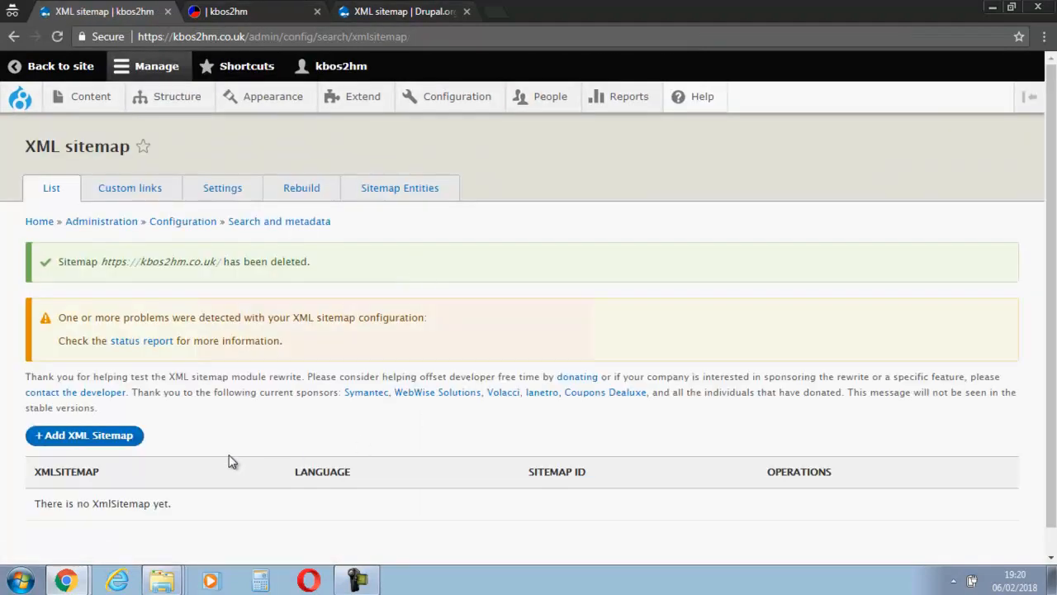
pyautogui.click(82, 436)
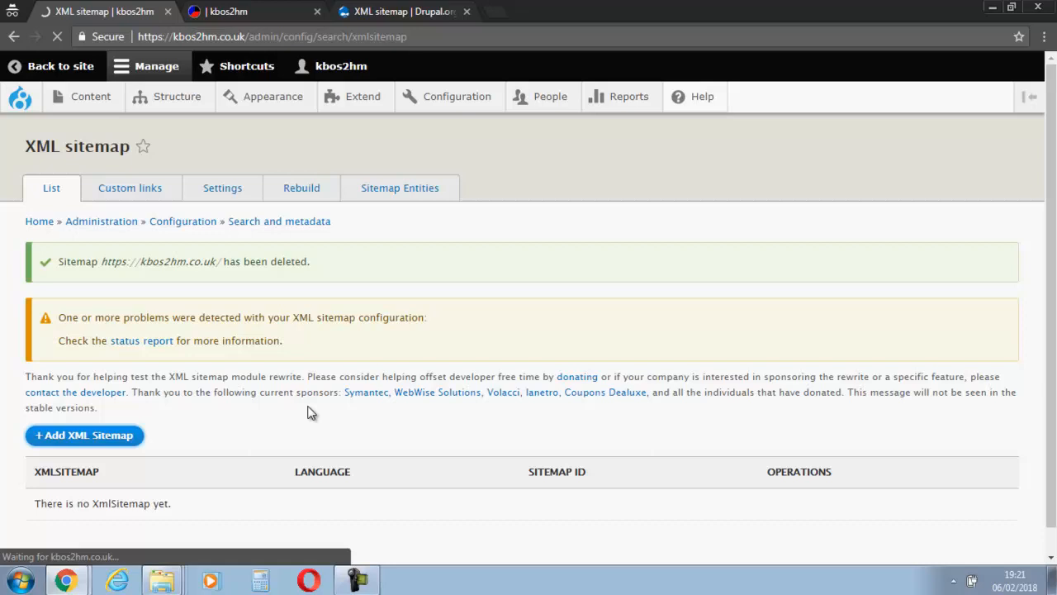
# Add a new sitemap labelled sitemap.xml with Language left Undefined and save it.
pyautogui.click(83, 436)
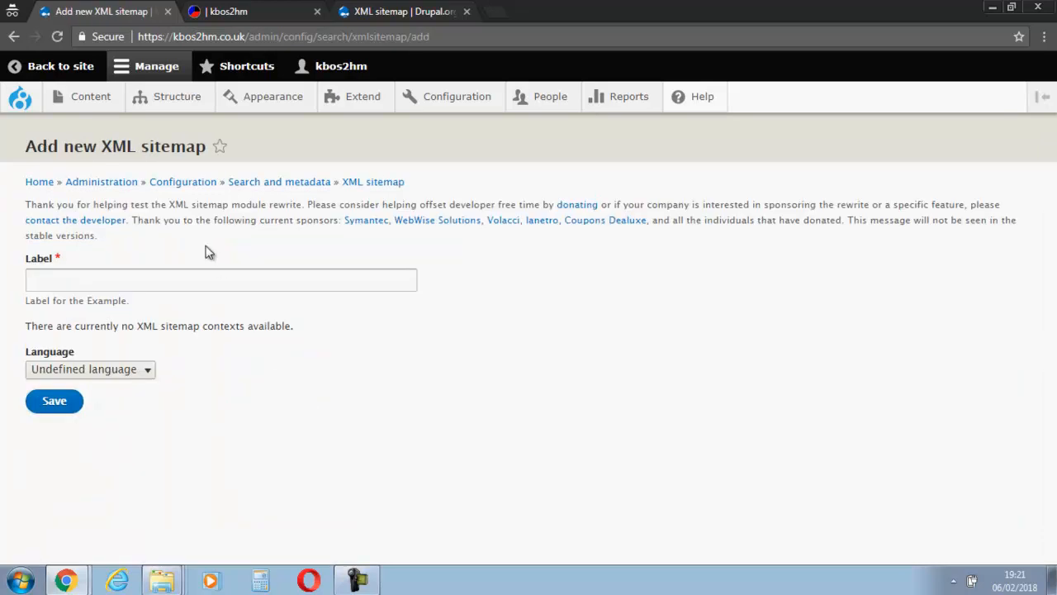
pyautogui.write('5')
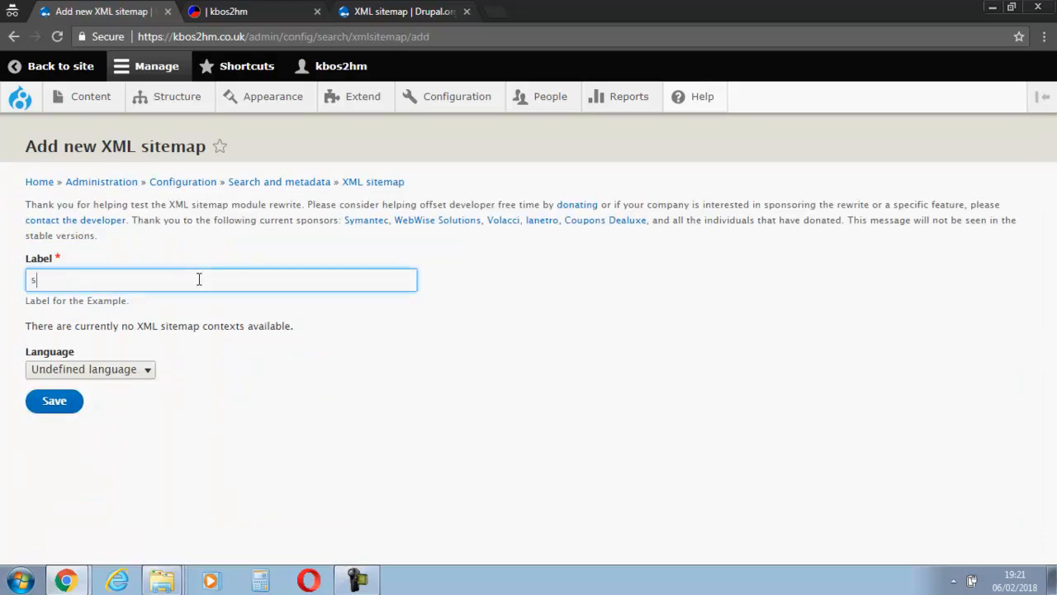
pyautogui.write('sitemna')
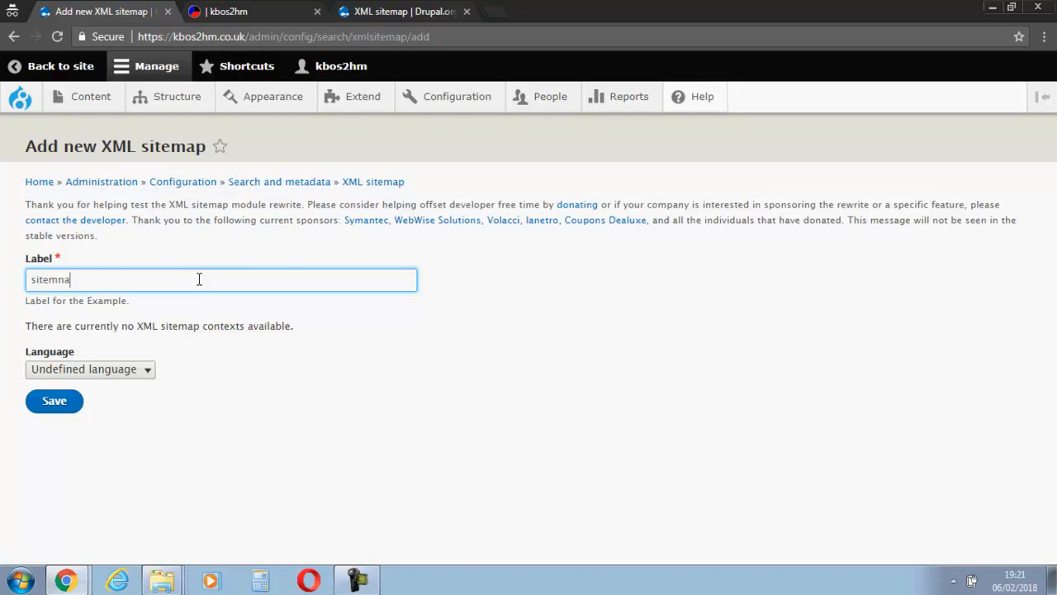
pyautogui.press('BackSpace')
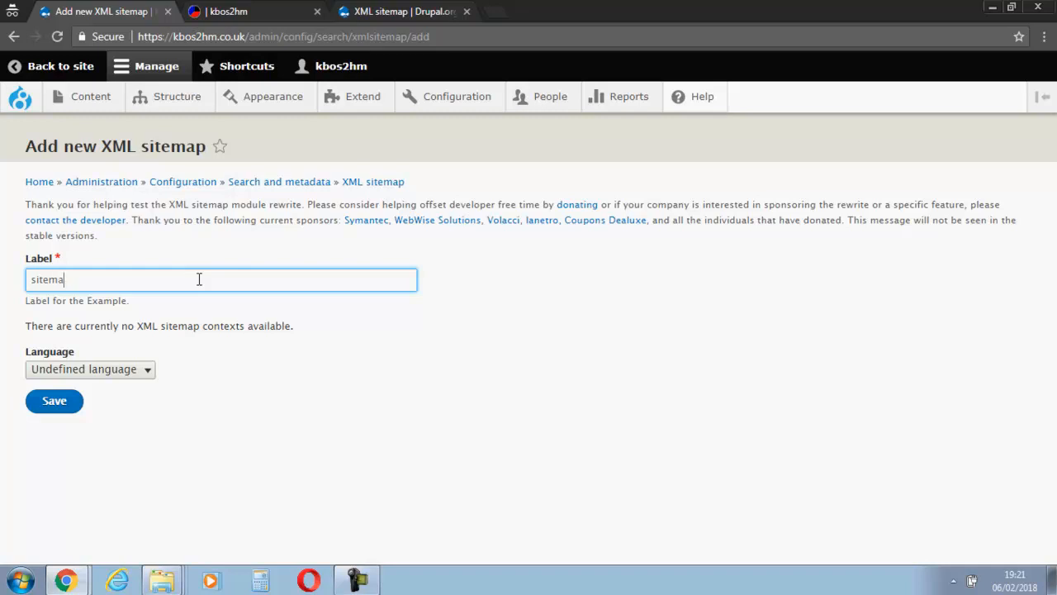
pyautogui.write('p.xml')
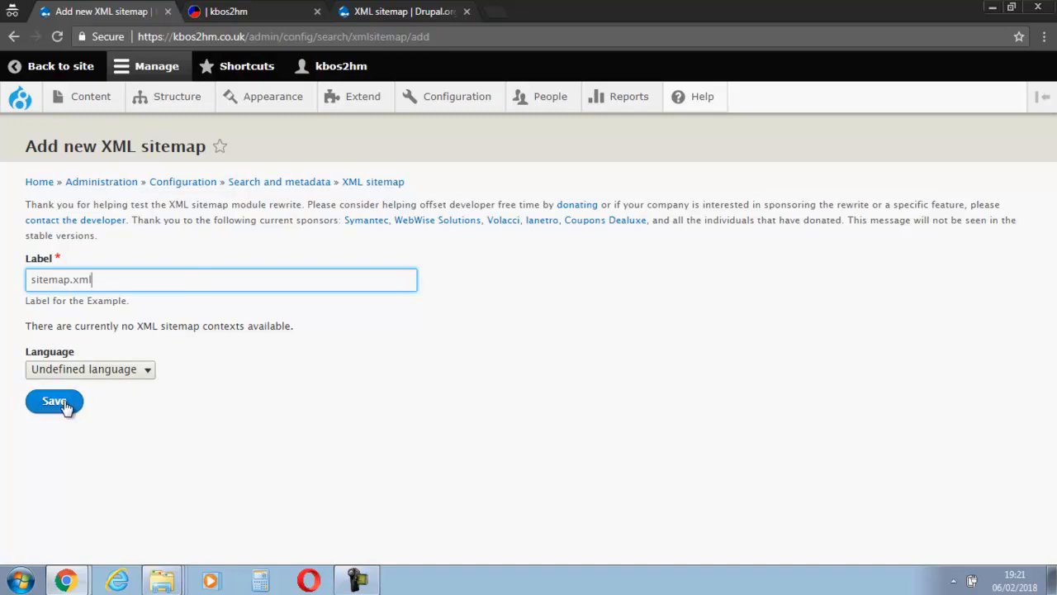
pyautogui.moveTo(102, 373)
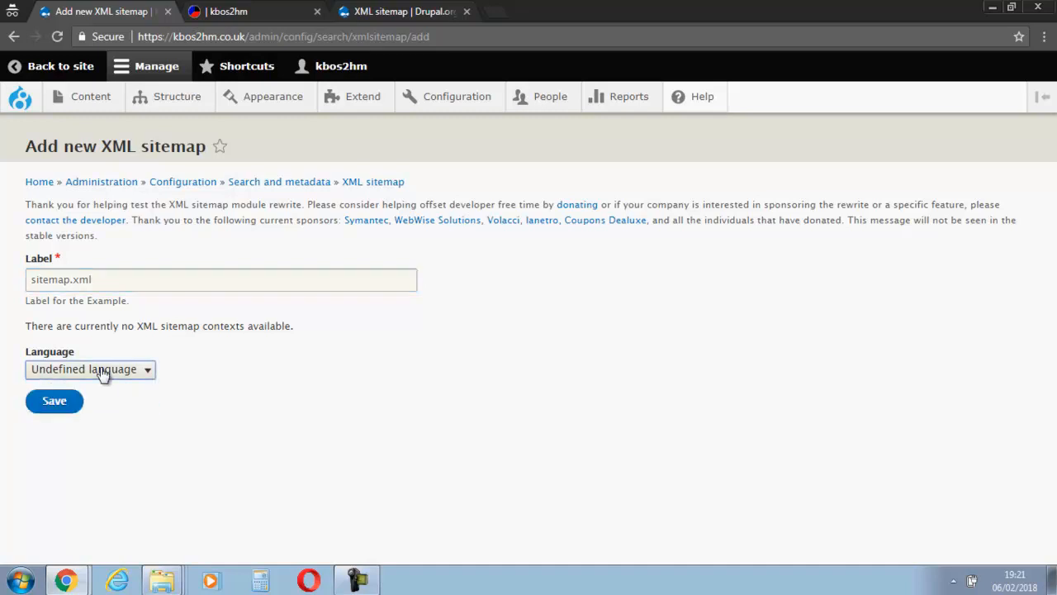
pyautogui.click(53, 401)
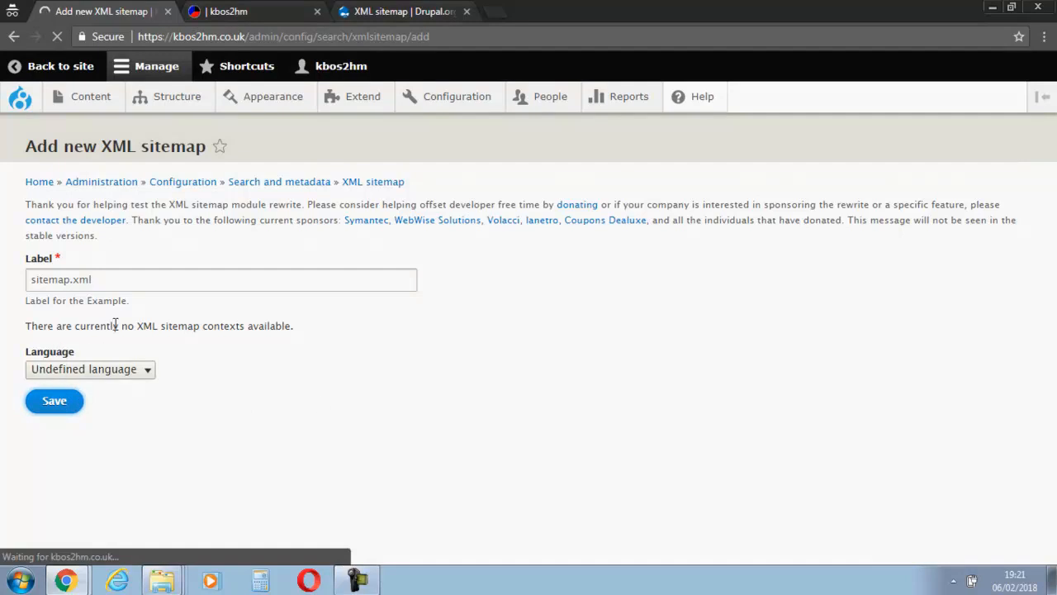
pyautogui.click(53, 402)
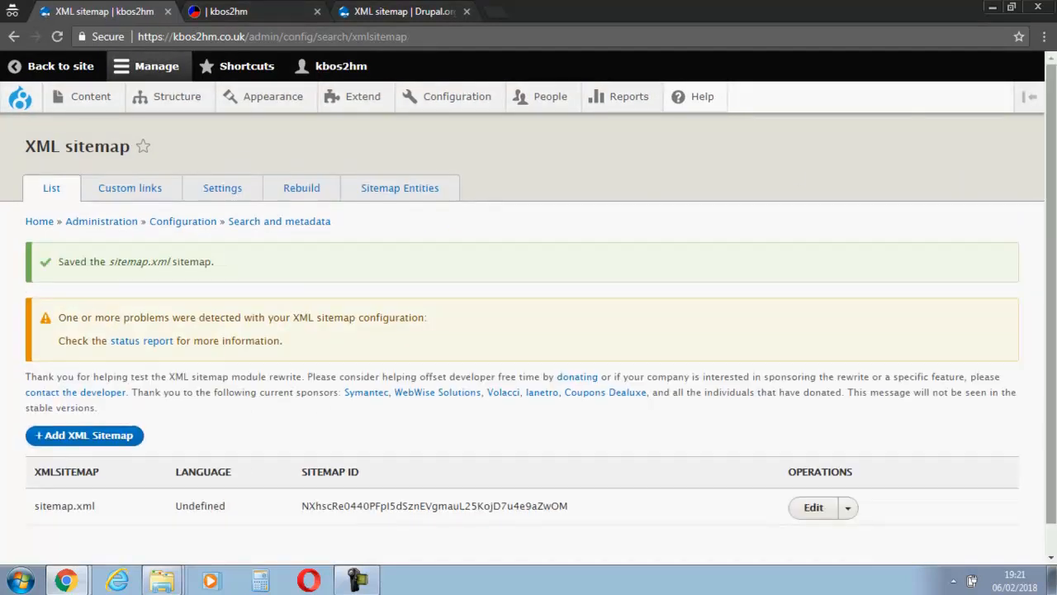
# Switch to the Sitemap Entities settings listing the Content and User entity types.
pyautogui.scroll(-3)
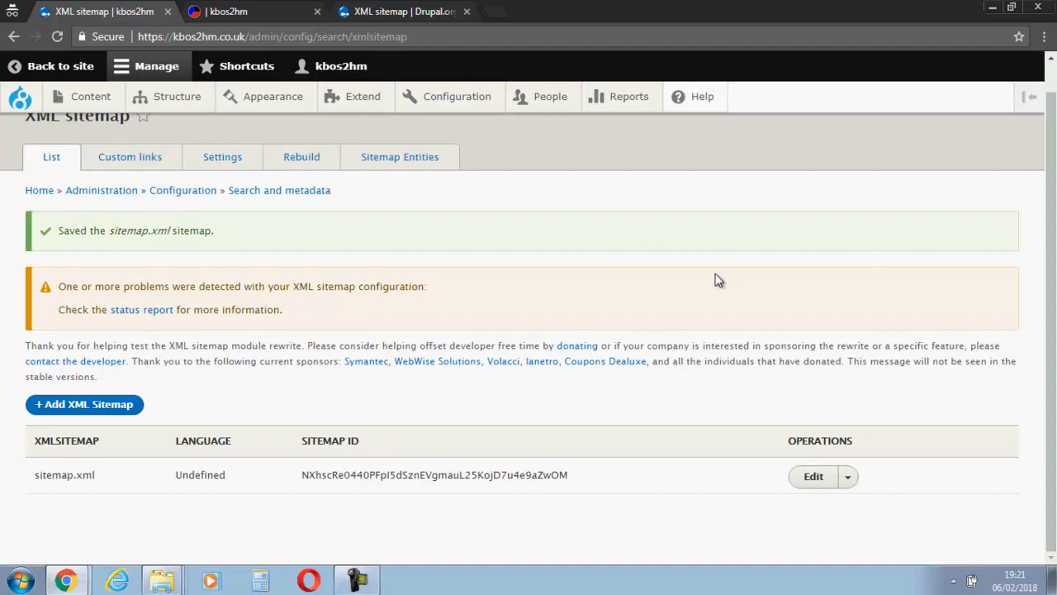
pyautogui.moveTo(565, 459)
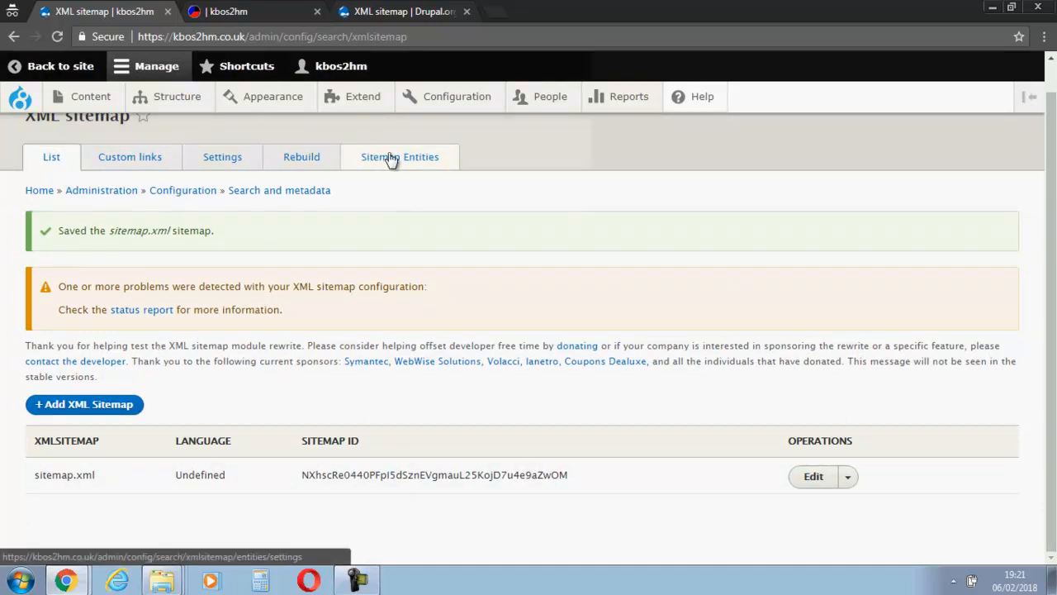
pyautogui.click(400, 157)
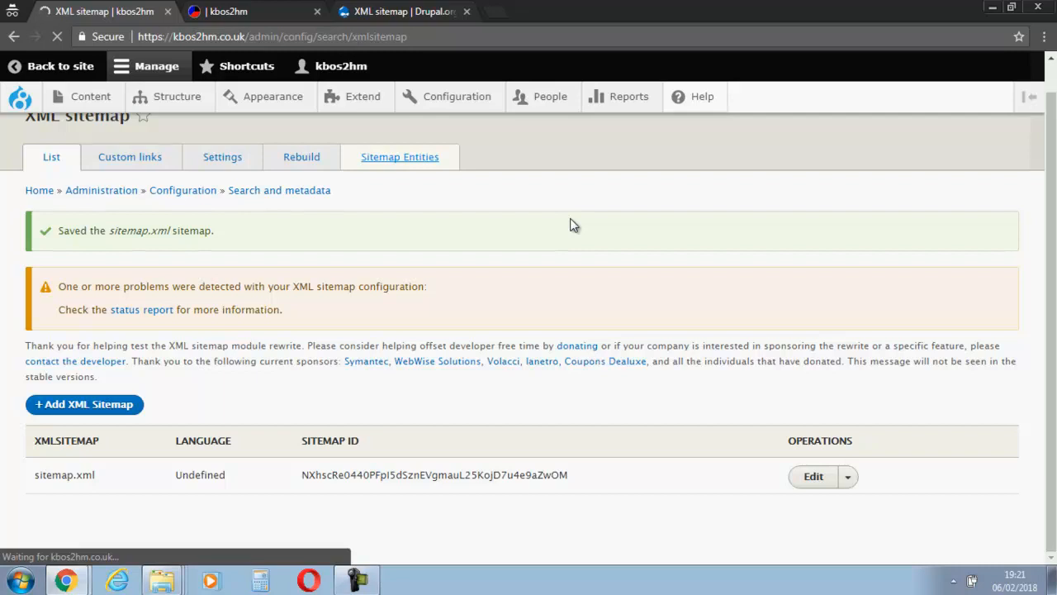
pyautogui.click(400, 157)
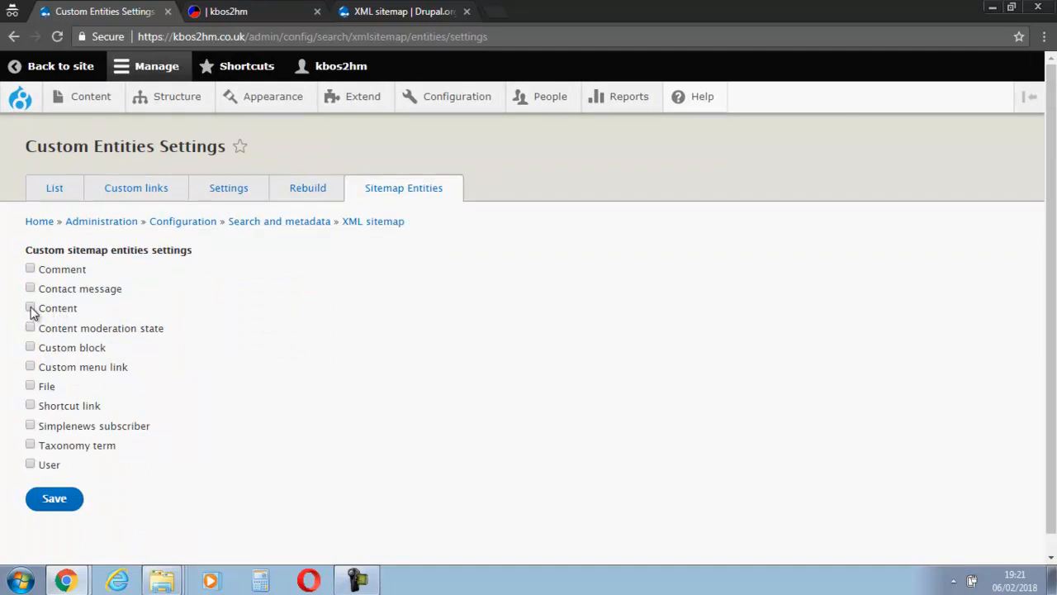
# Enable Content with the workshop, Basic page, Blog post and Article types and save the entity settings.
pyautogui.click(30, 307)
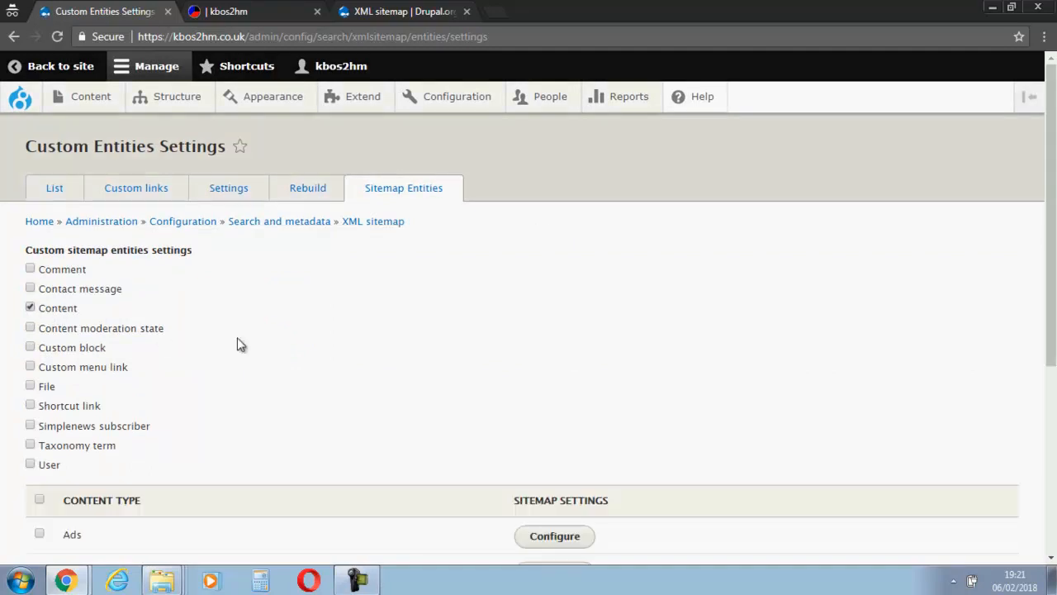
pyautogui.scroll(-3)
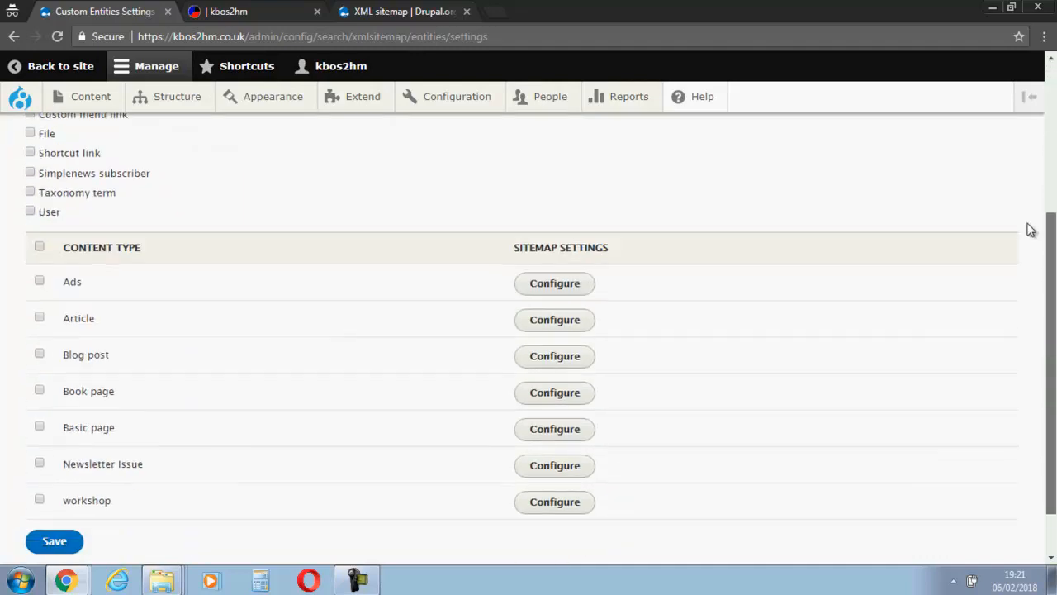
pyautogui.moveTo(178, 145)
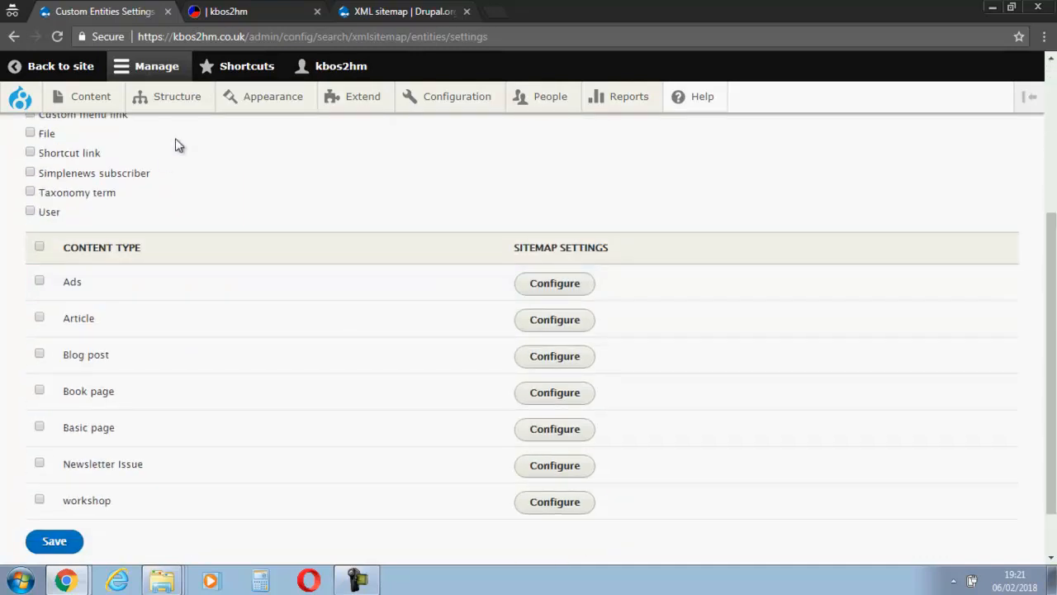
pyautogui.moveTo(43, 515)
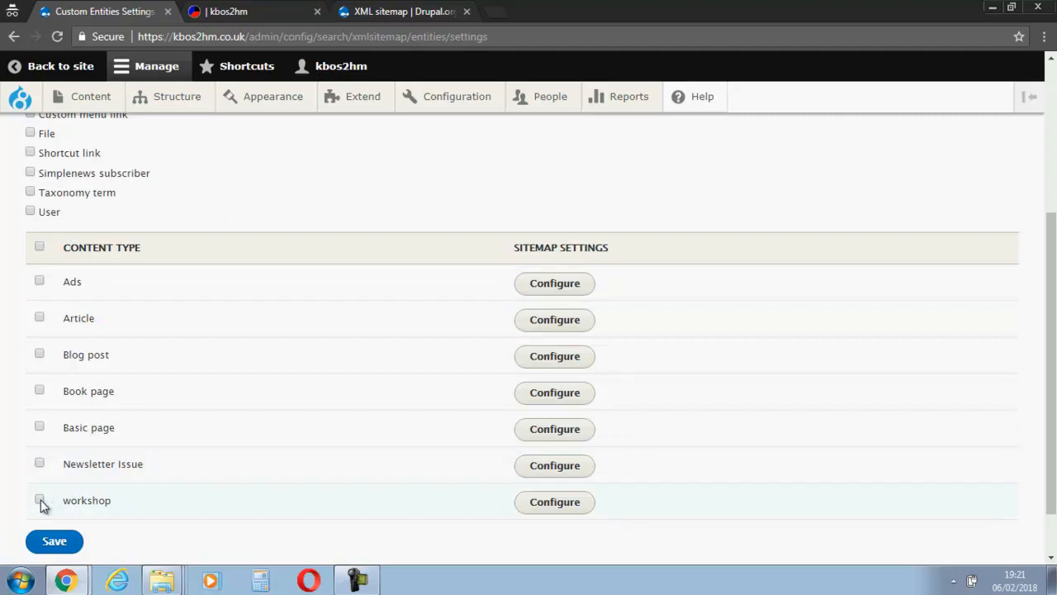
pyautogui.click(40, 499)
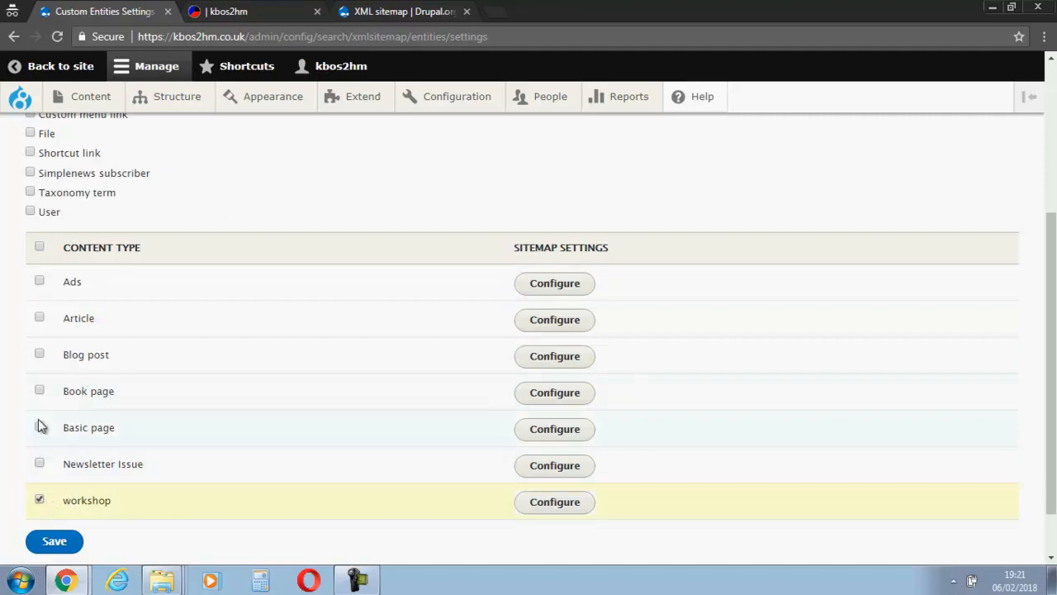
pyautogui.click(40, 426)
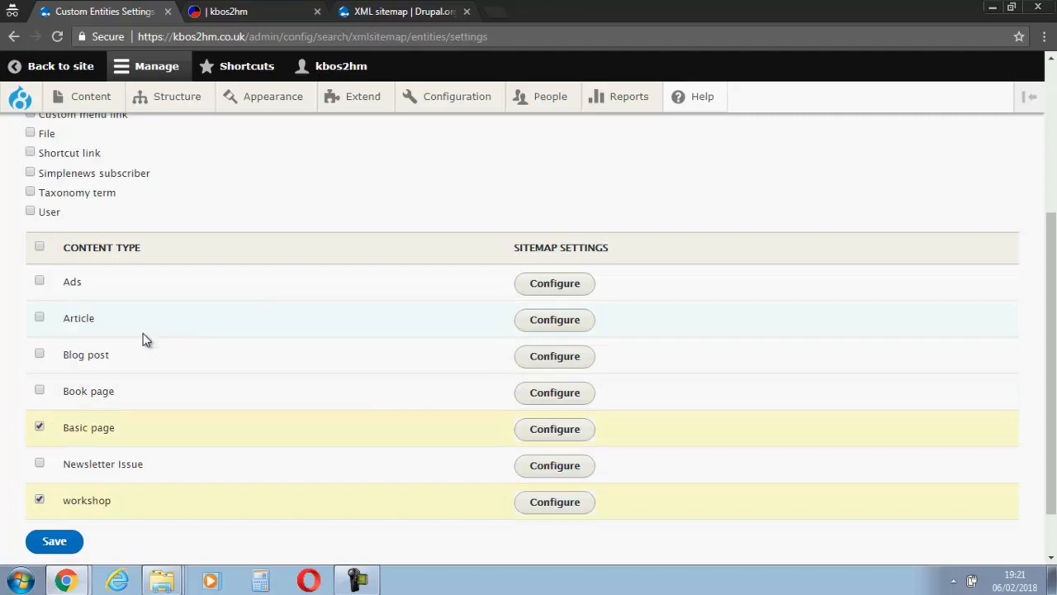
pyautogui.click(40, 354)
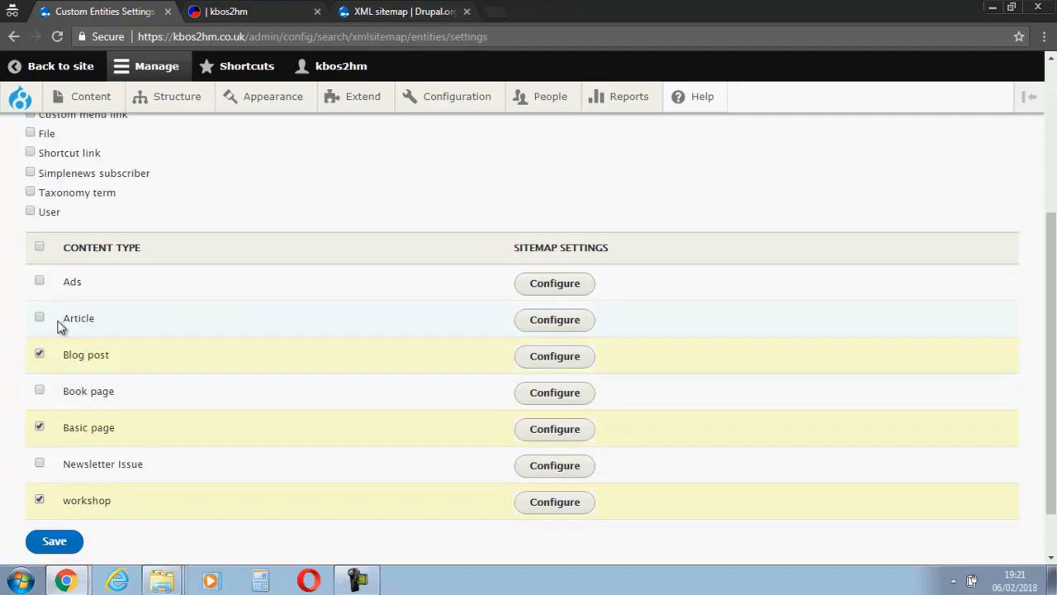
pyautogui.click(40, 318)
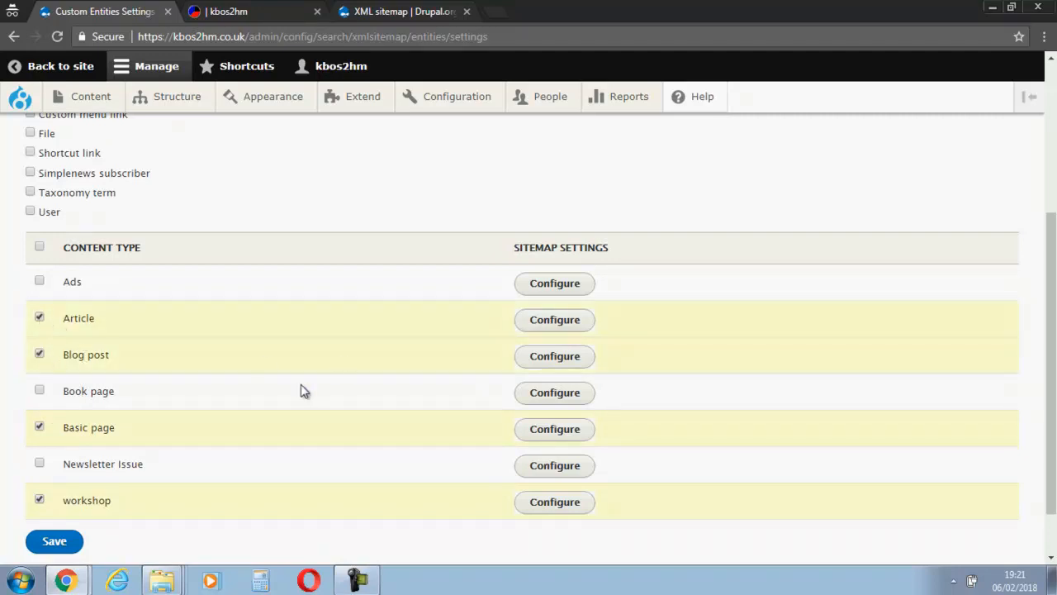
pyautogui.click(53, 542)
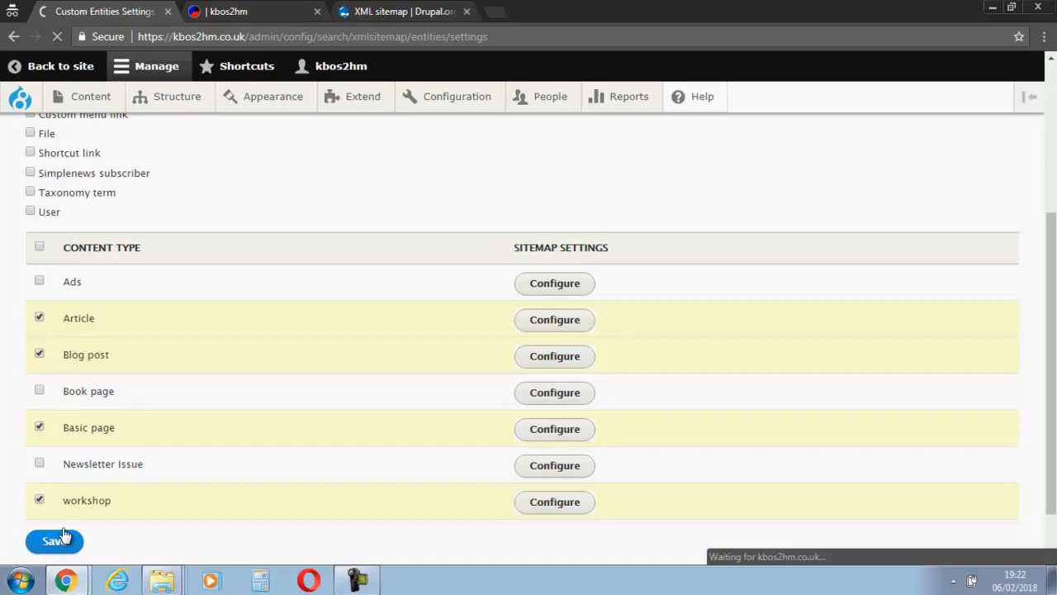
pyautogui.click(53, 542)
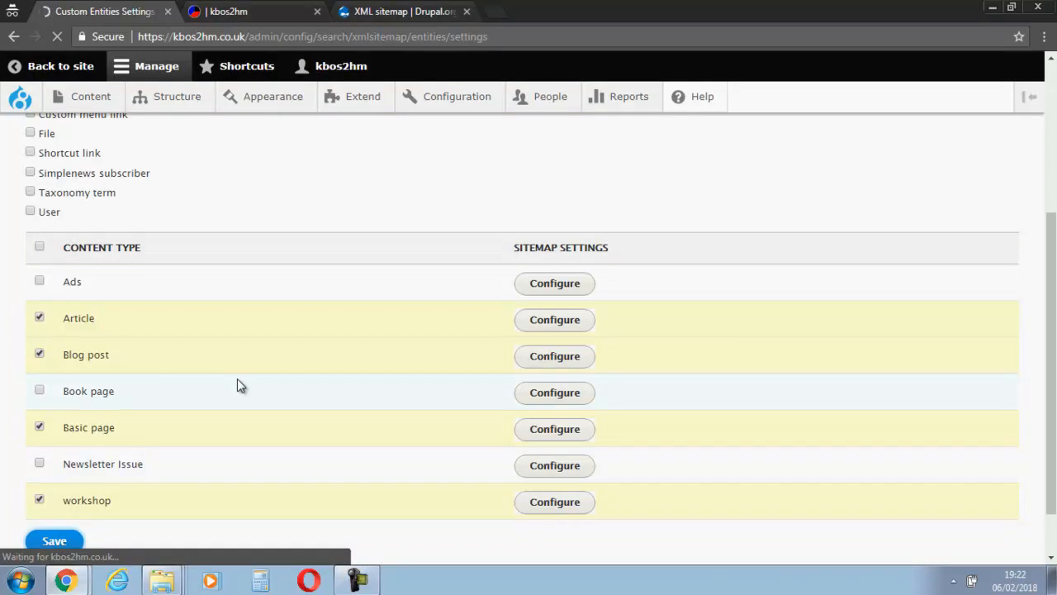
pyautogui.moveTo(462, 216)
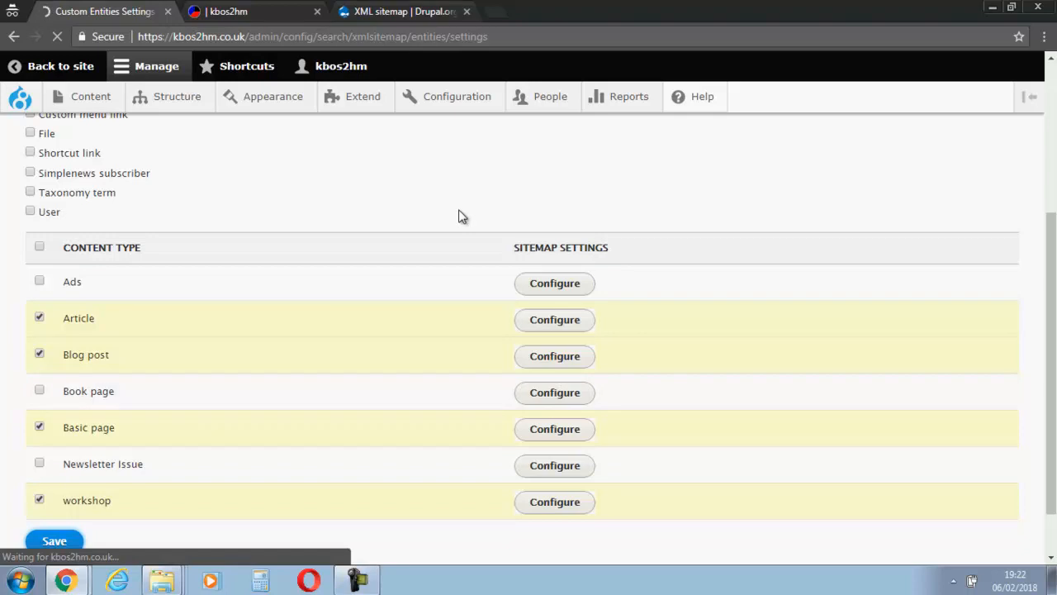
pyautogui.moveTo(96, 281)
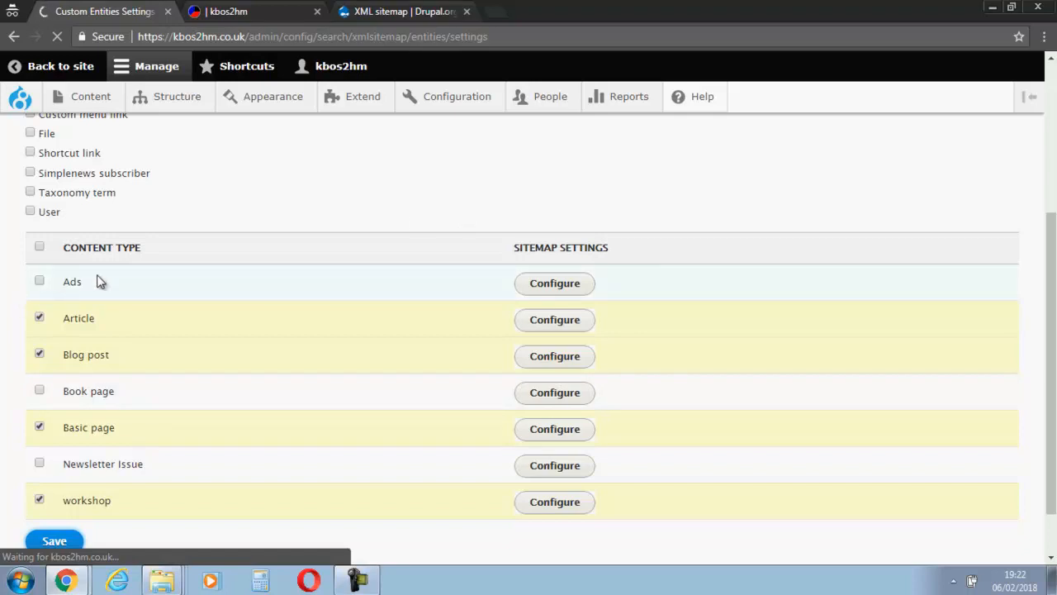
pyautogui.moveTo(107, 462)
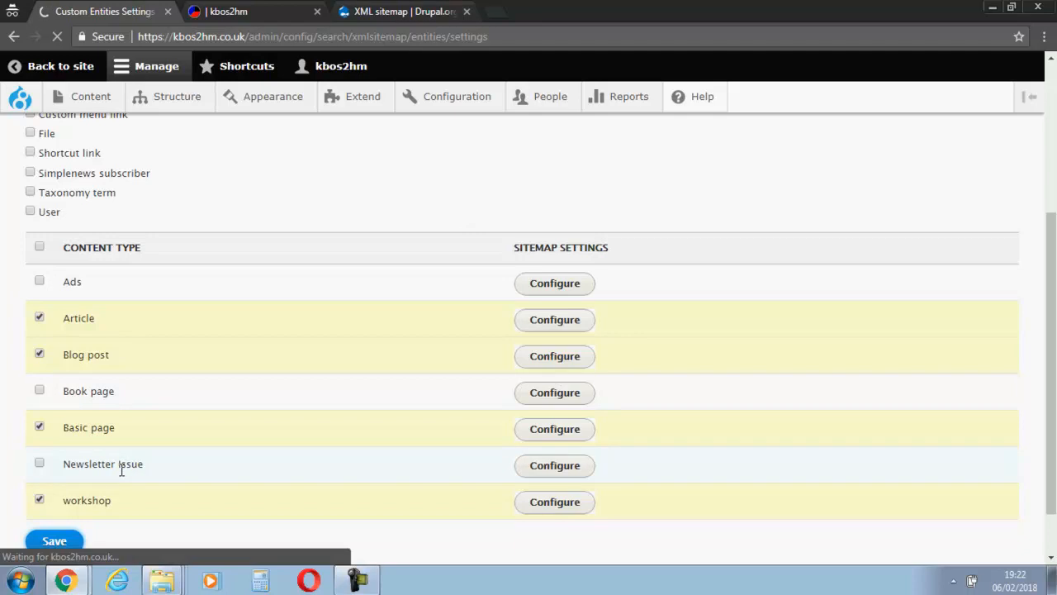
# Save the sitemap entity settings and review that Article and Blog post remain included.
pyautogui.click(53, 540)
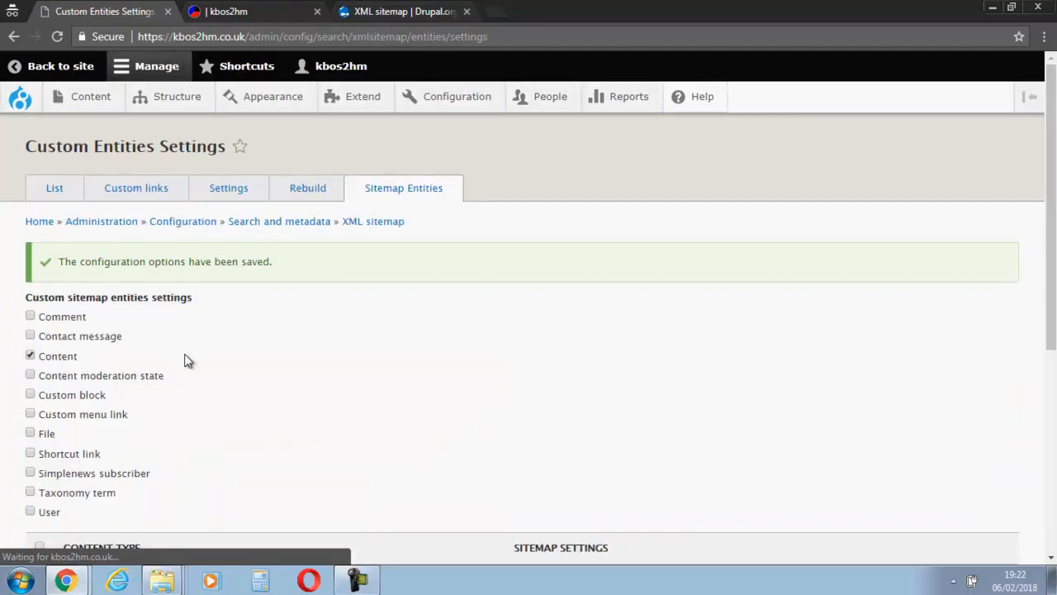
pyautogui.moveTo(999, 178)
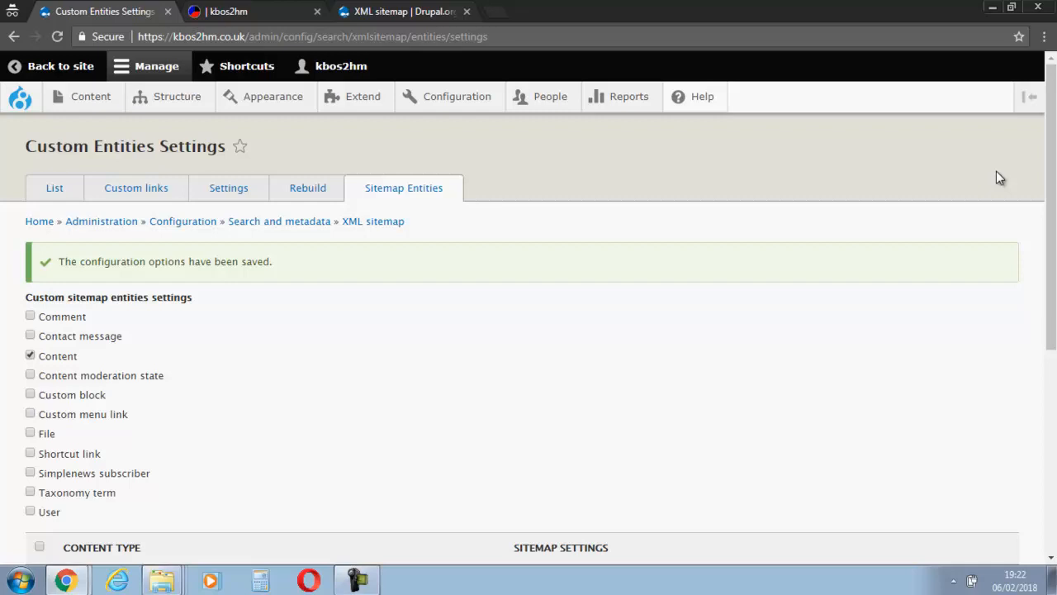
pyautogui.scroll(-3)
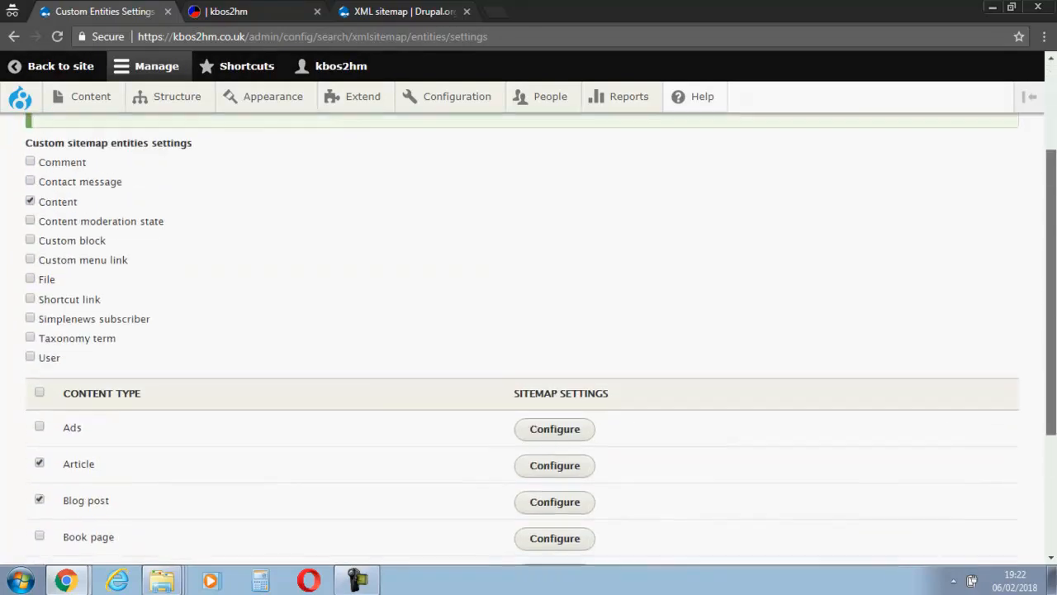
pyautogui.scroll(3)
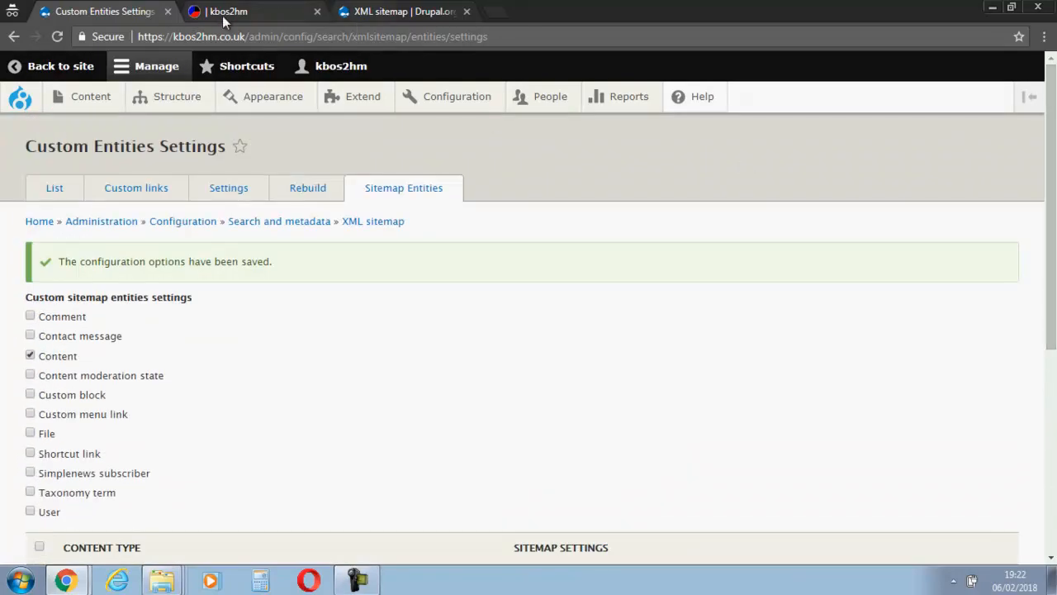
# Visit kbos2hm.co.uk/sitemap.xml in a browser tab, which reports Page not found.
pyautogui.click(228, 9)
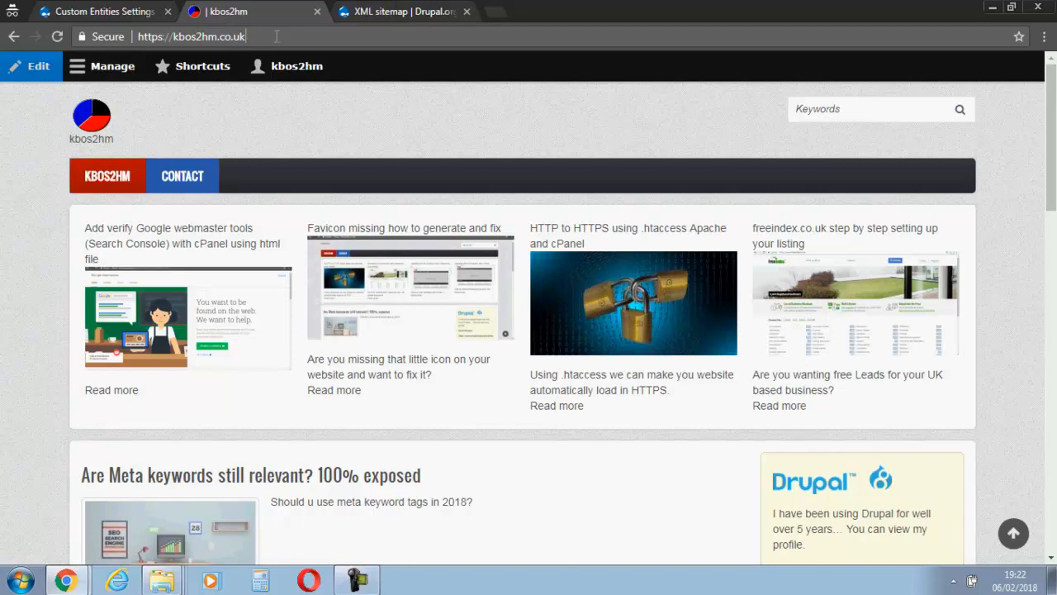
pyautogui.click(190, 36)
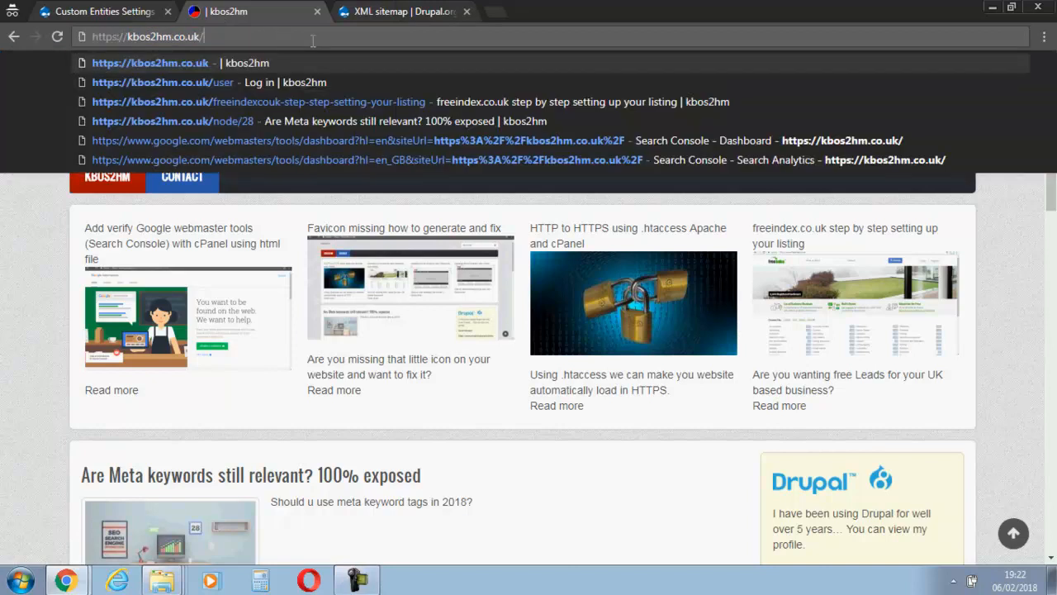
pyautogui.write('sitemap')
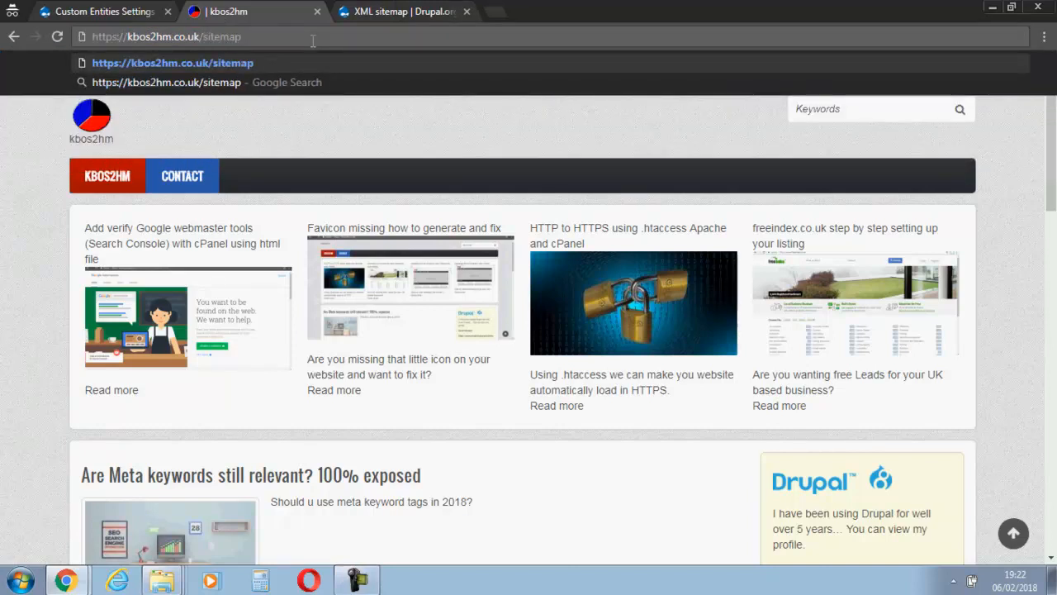
pyautogui.write('.xml')
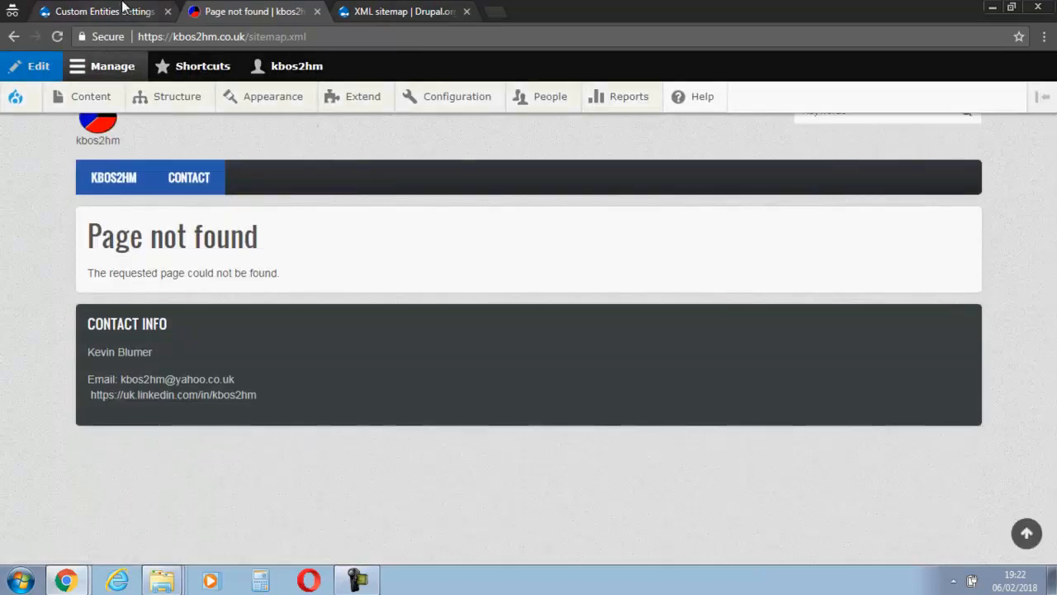
# Return to the XML sitemap settings and go to the Rebuild links page.
pyautogui.click(99, 10)
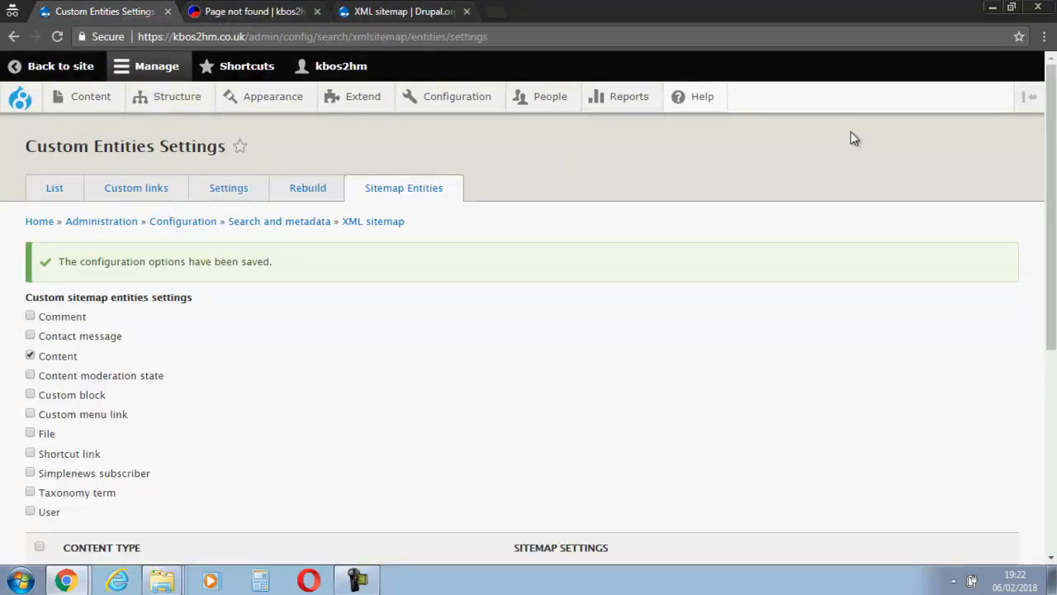
pyautogui.moveTo(429, 132)
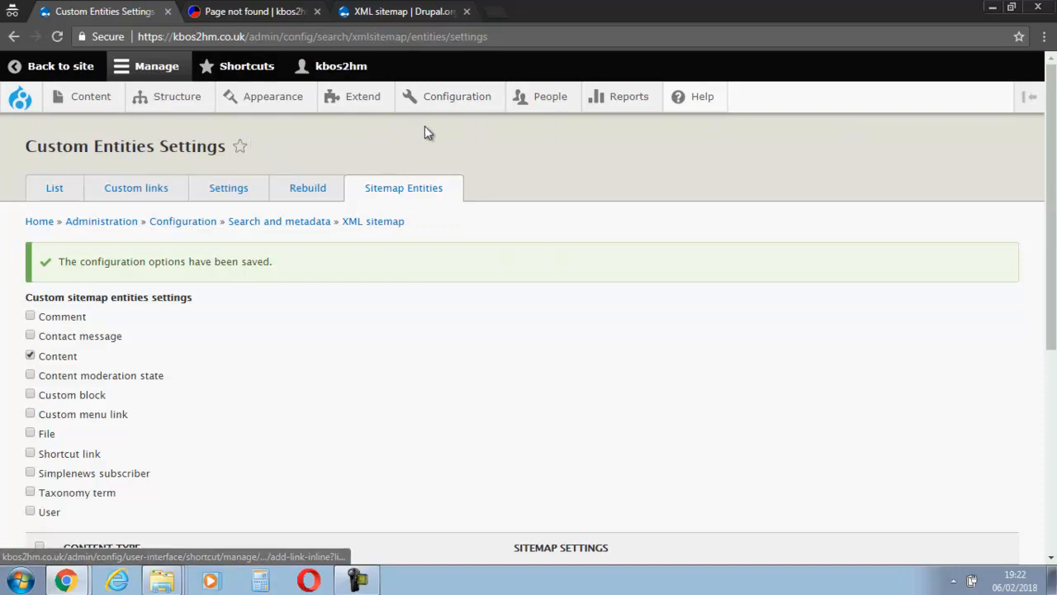
pyautogui.click(308, 188)
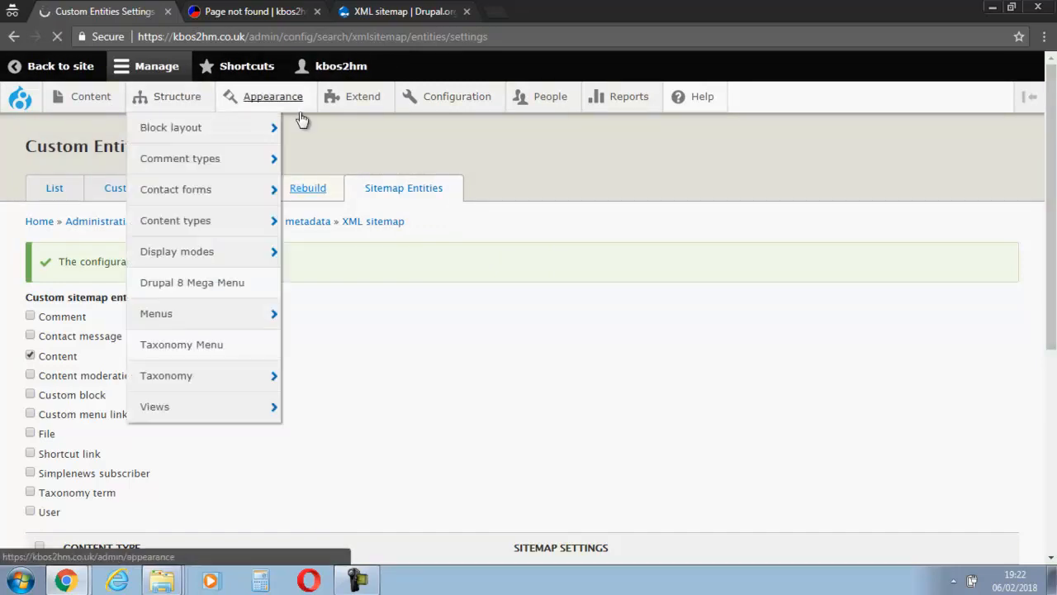
pyautogui.click(307, 188)
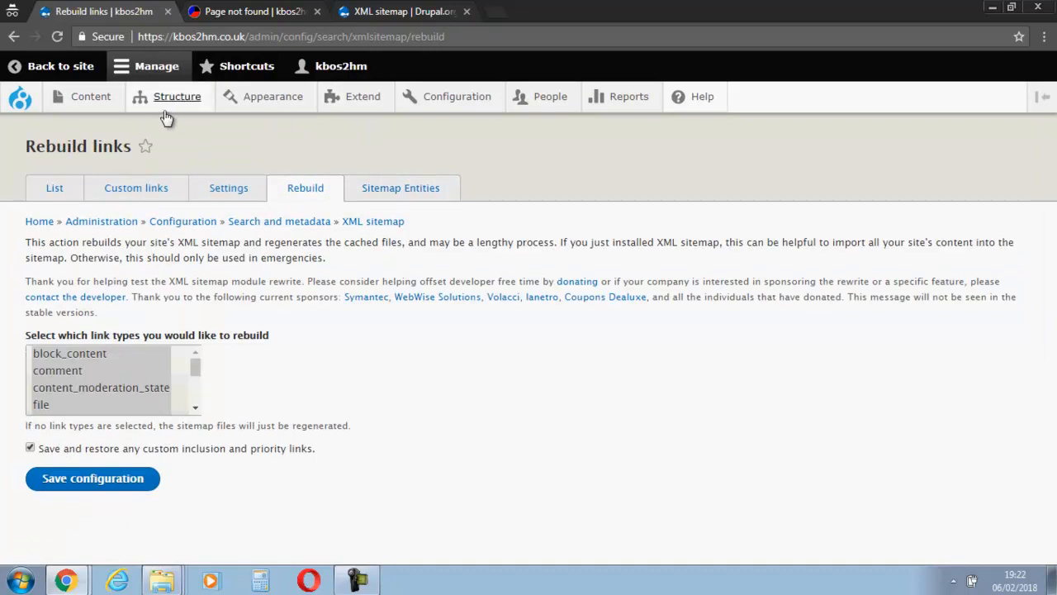
pyautogui.click(91, 96)
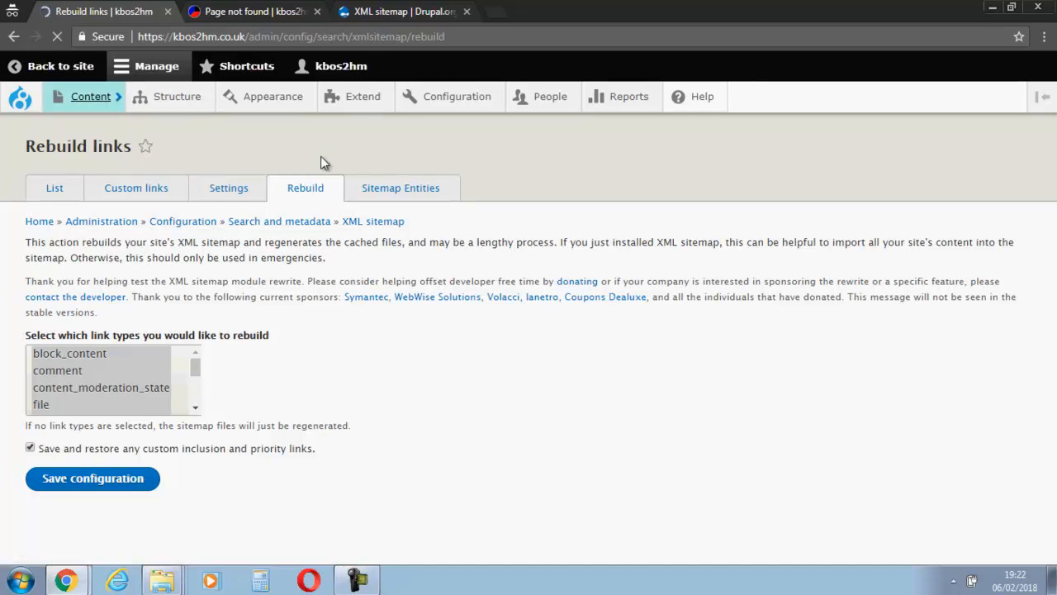
pyautogui.moveTo(509, 173)
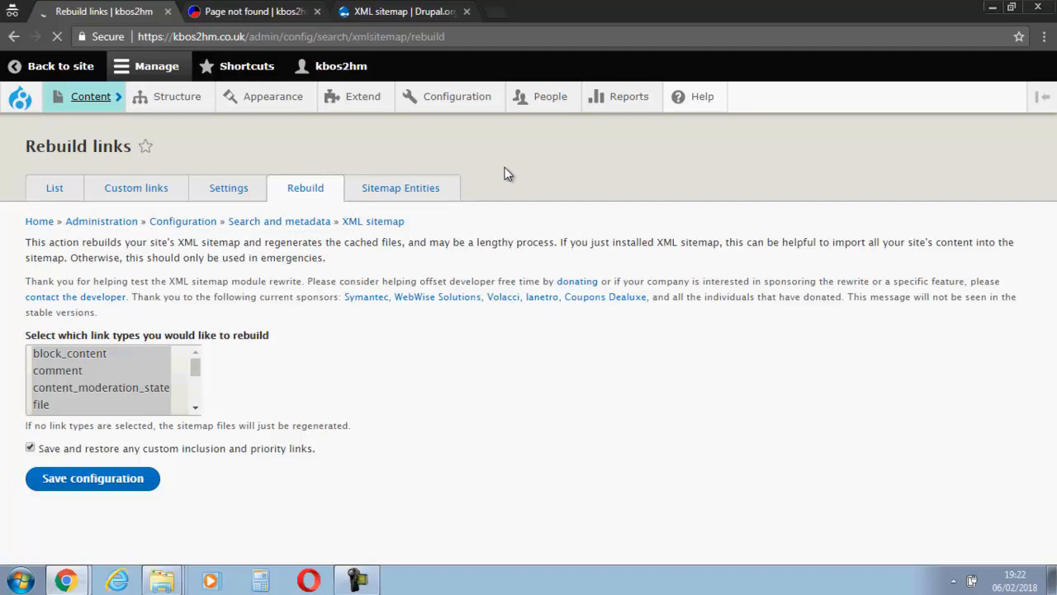
# From the Content list, edit the Add verify Google webmaster tools workshop.
pyautogui.click(90, 96)
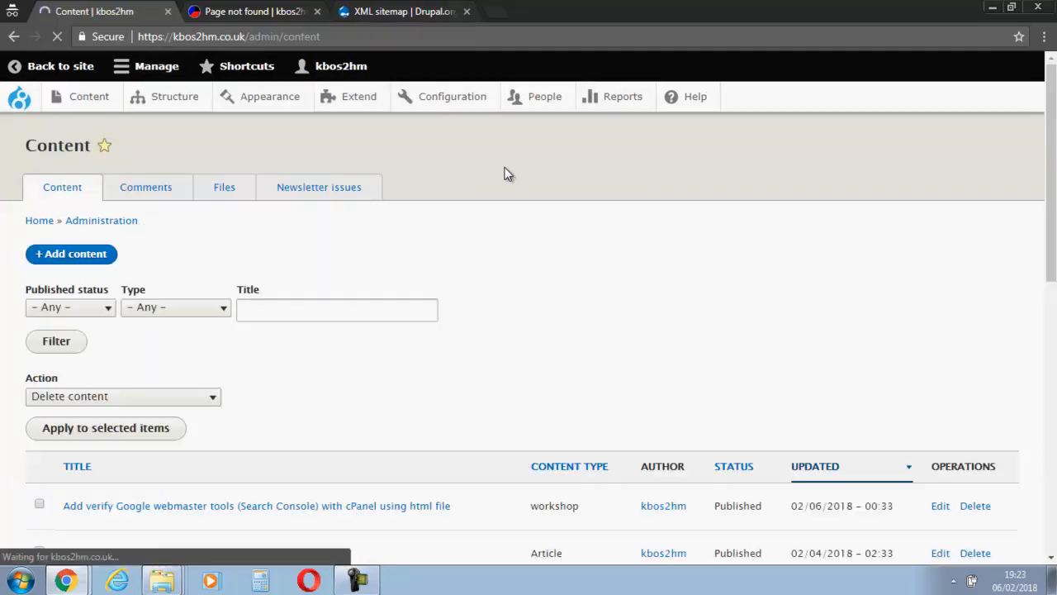
pyautogui.scroll(-3)
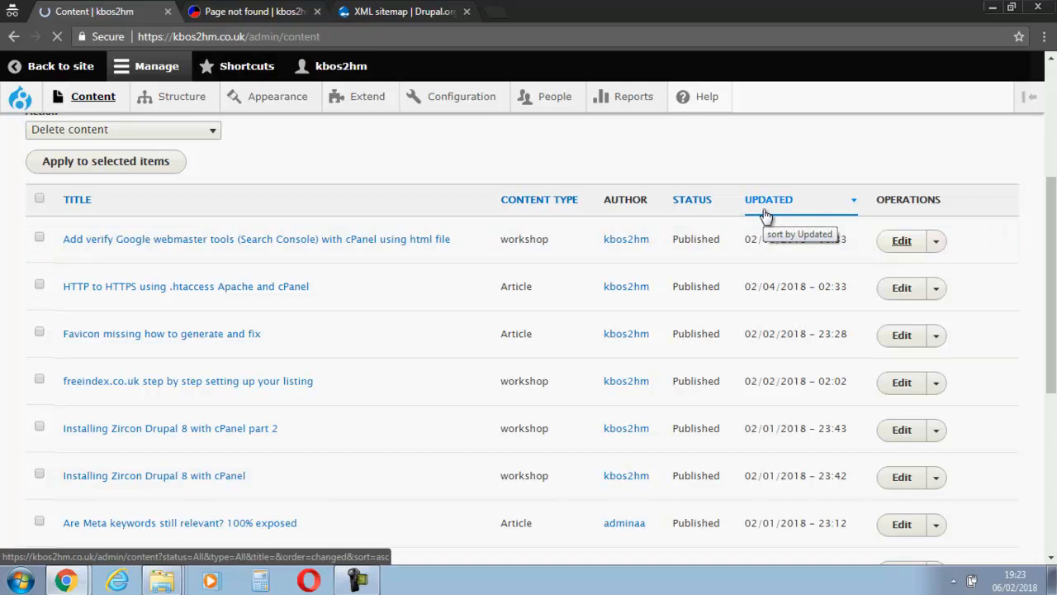
pyautogui.click(902, 241)
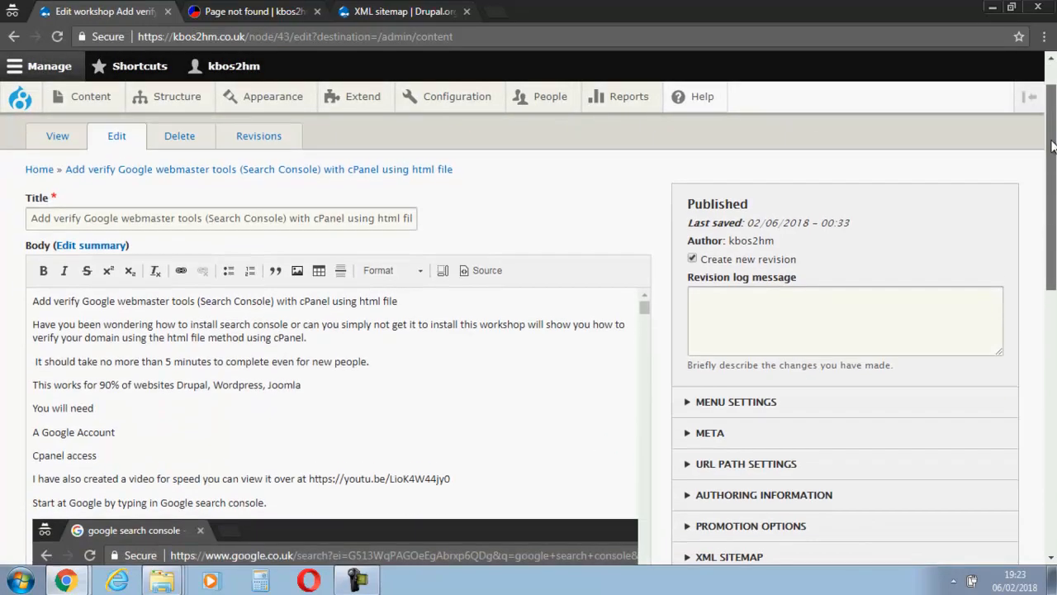
# Set the workshop's XML sitemap Inclusion to Included and save it.
pyautogui.scroll(-3)
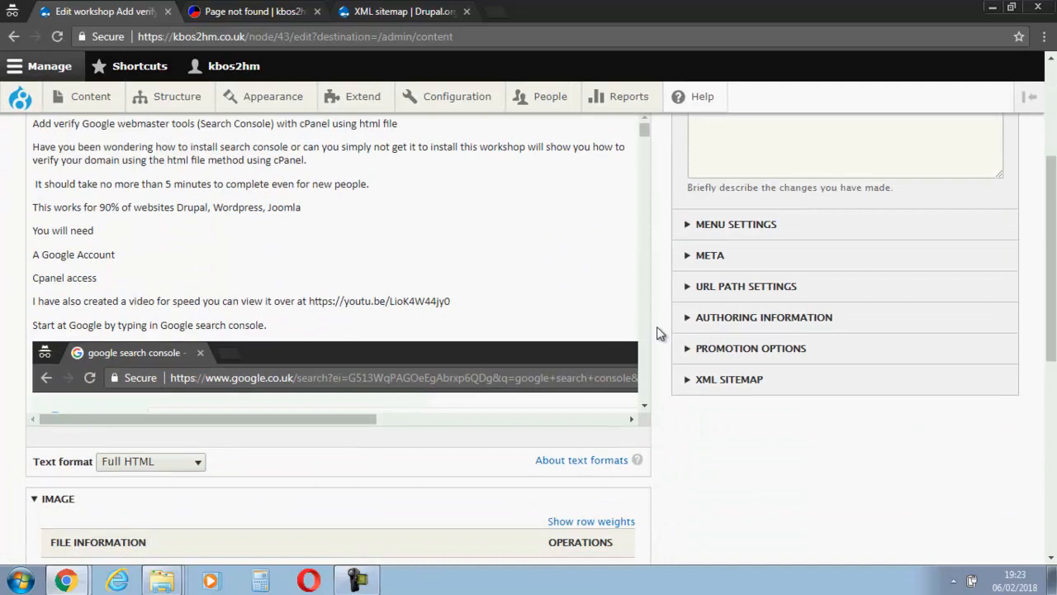
pyautogui.click(728, 379)
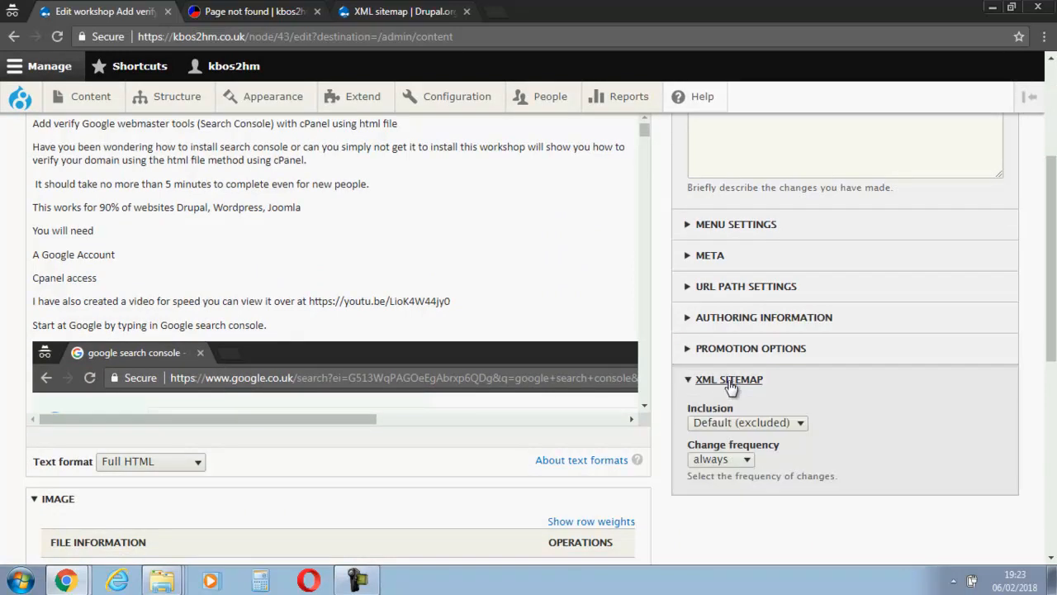
pyautogui.moveTo(761, 417)
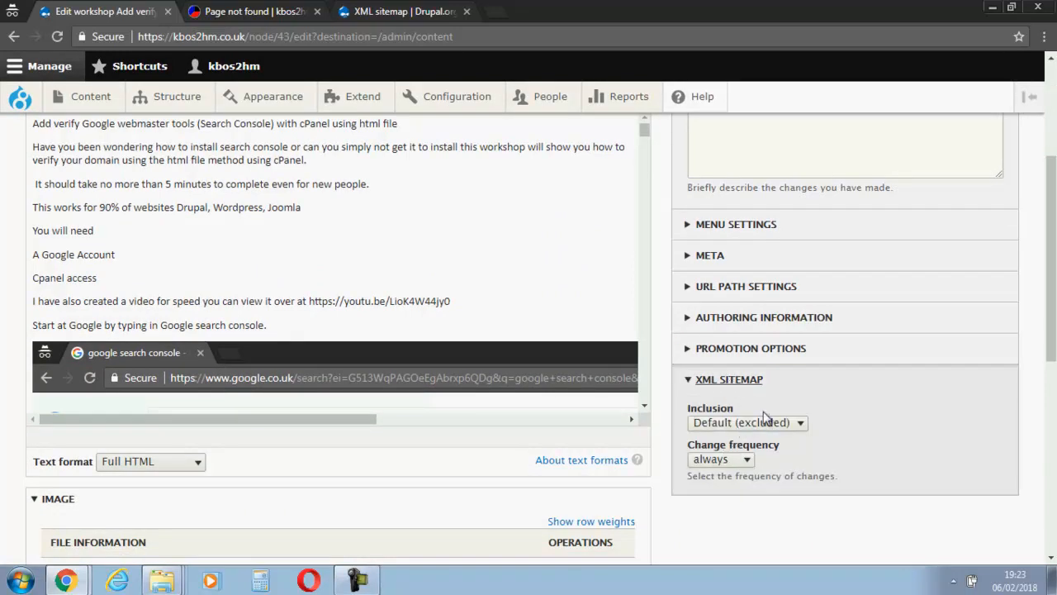
pyautogui.moveTo(725, 423)
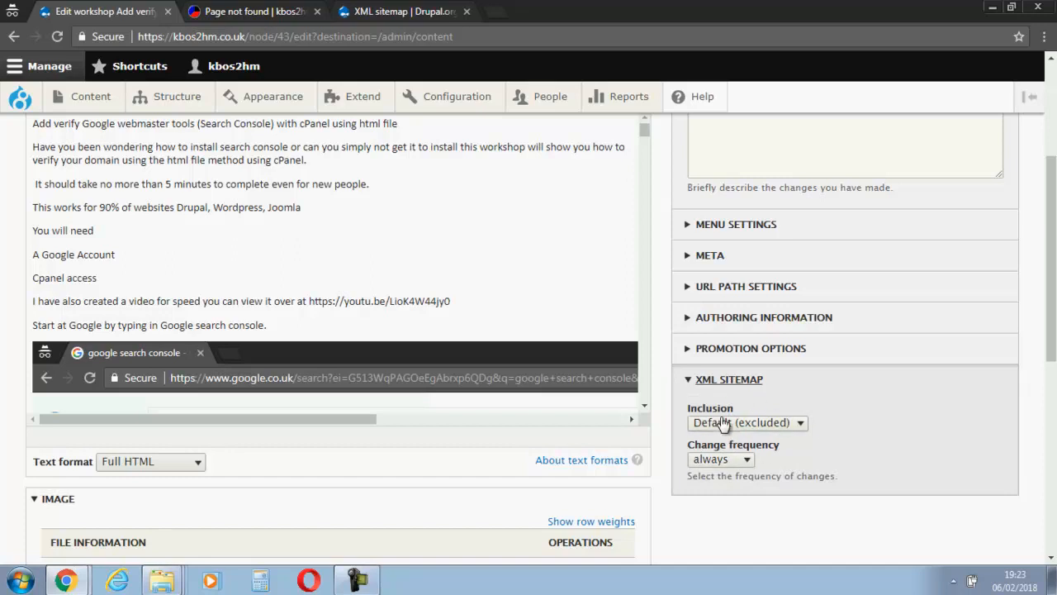
pyautogui.click(746, 423)
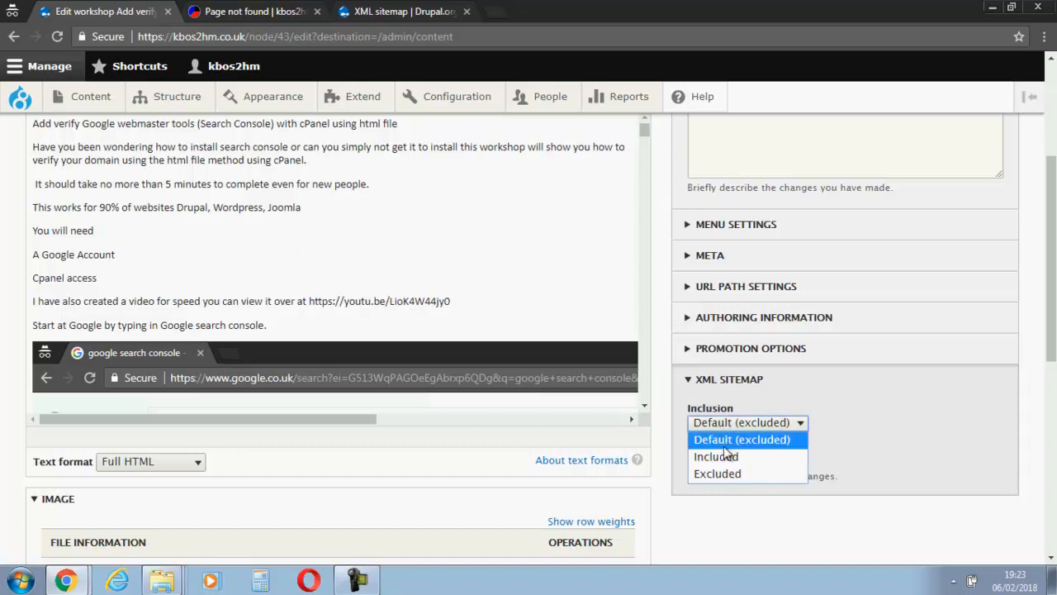
pyautogui.click(716, 455)
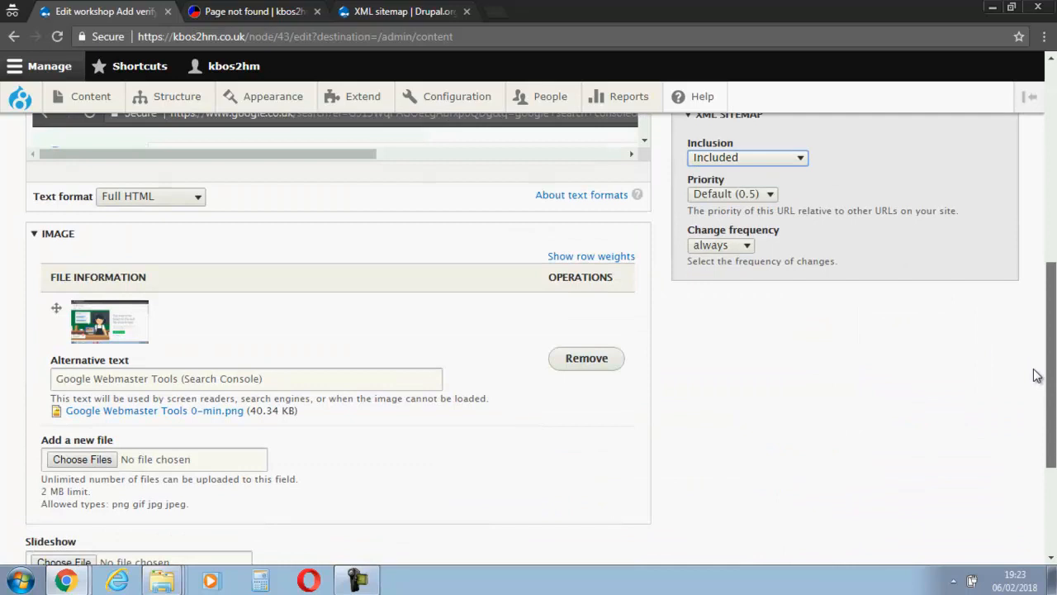
pyautogui.scroll(-3)
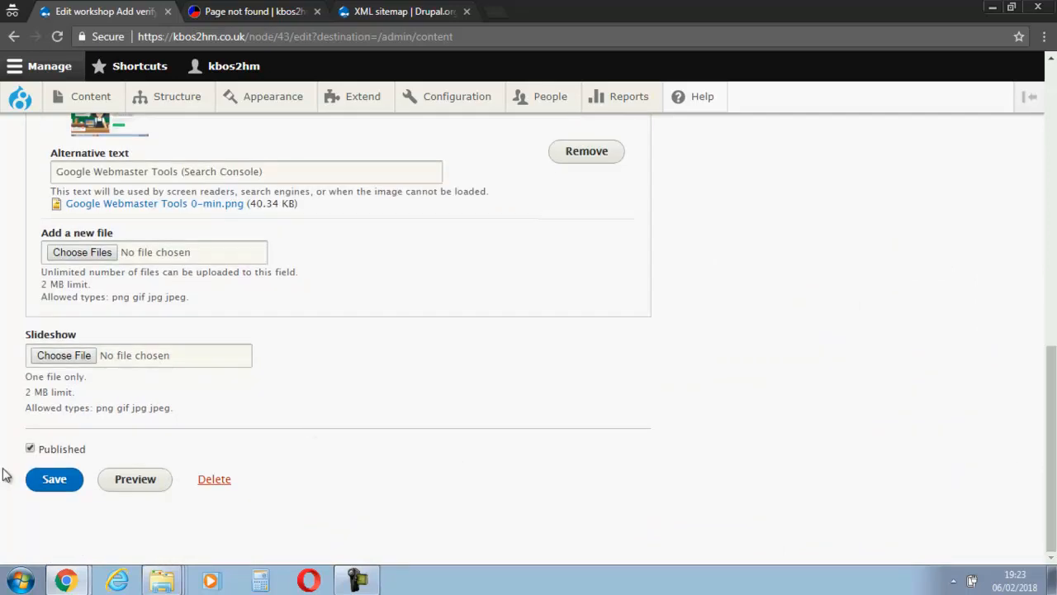
pyautogui.click(52, 479)
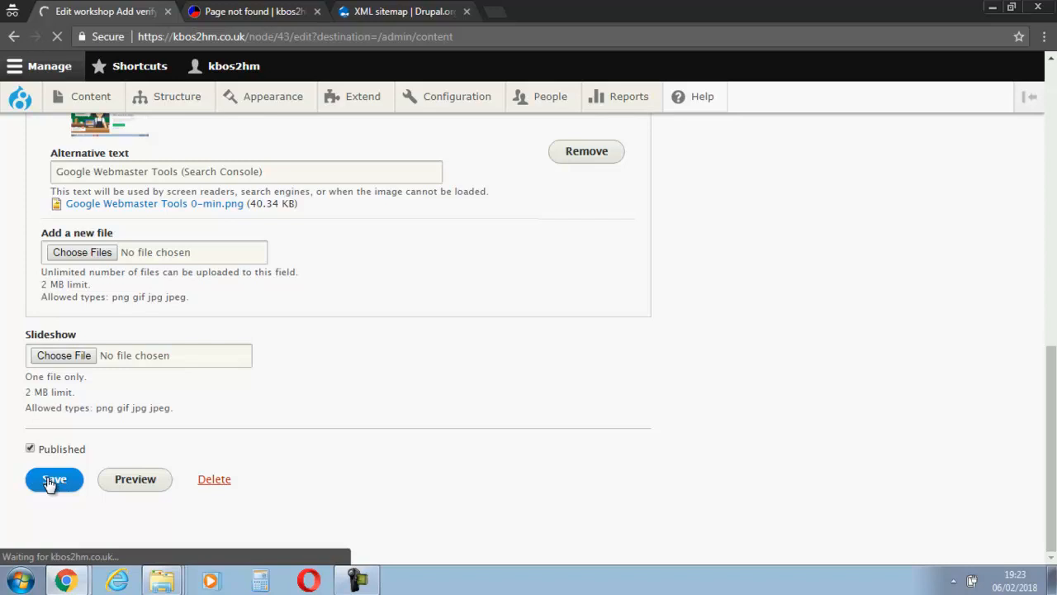
pyautogui.click(53, 479)
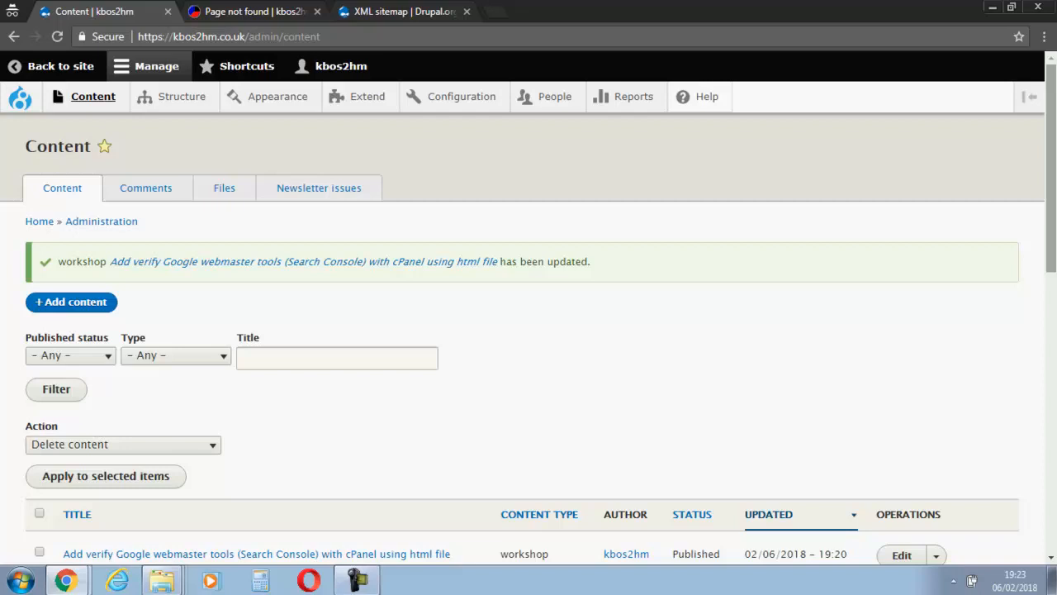
# From the Content list, edit the HTTP to HTTPS using .htaccess Apache and cPanel article.
pyautogui.scroll(-3)
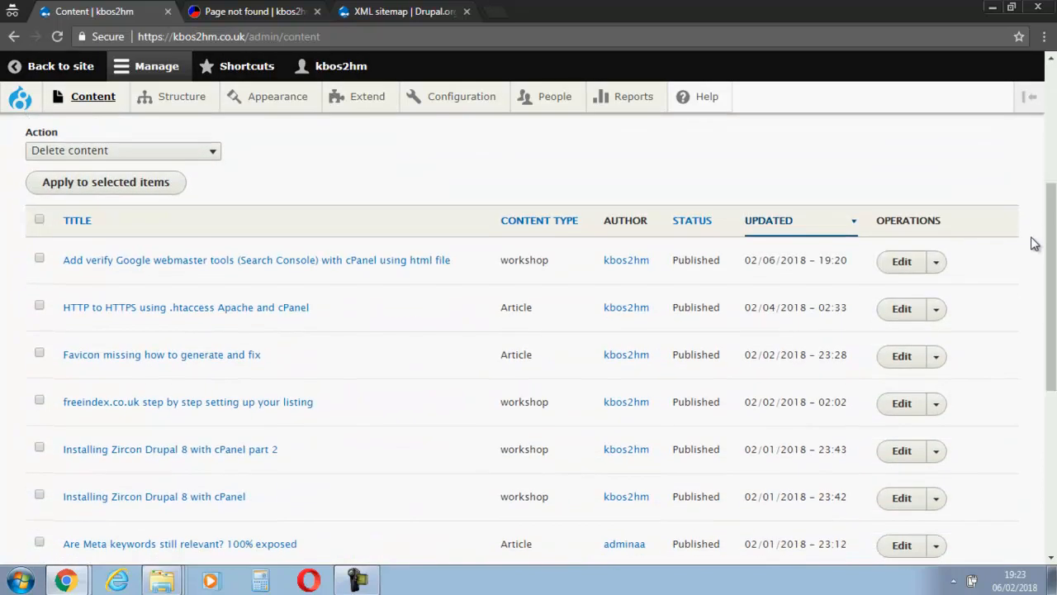
pyautogui.click(902, 309)
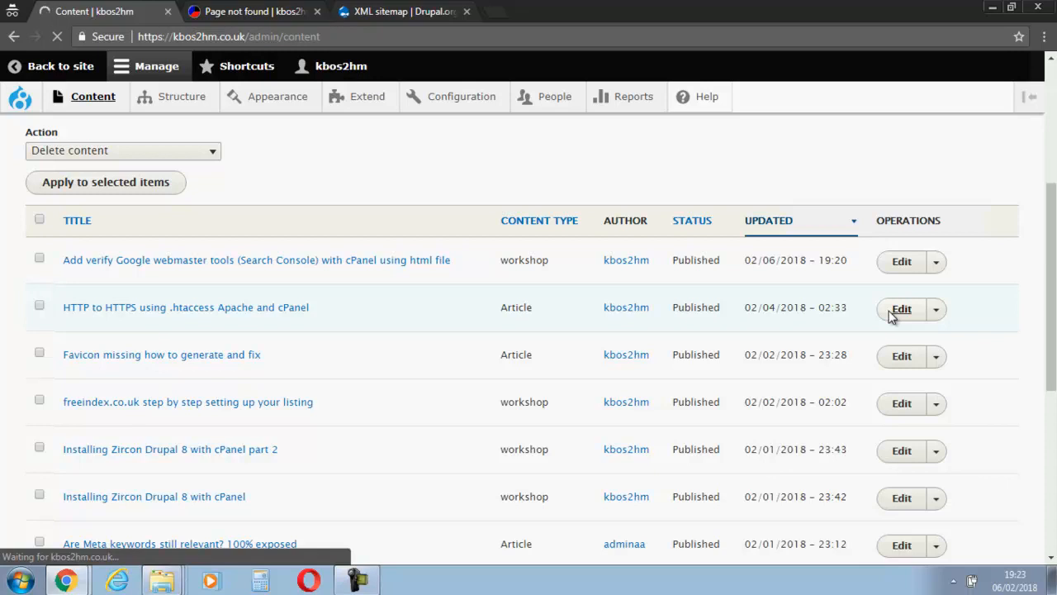
pyautogui.moveTo(692, 221)
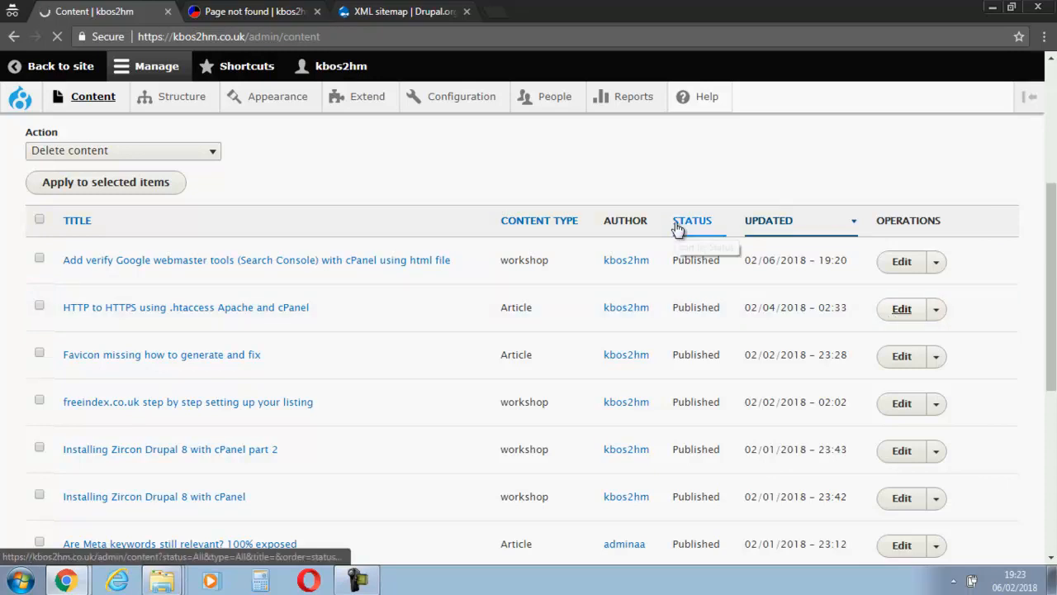
pyautogui.click(901, 309)
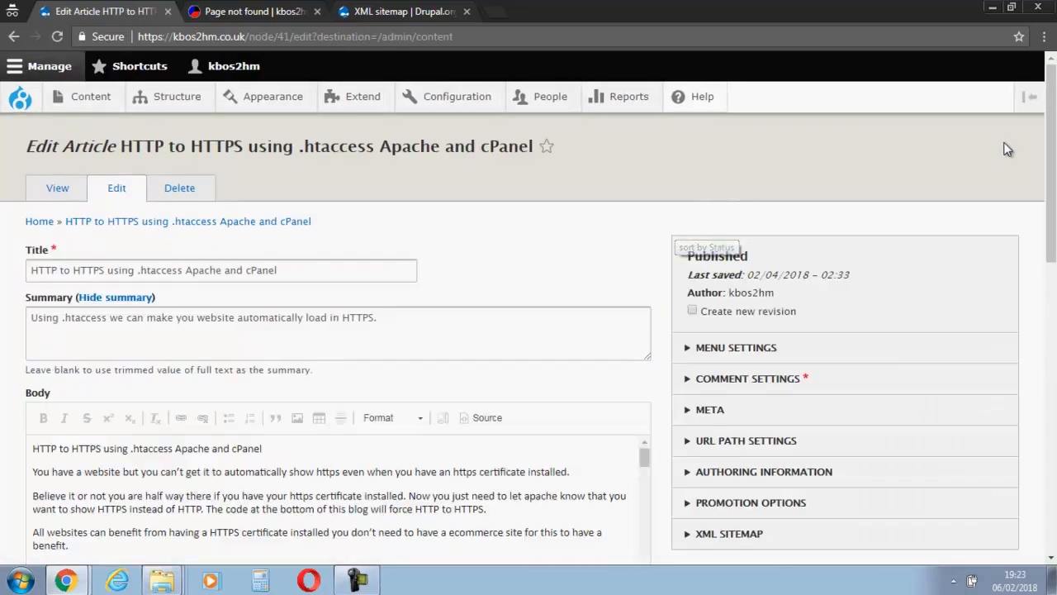
# Set the article's XML sitemap Inclusion to Included, save it, and head to Configuration.
pyautogui.scroll(-3)
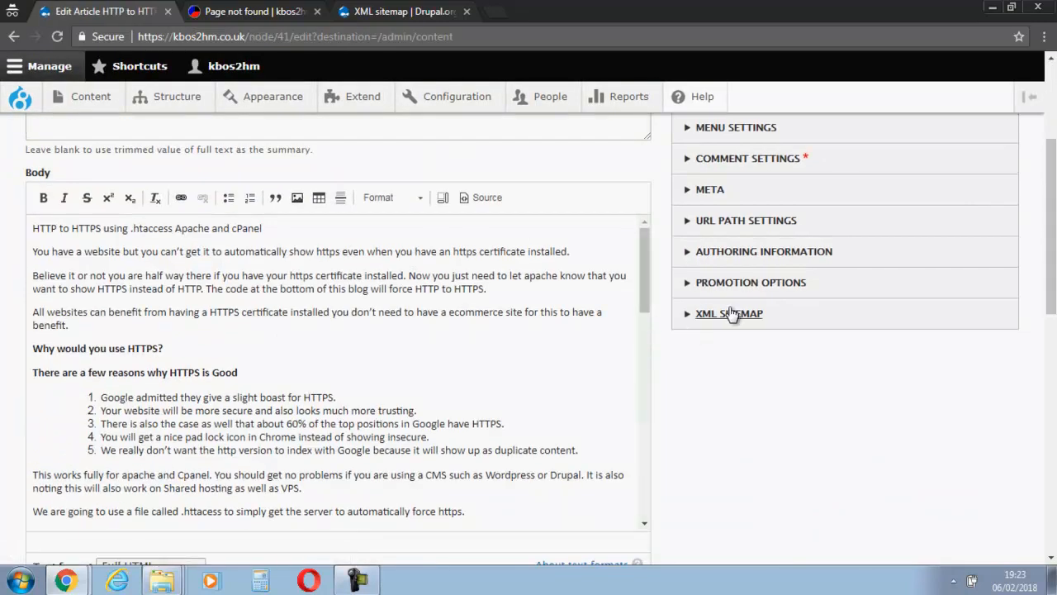
pyautogui.click(729, 313)
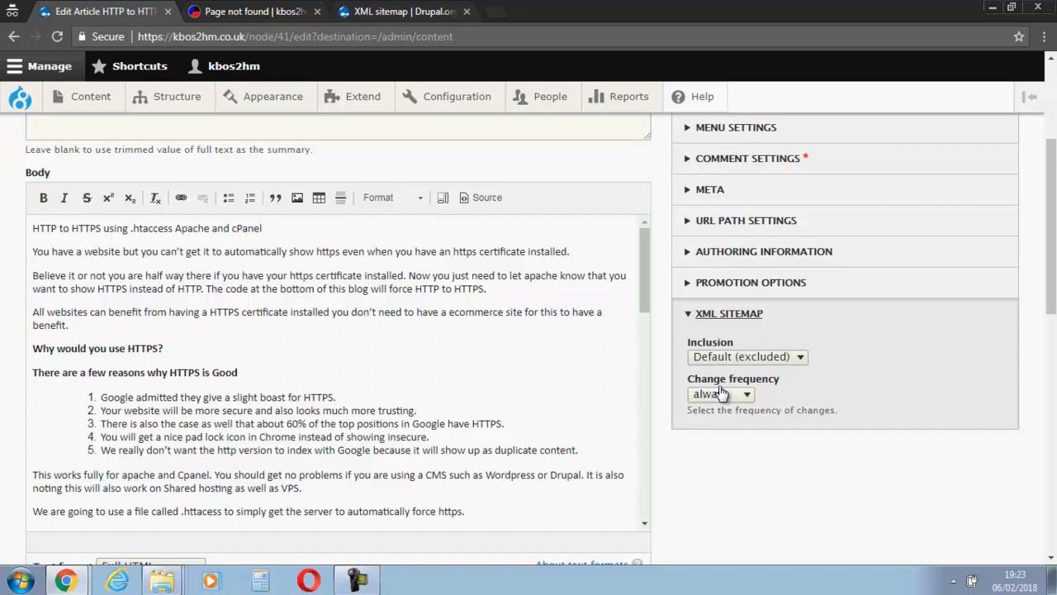
pyautogui.click(746, 357)
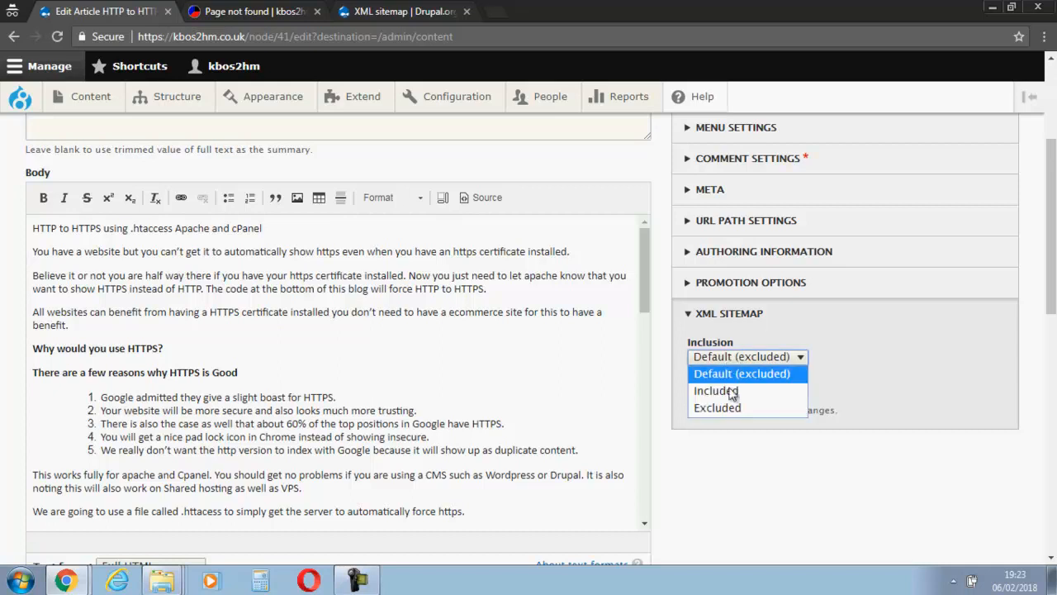
pyautogui.click(717, 406)
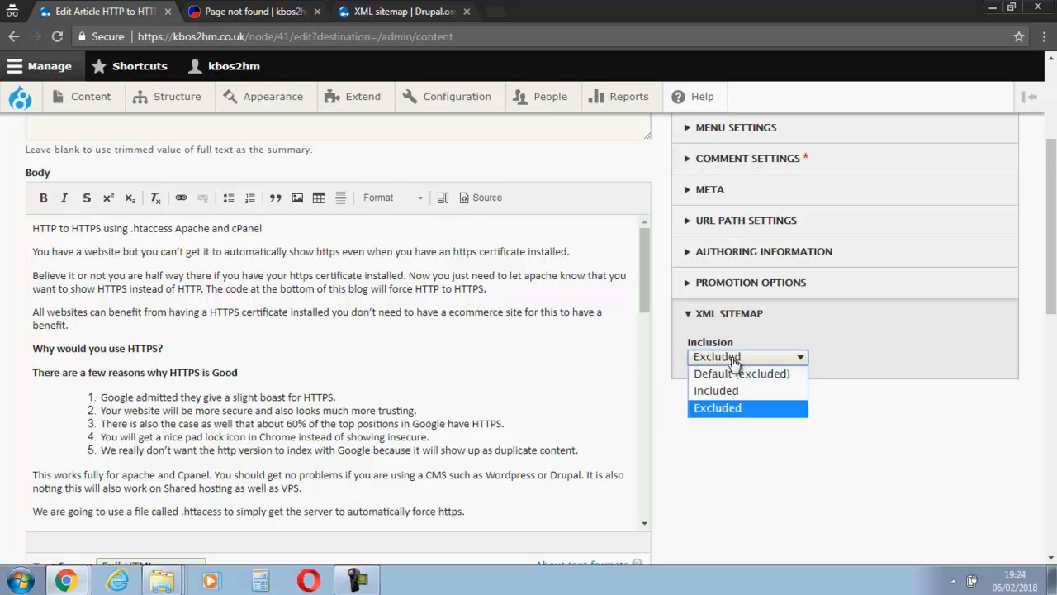
pyautogui.click(715, 389)
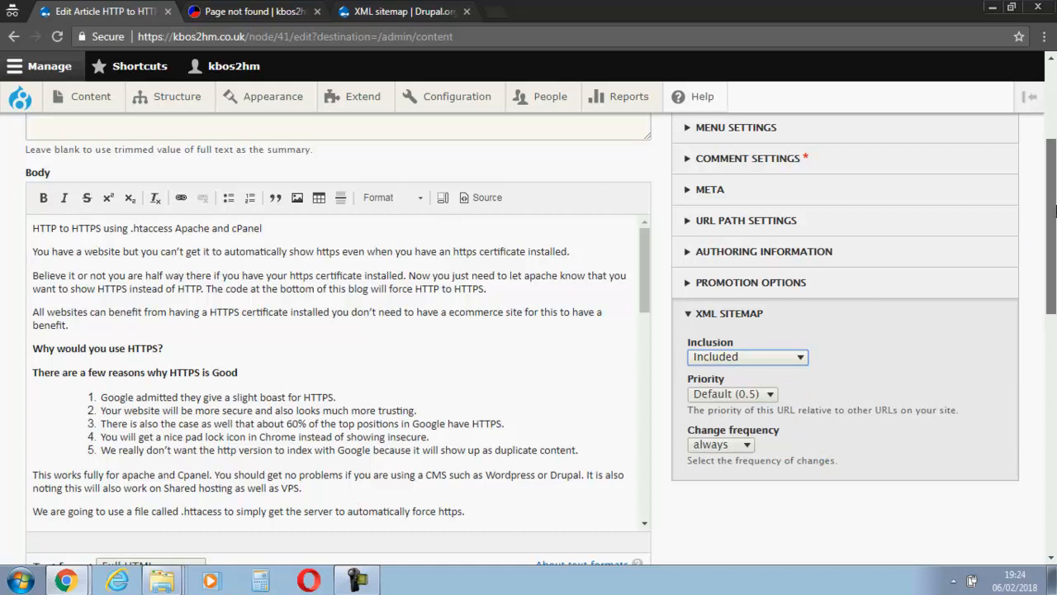
pyautogui.scroll(-3)
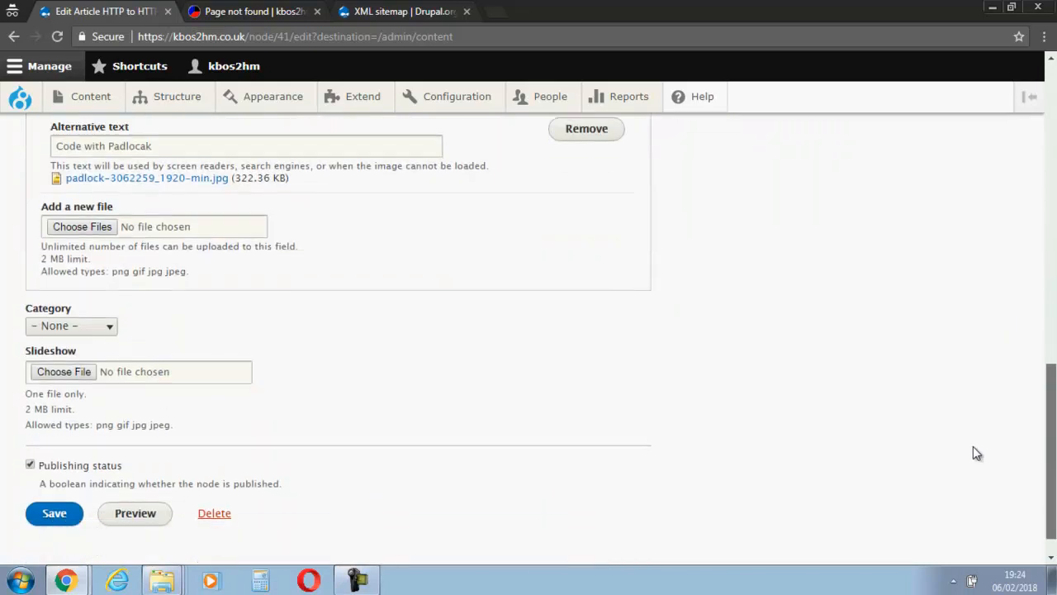
pyautogui.click(53, 512)
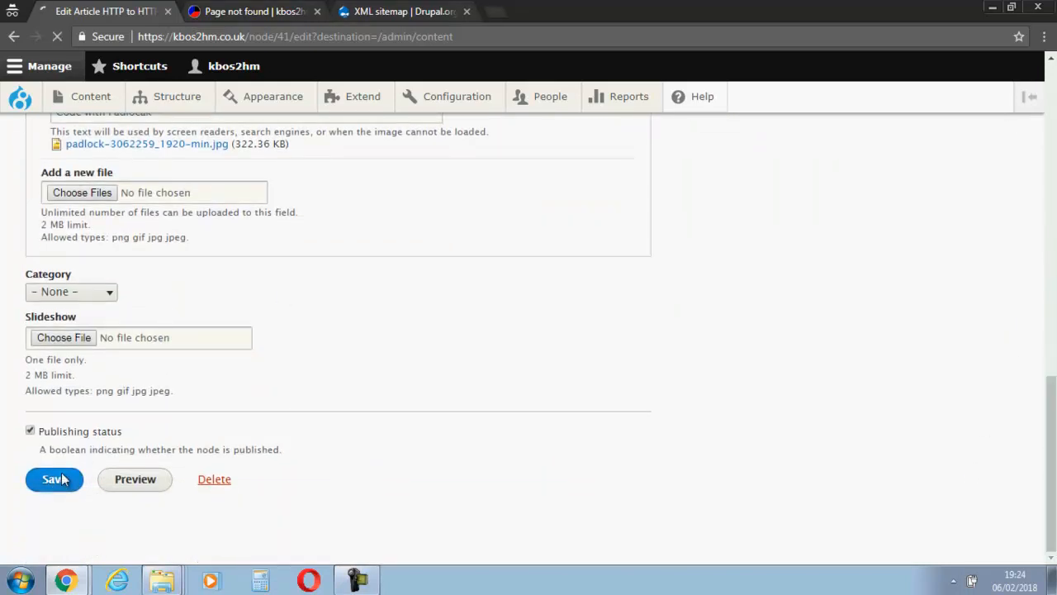
pyautogui.click(53, 479)
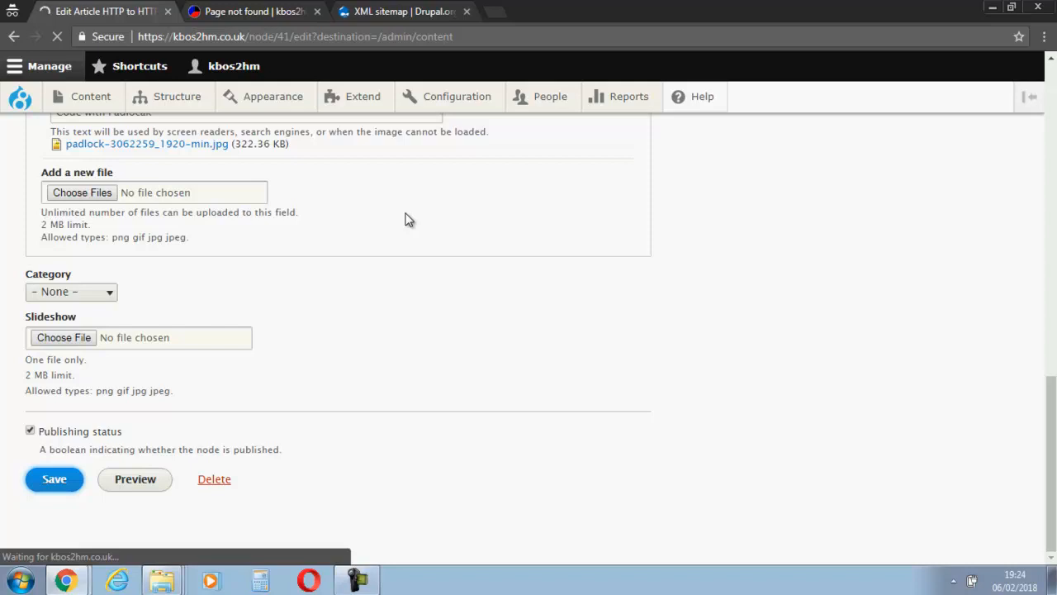
pyautogui.click(53, 479)
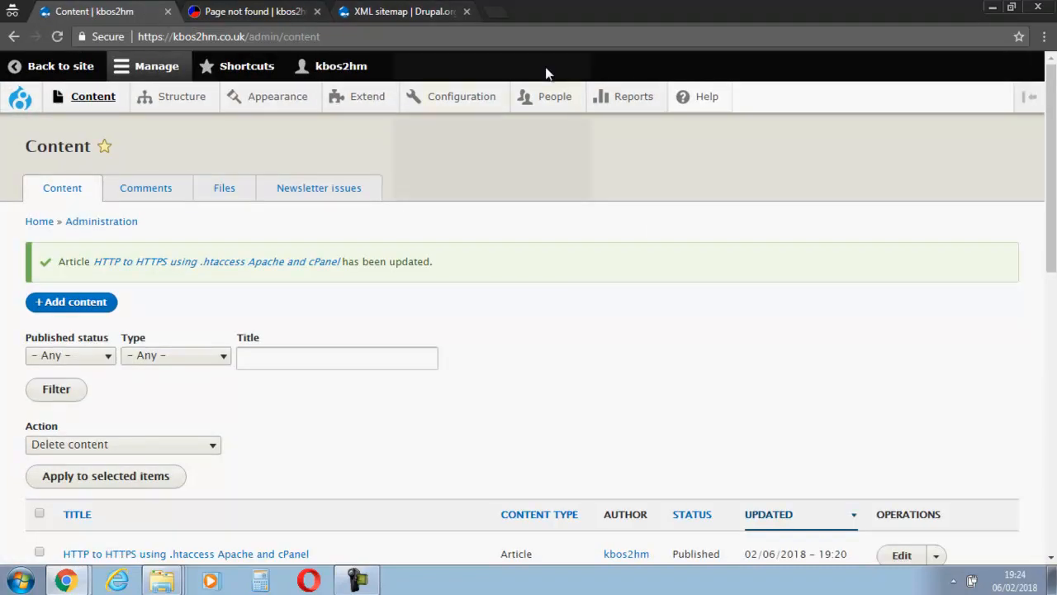
pyautogui.click(461, 96)
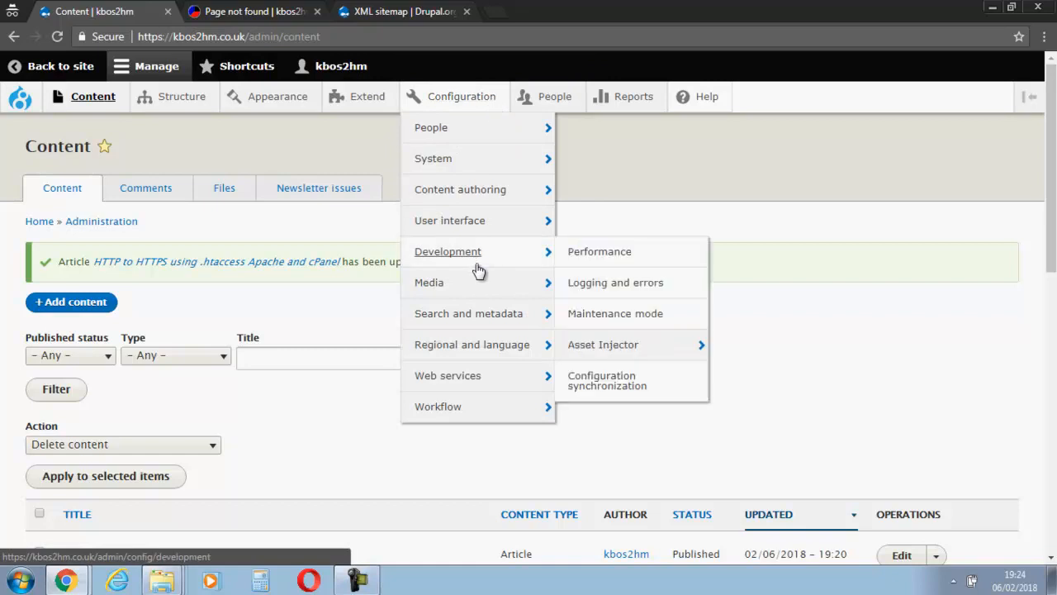
pyautogui.moveTo(469, 314)
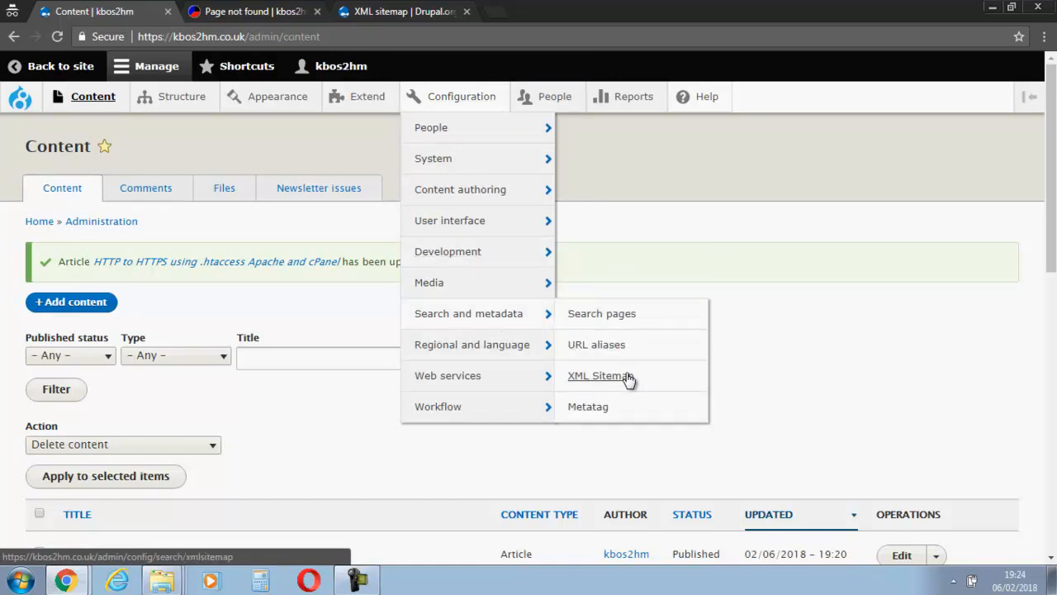
# Go to Search and metadata > XML Sitemap listing sitemap.xml and its Settings page.
pyautogui.click(598, 377)
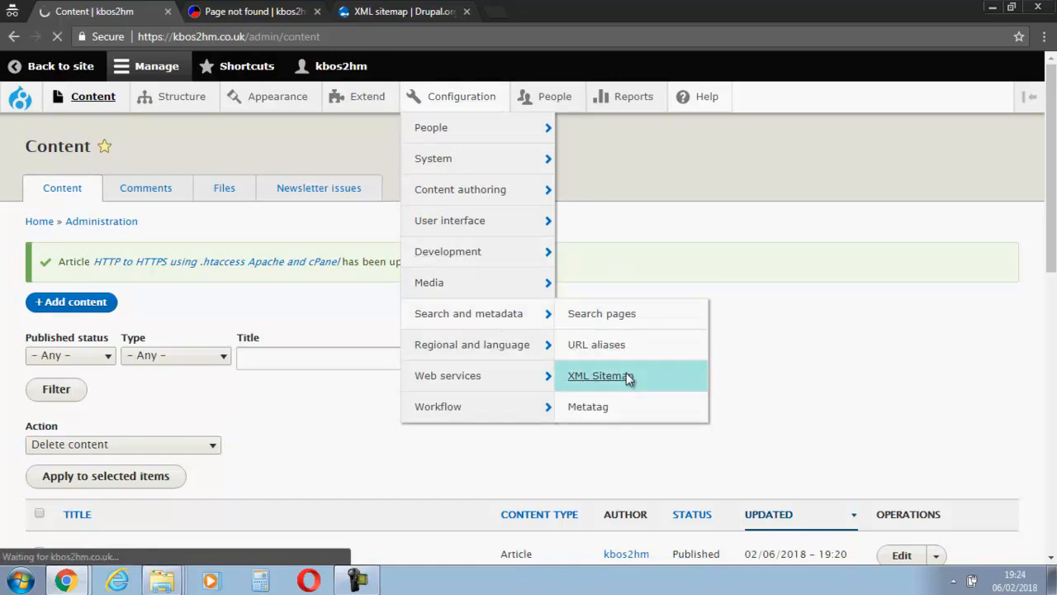
pyautogui.click(598, 375)
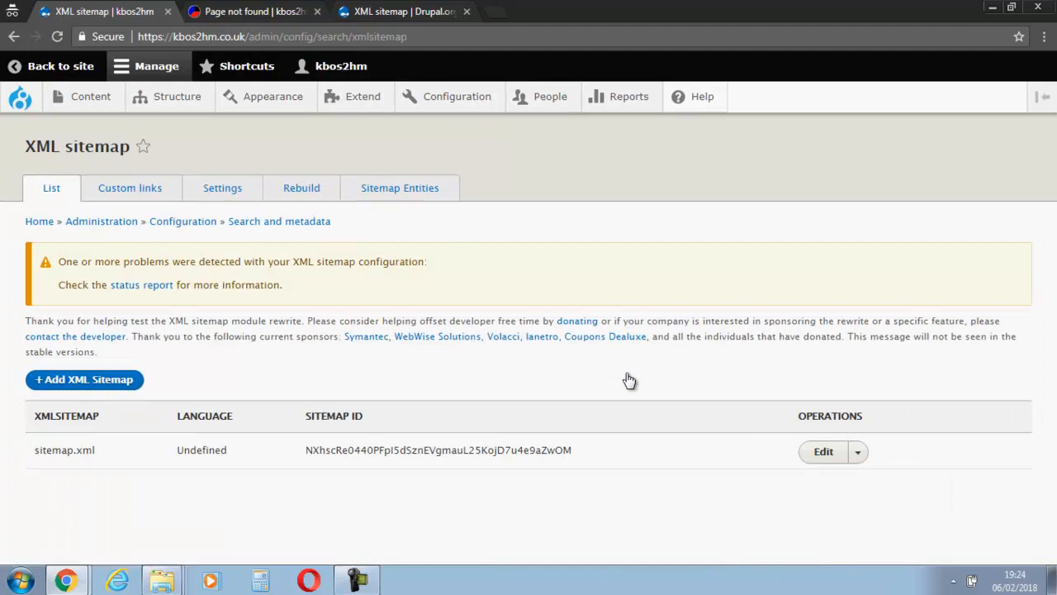
pyautogui.moveTo(221, 189)
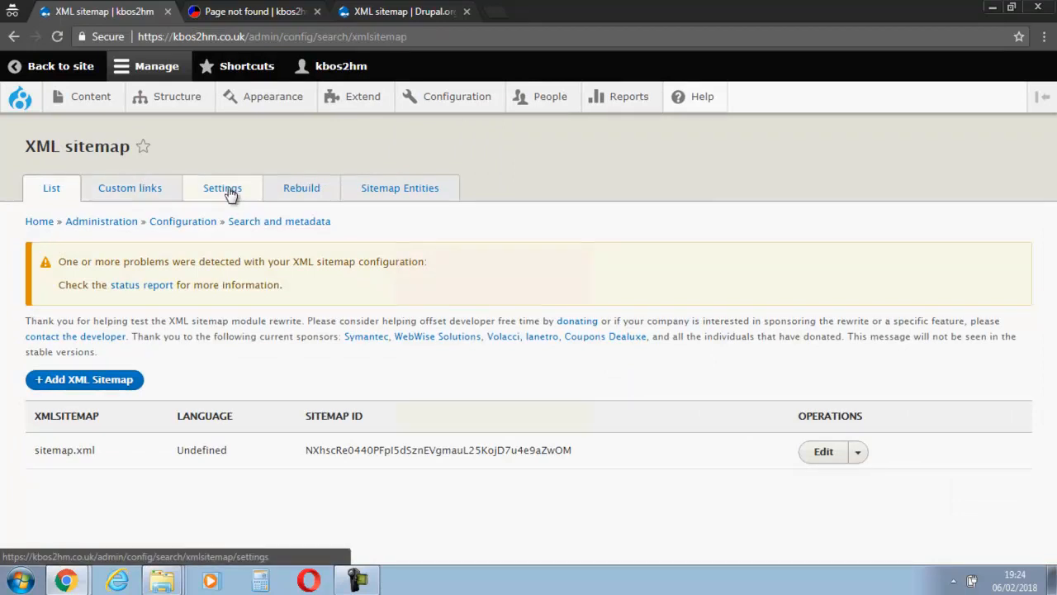
pyautogui.click(222, 188)
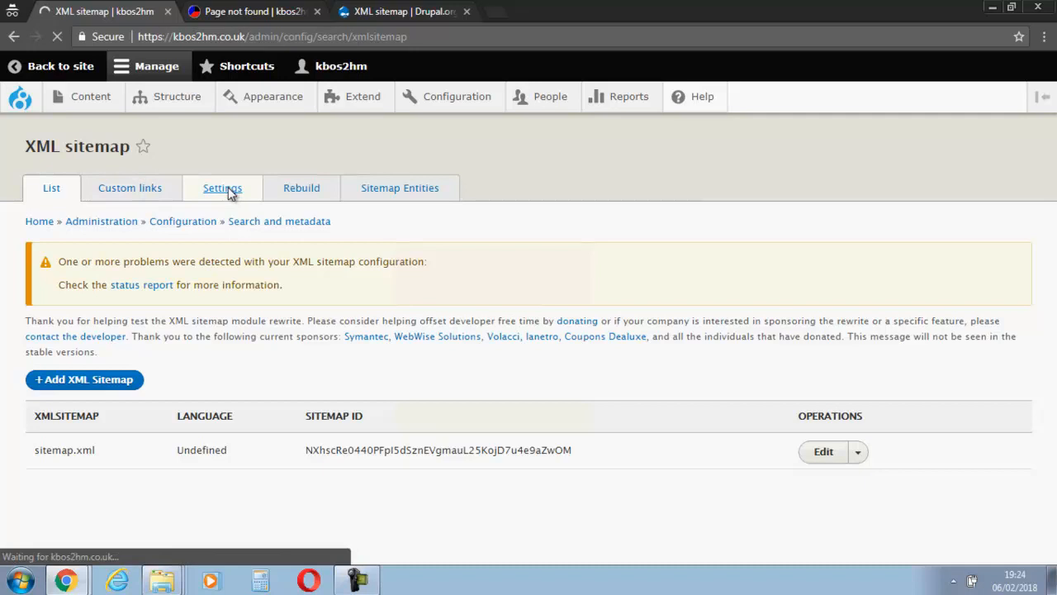
pyautogui.moveTo(301, 188)
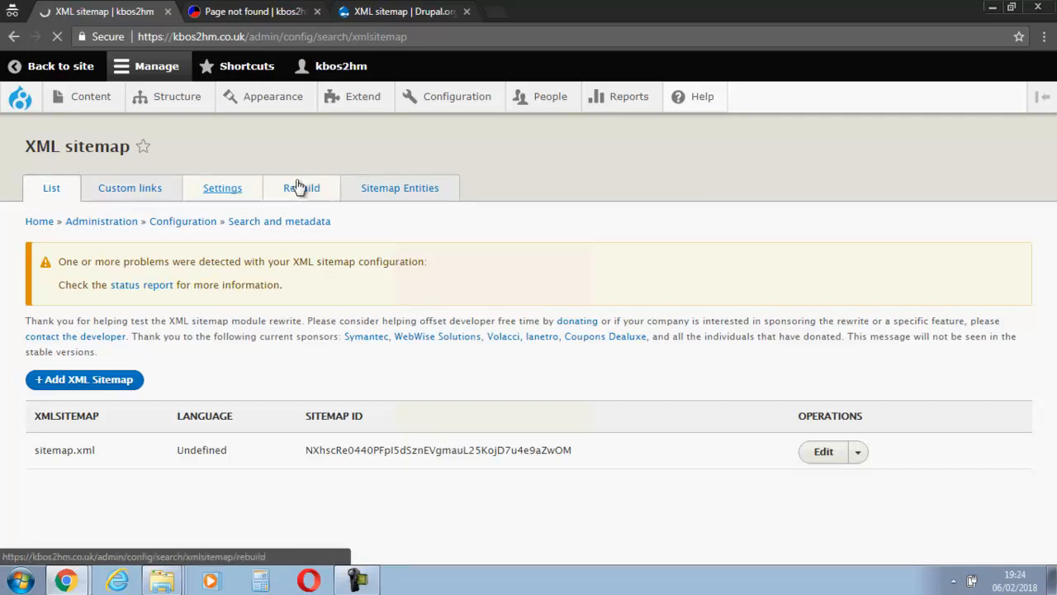
# Review the Content settings showing Article, Blog post, Basic page and workshop all Excluded.
pyautogui.click(221, 188)
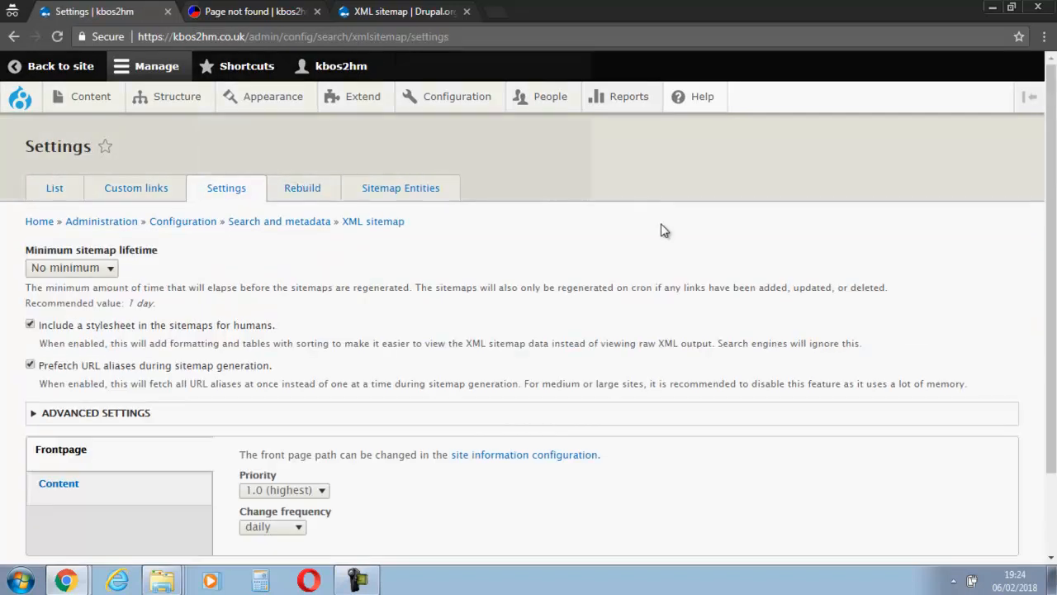
pyautogui.scroll(-3)
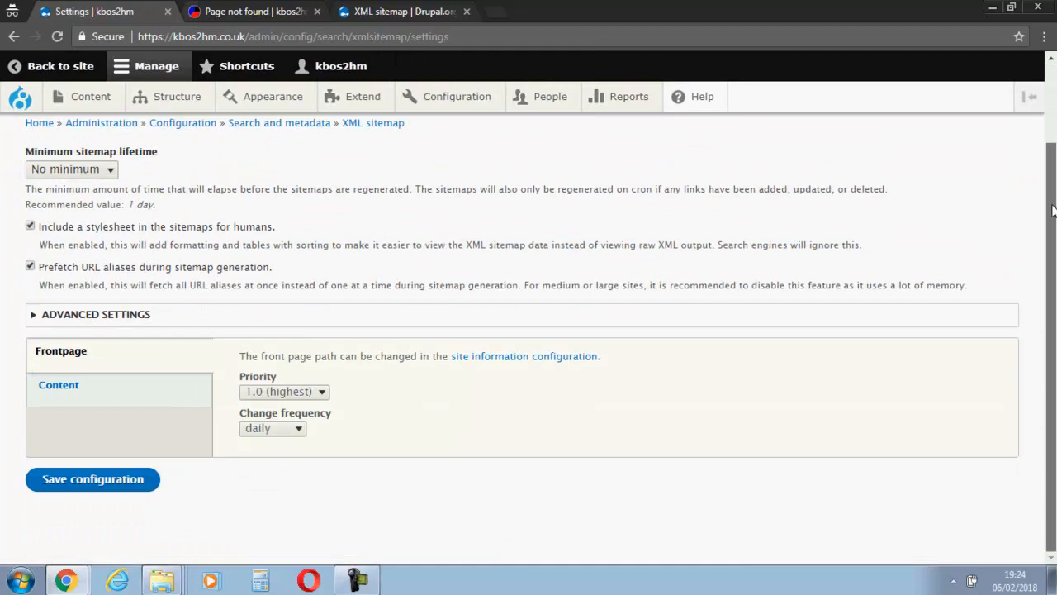
pyautogui.scroll(3)
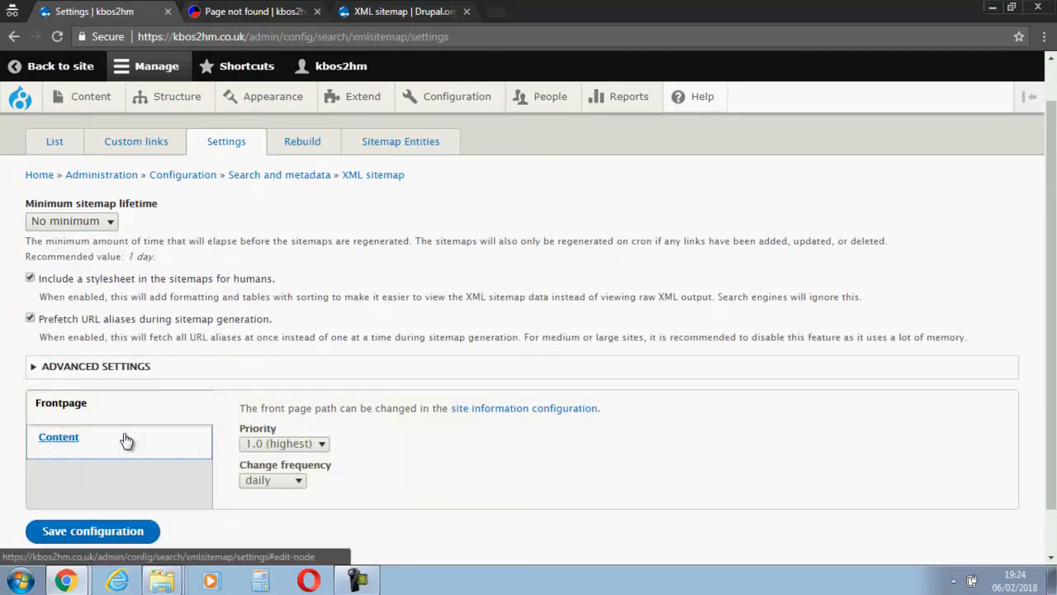
pyautogui.click(58, 436)
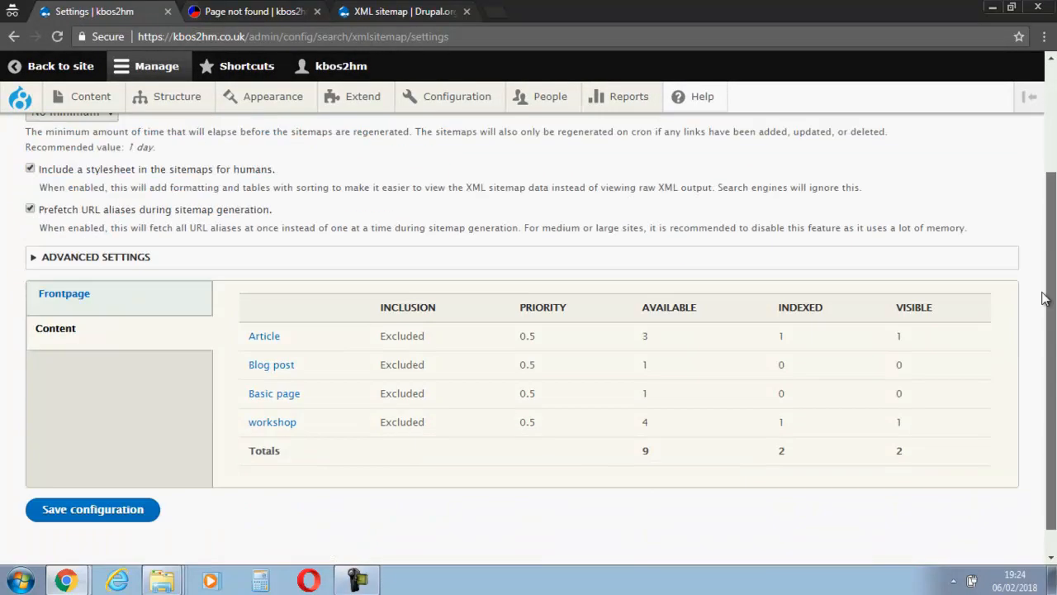
pyautogui.scroll(3)
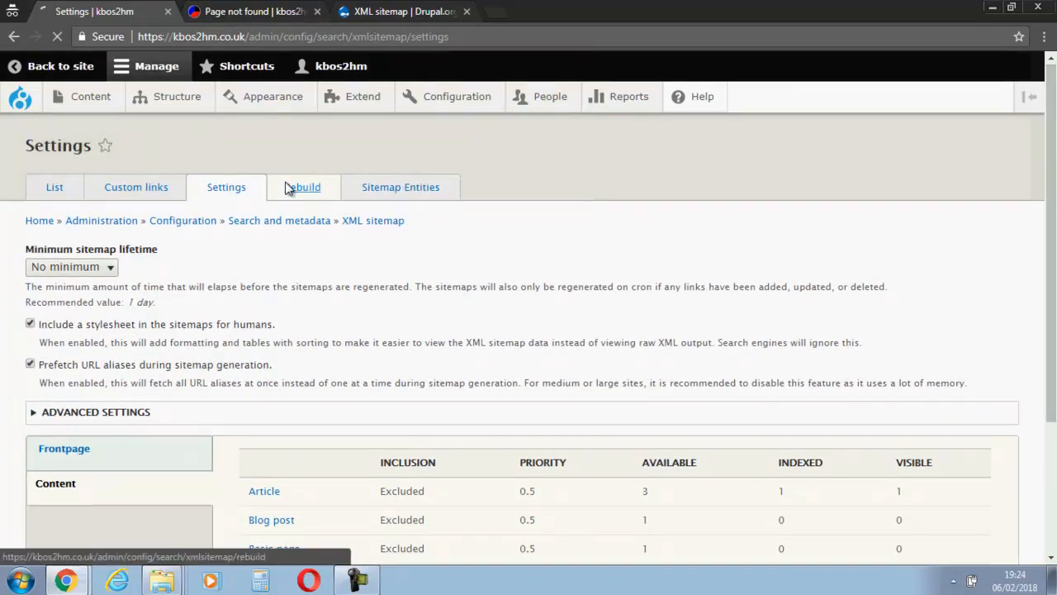
# On Rebuild links, select the node link type and submit to start rebuilding sitemap links.
pyautogui.click(304, 188)
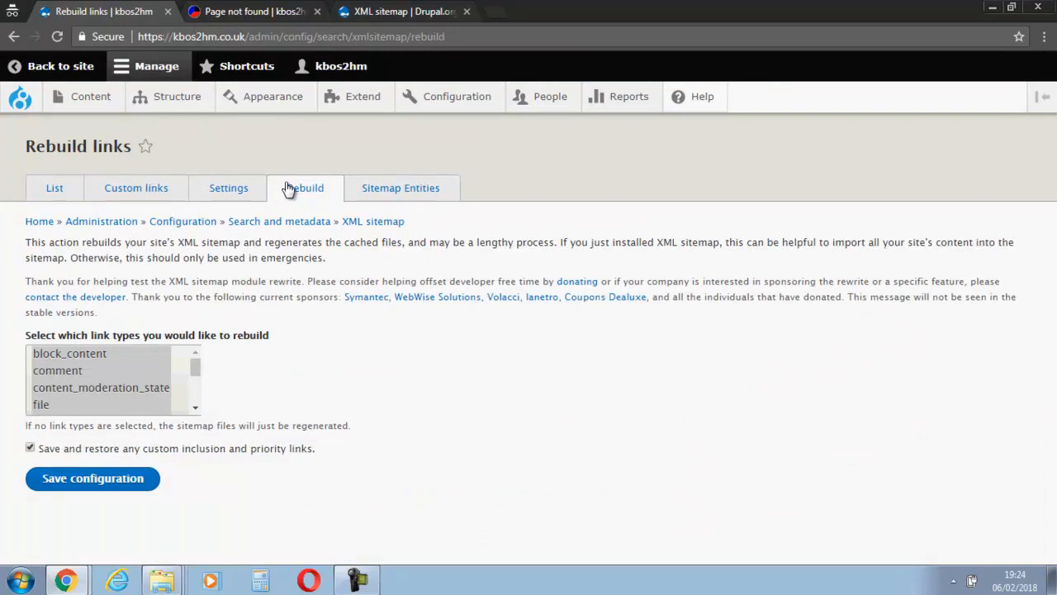
pyautogui.moveTo(189, 370)
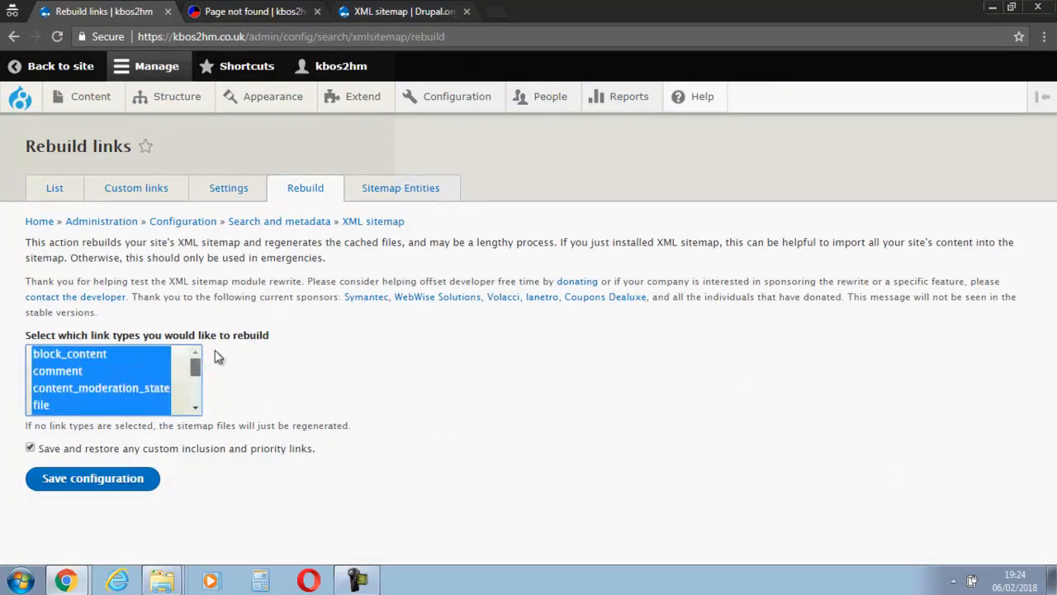
pyautogui.click(69, 354)
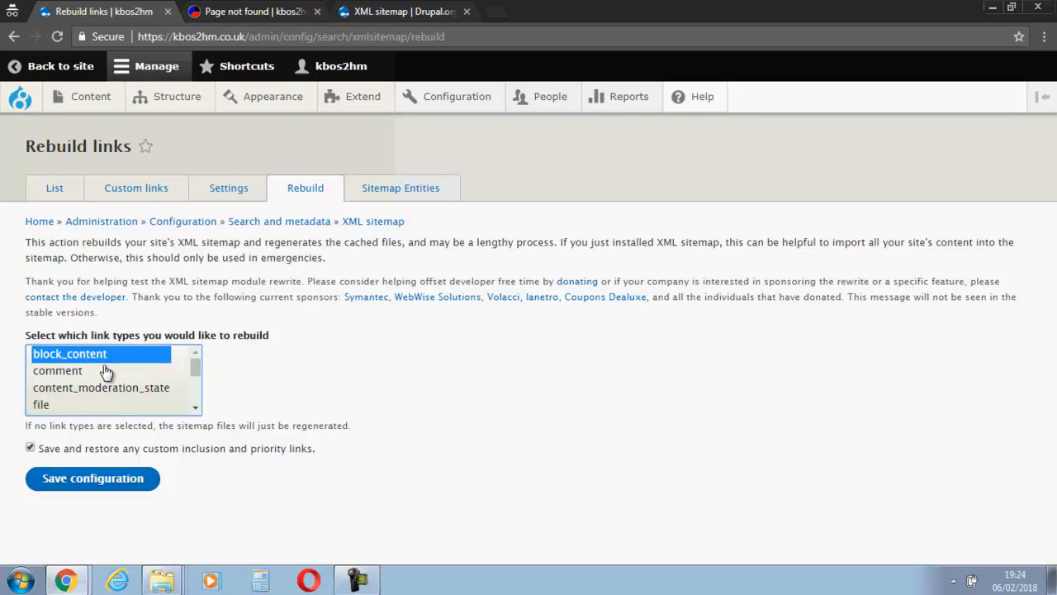
pyautogui.click(57, 370)
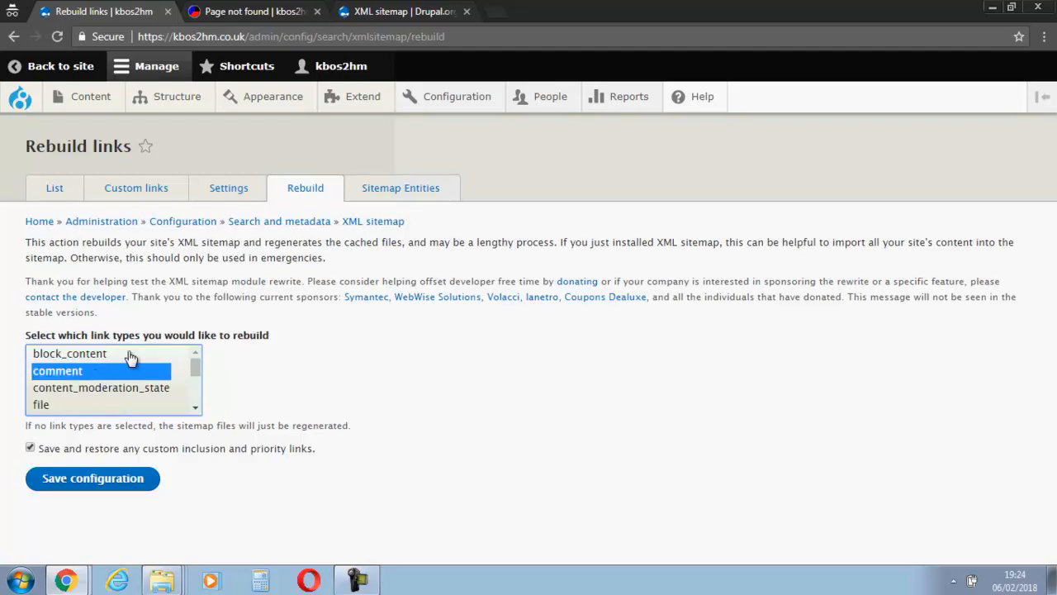
pyautogui.moveTo(172, 383)
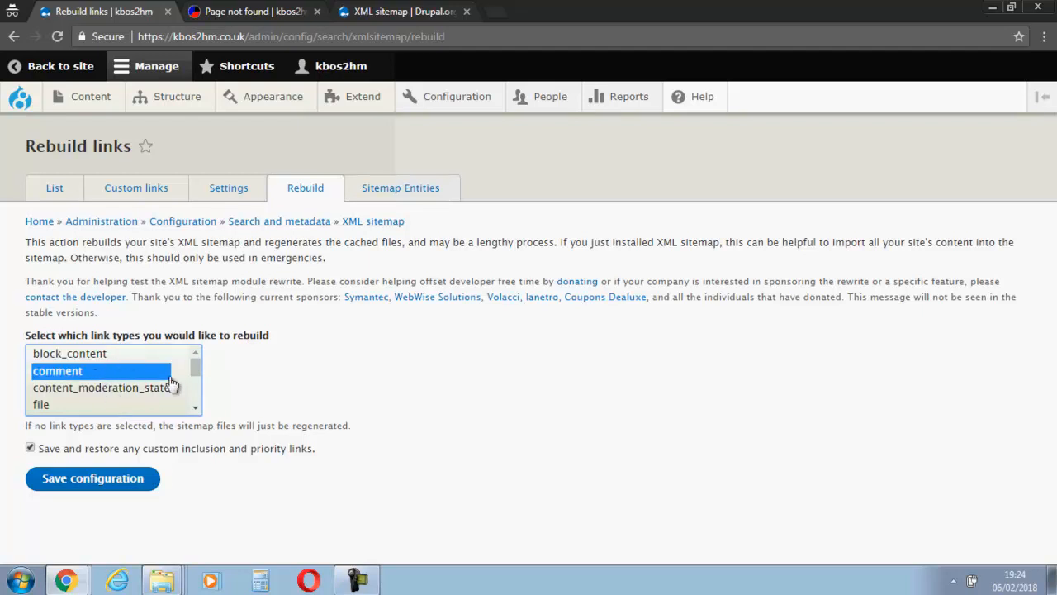
pyautogui.scroll(-3)
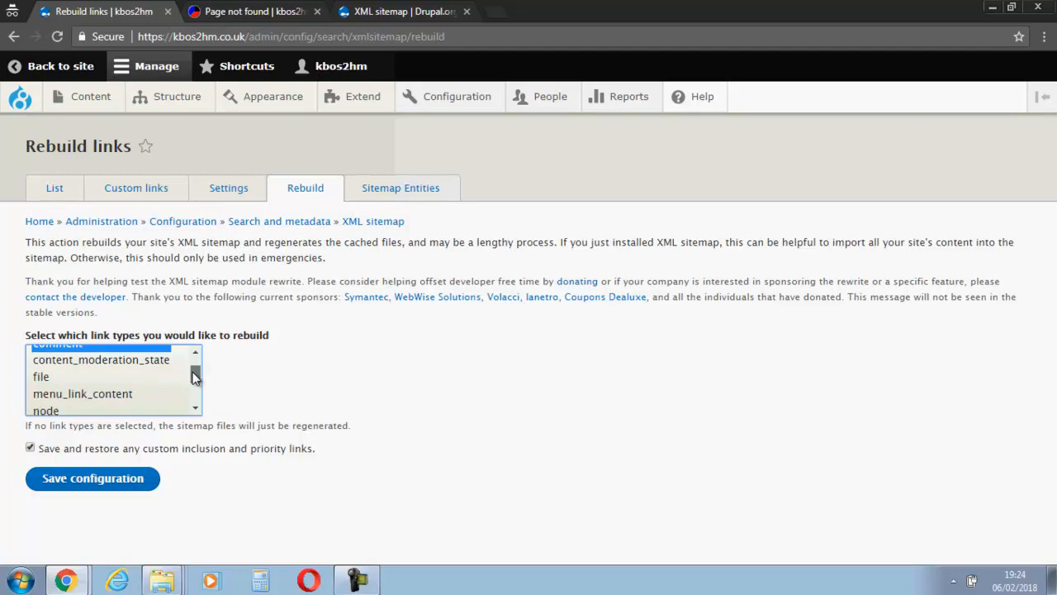
pyautogui.scroll(-3)
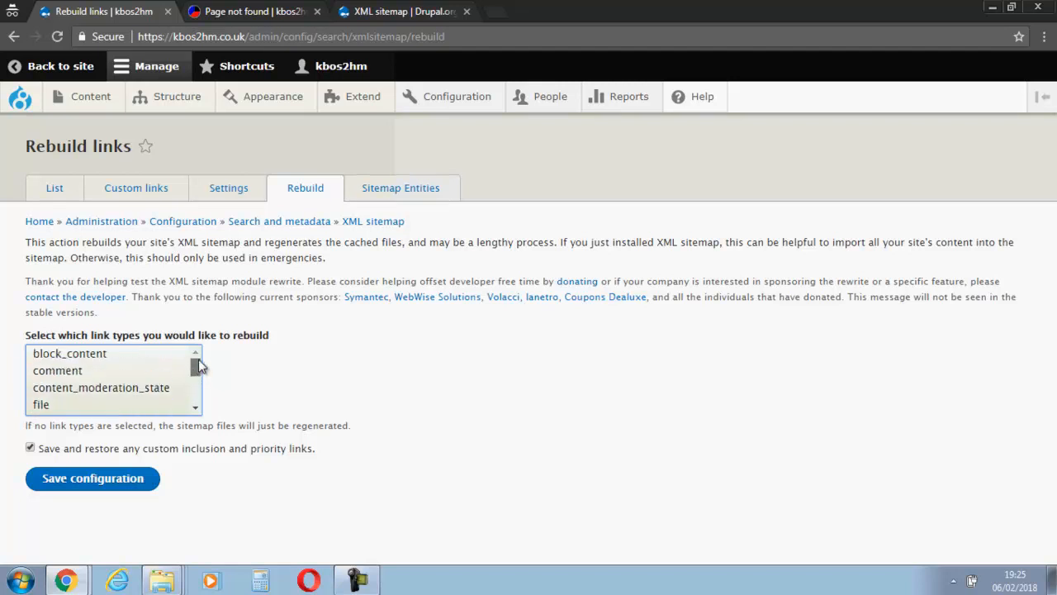
pyautogui.scroll(-3)
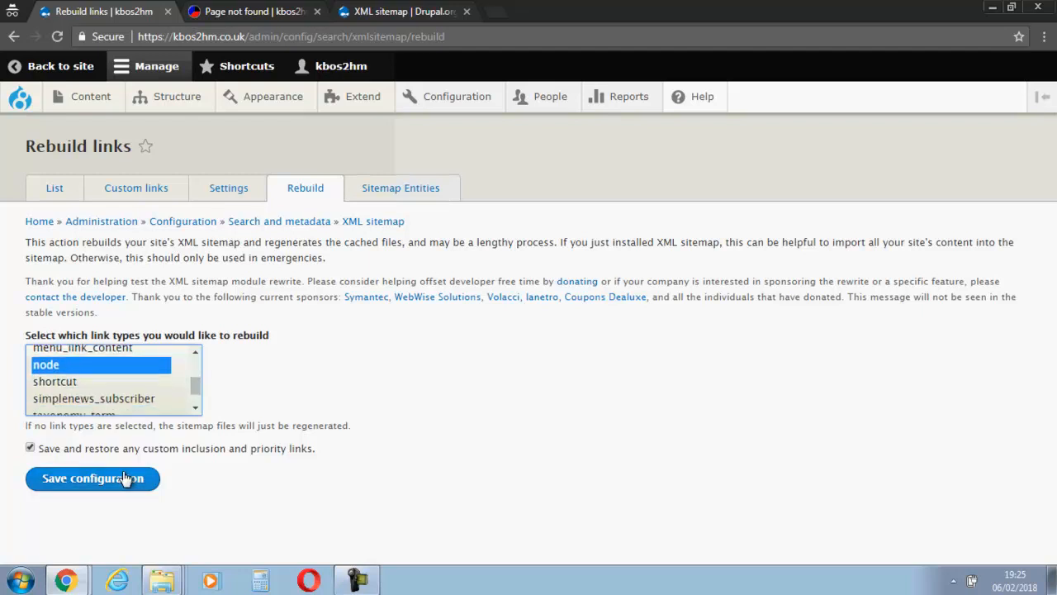
pyautogui.click(92, 479)
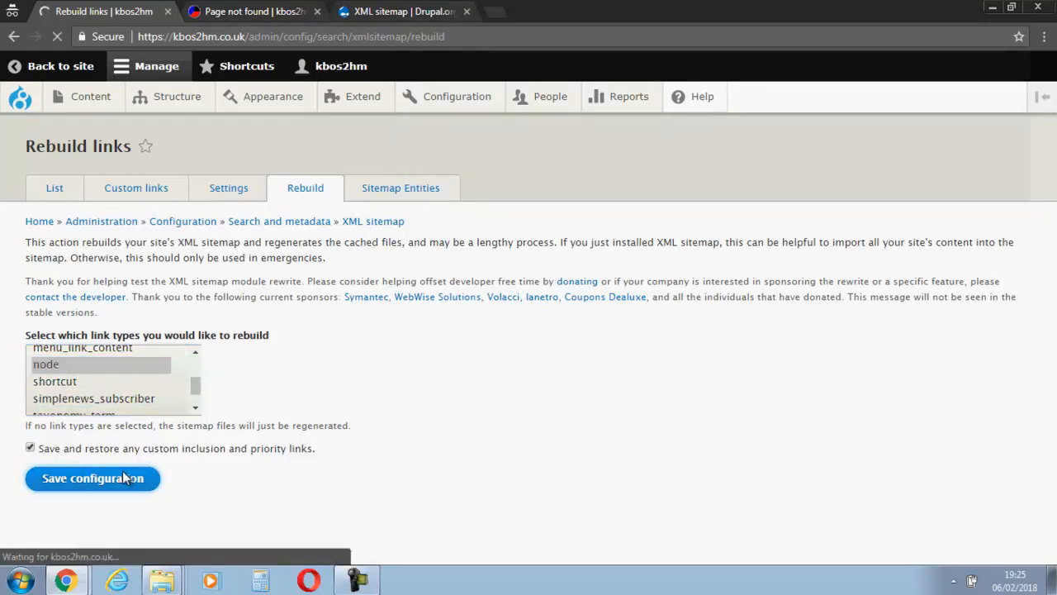
pyautogui.click(93, 479)
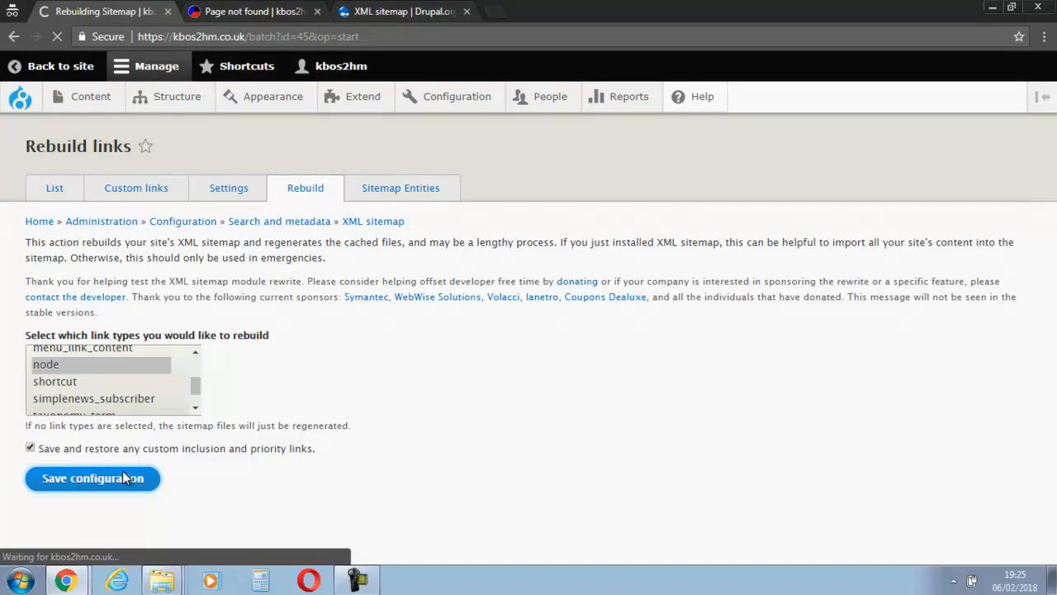
# Let the Rebuilding Sitemap batch continue regenerating sitemap.xml.
pyautogui.click(92, 479)
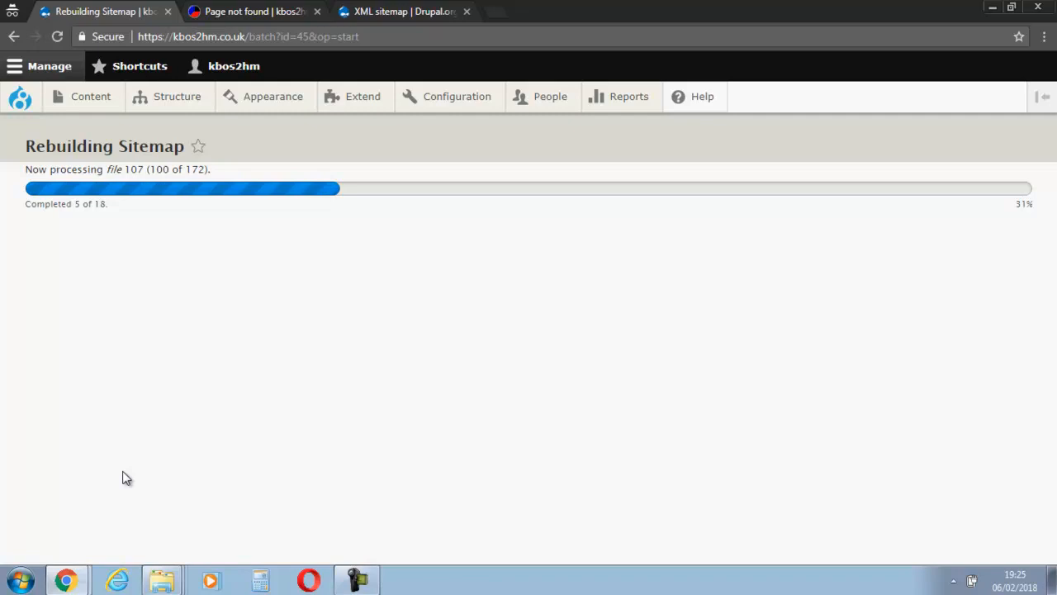
pyautogui.moveTo(212, 459)
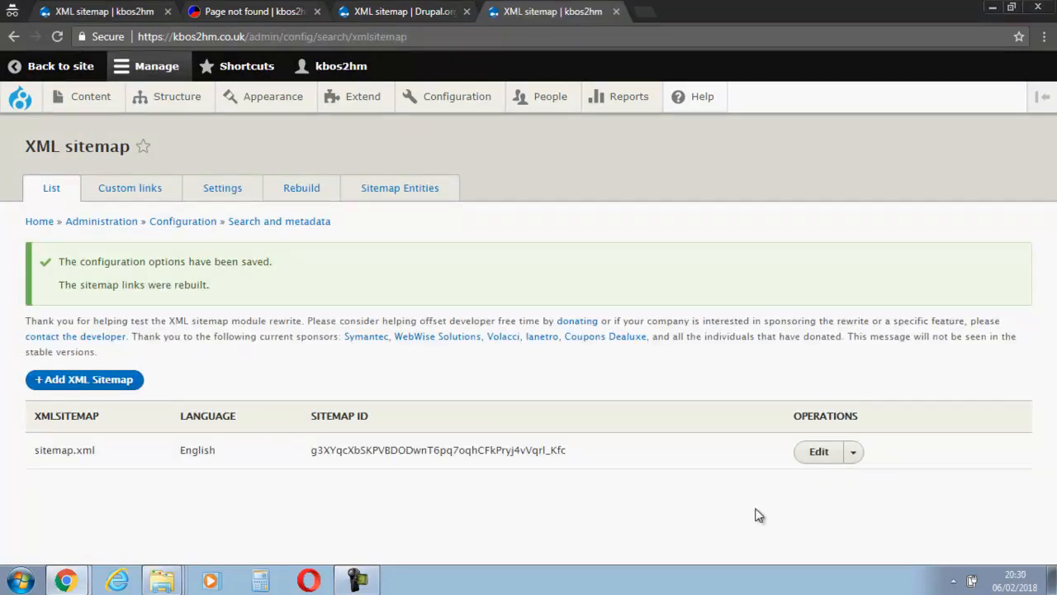
pyautogui.moveTo(720, 386)
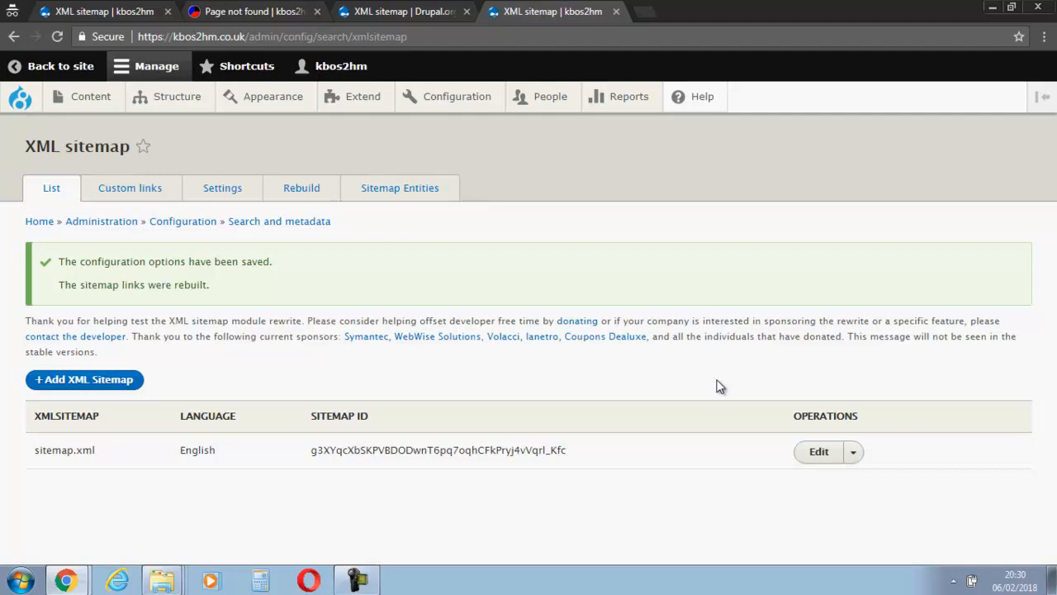
pyautogui.moveTo(1000, 204)
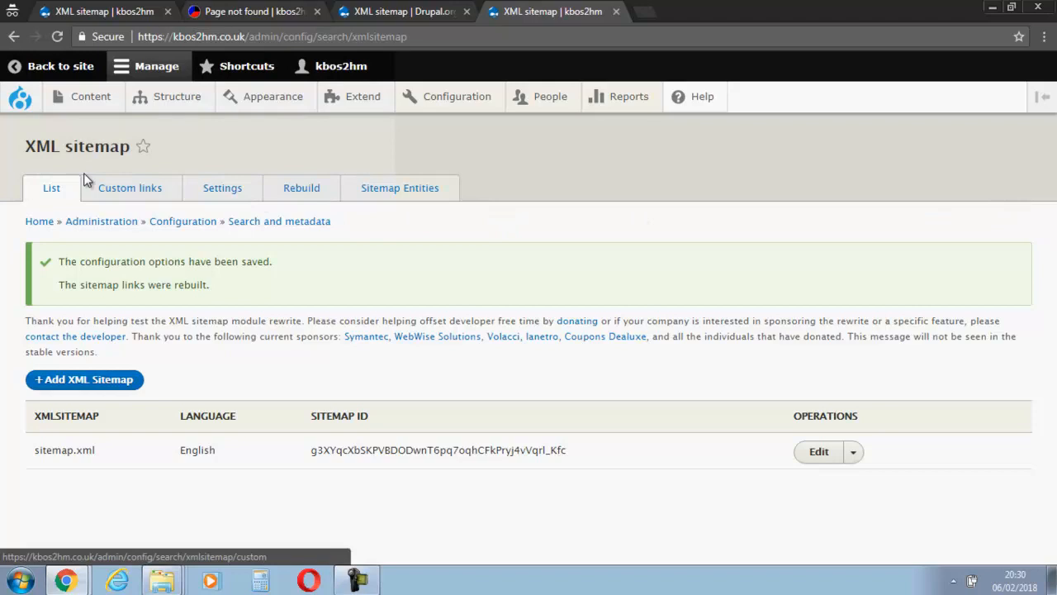
pyautogui.moveTo(221, 188)
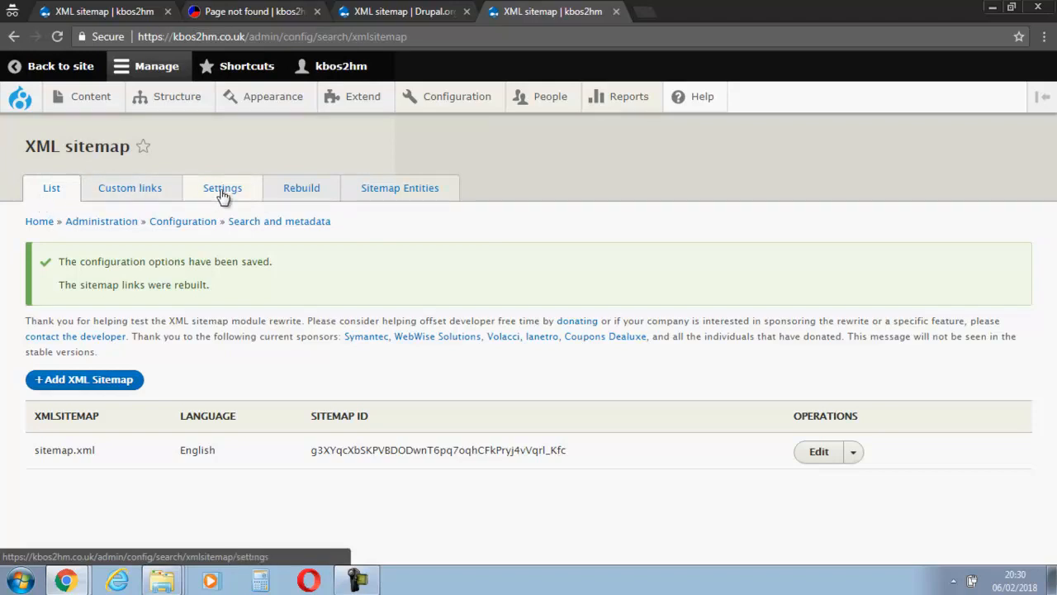
pyautogui.click(221, 188)
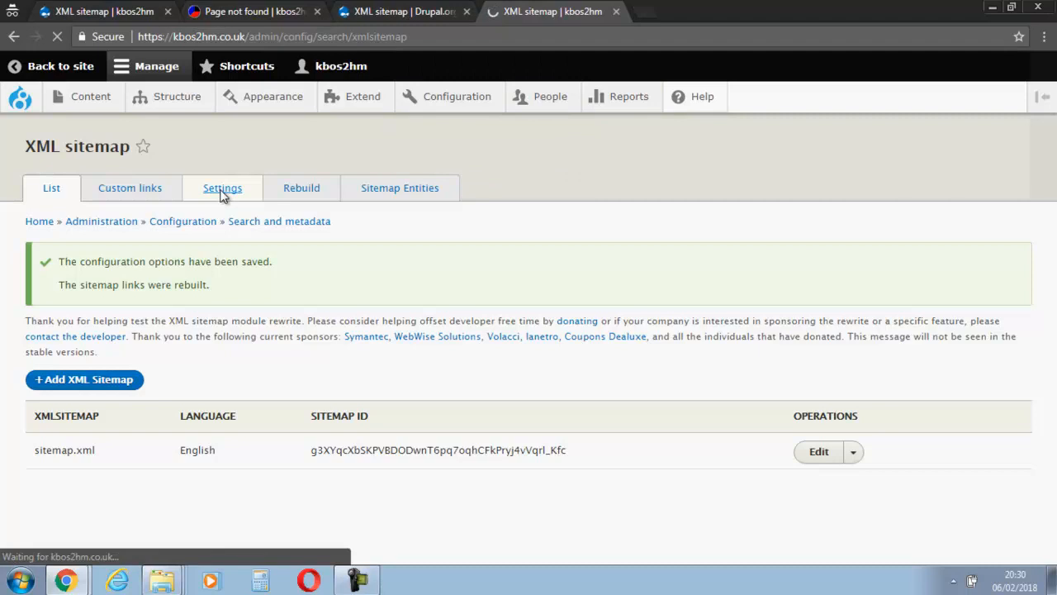
pyautogui.click(221, 188)
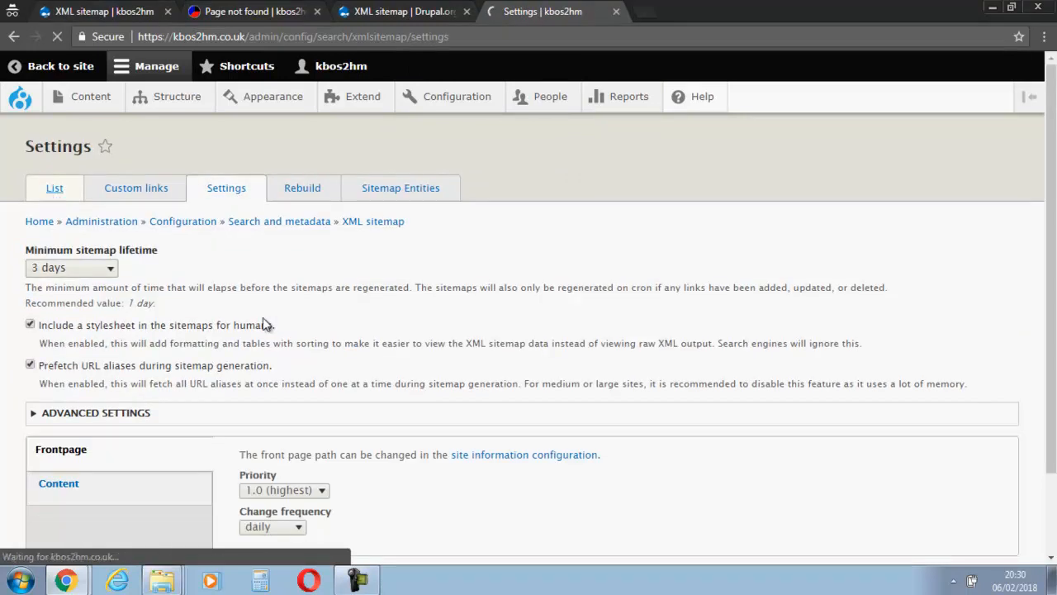
pyautogui.click(51, 189)
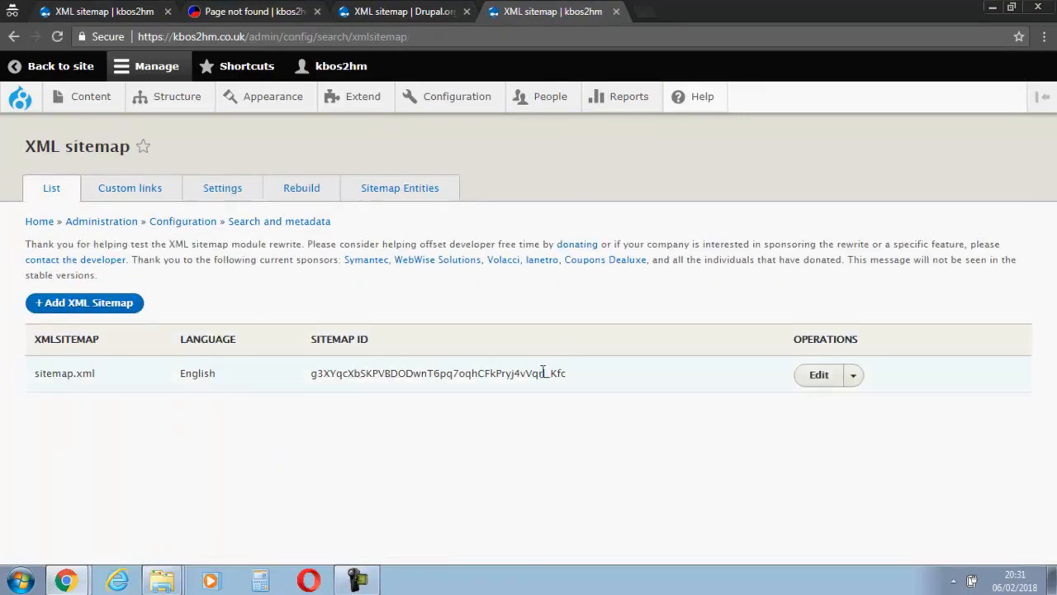
# Edit the sitemap.xml sitemap from its Operations dropdown, then start a new browser tab.
pyautogui.click(853, 374)
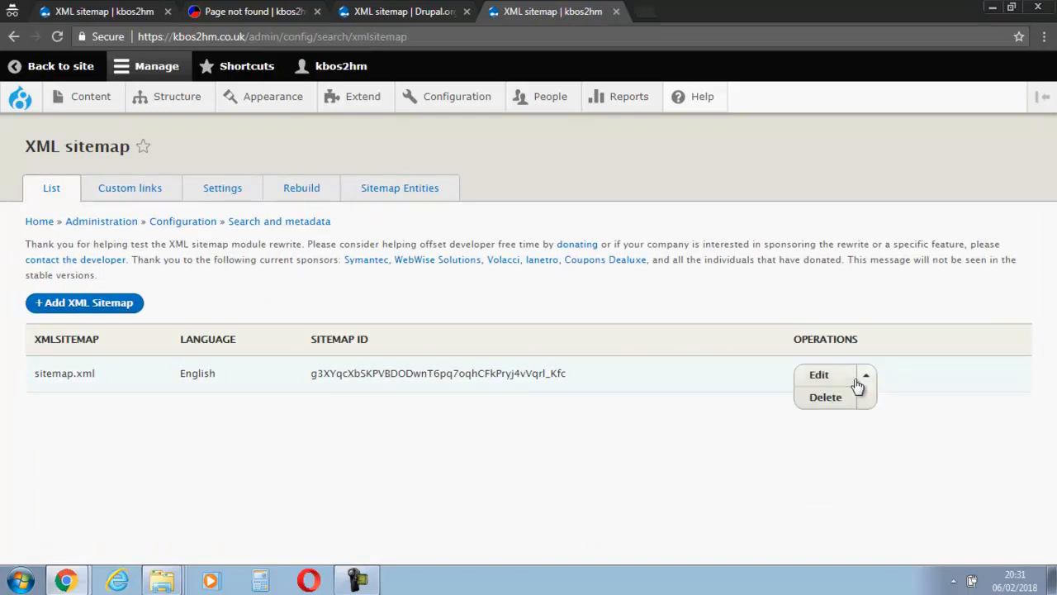
pyautogui.click(819, 374)
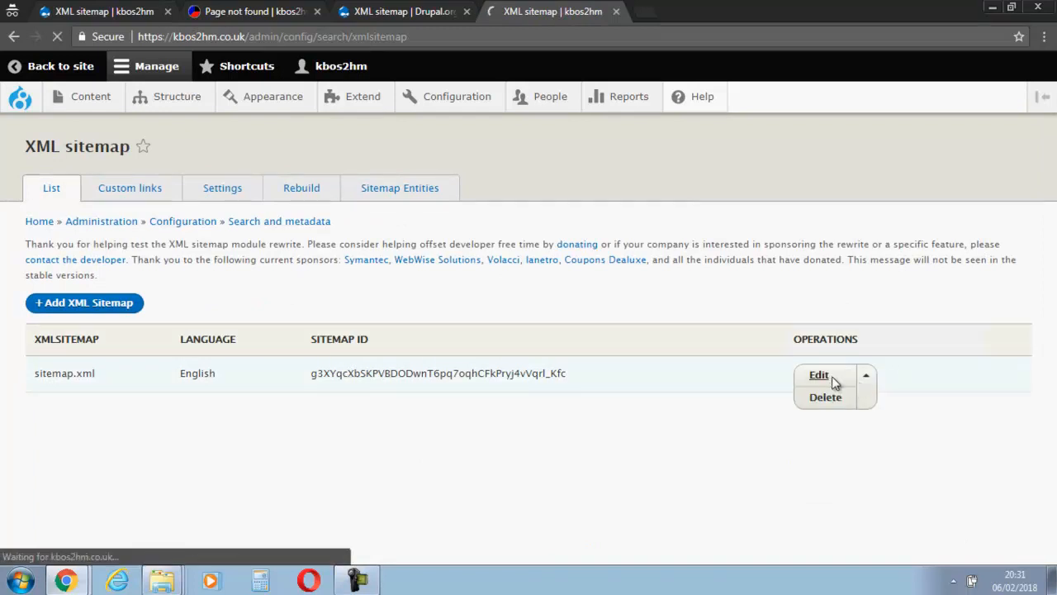
pyautogui.click(818, 373)
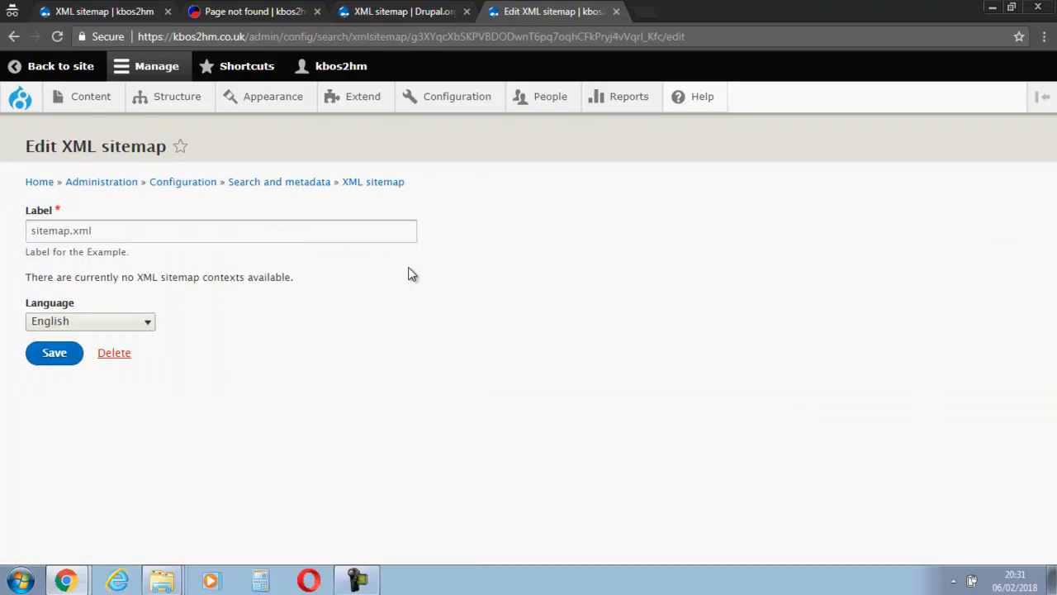
pyautogui.moveTo(54, 353)
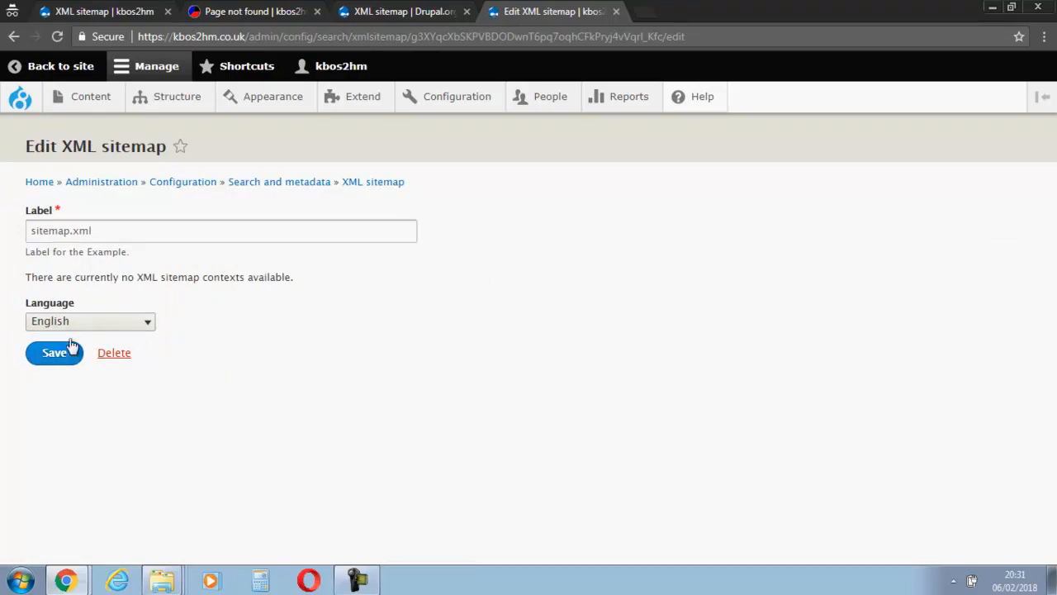
pyautogui.click(456, 96)
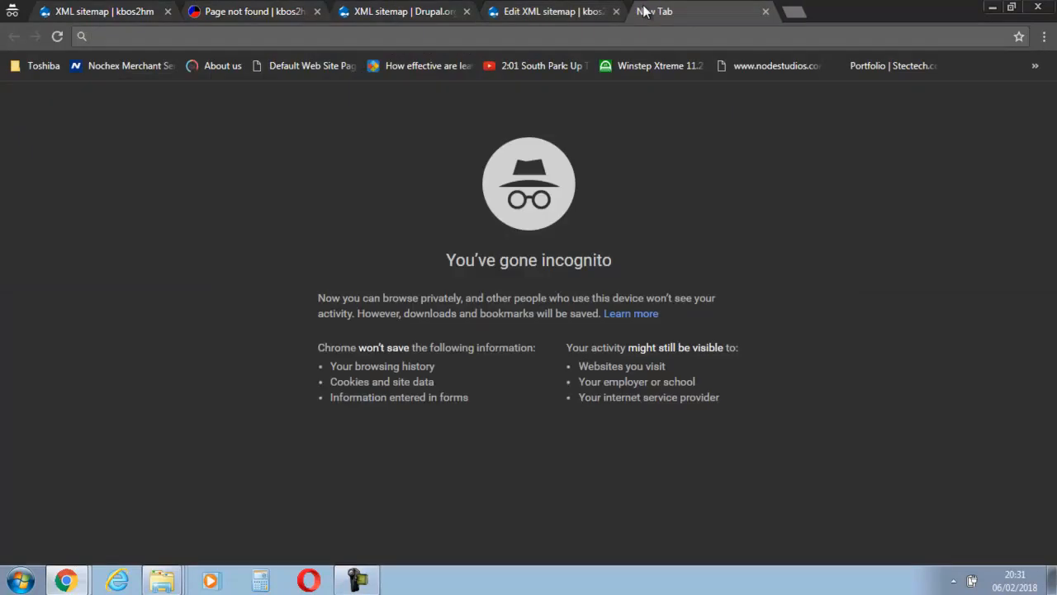
# Load kbos2hm.co.uk/sitemap.xml to view the generated sitemap file listing 2 URLs.
pyautogui.write('site')
pyautogui.write('kbos2')
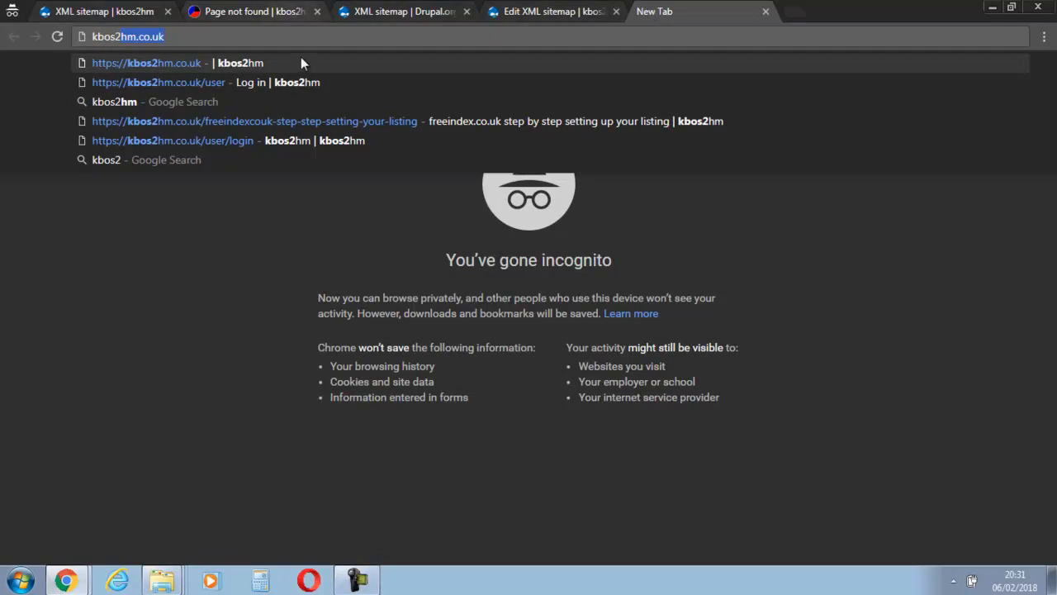
pyautogui.write('/')
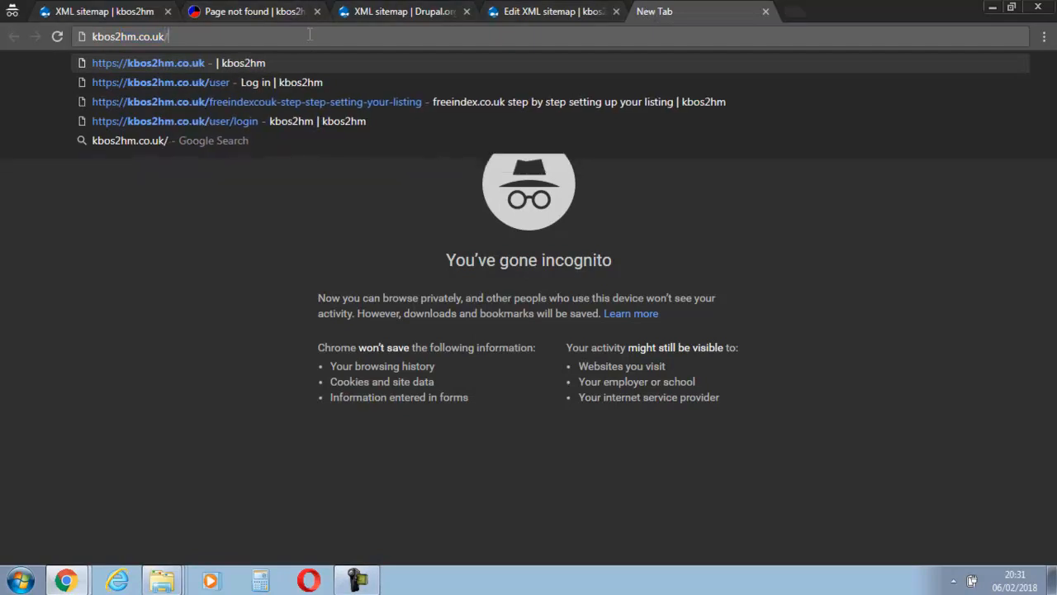
pyautogui.write('/sitemap.xml')
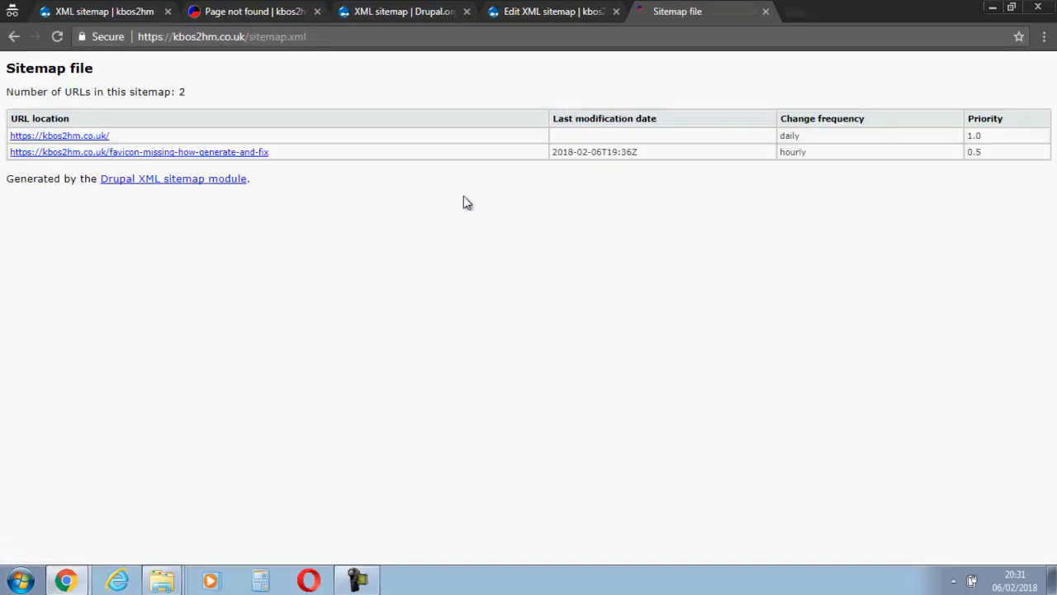
pyautogui.moveTo(373, 206)
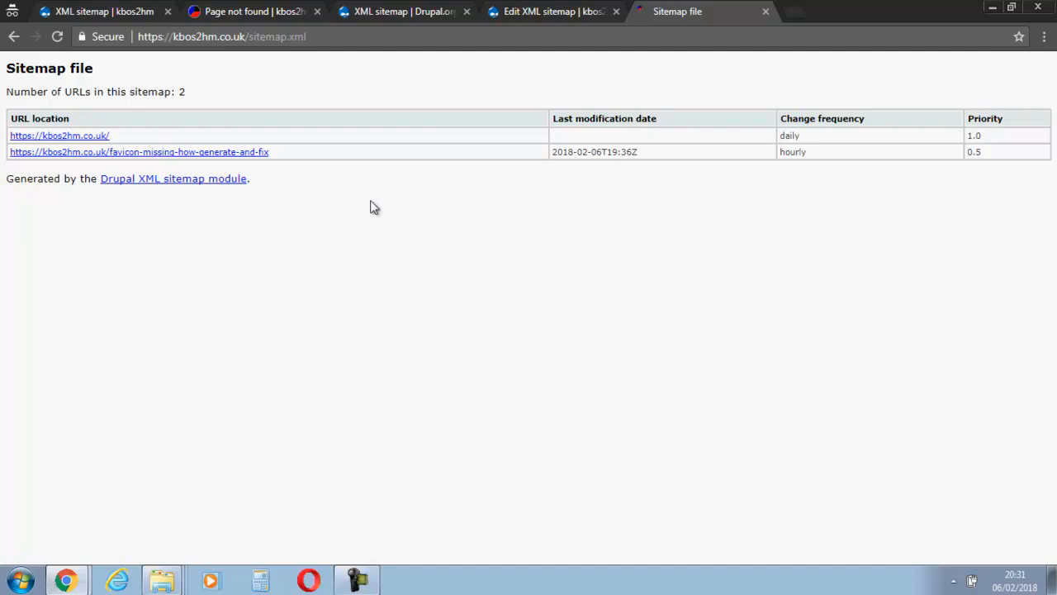
pyautogui.moveTo(383, 162)
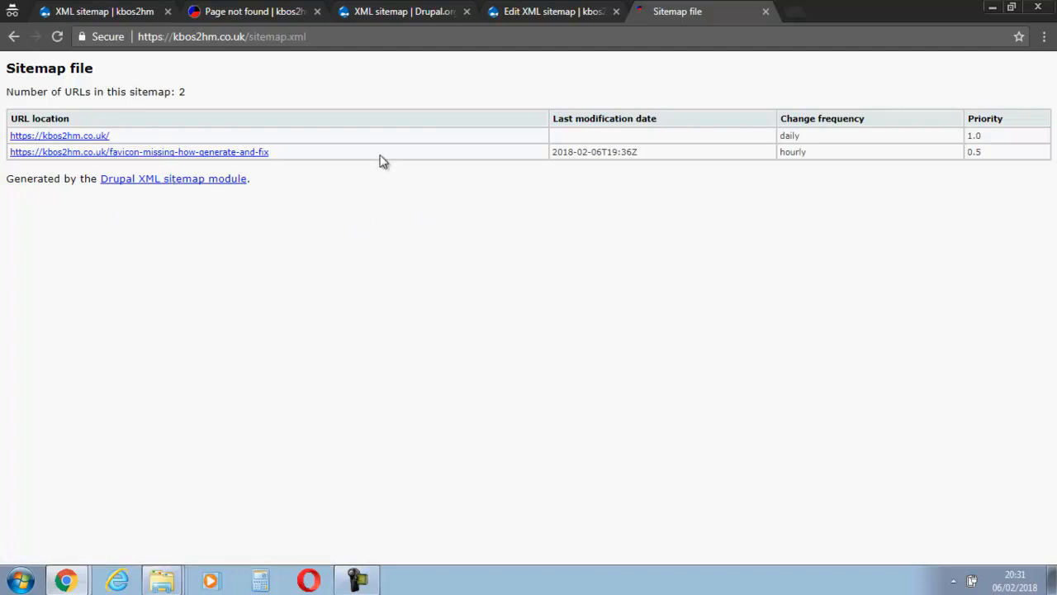
pyautogui.moveTo(553, 10)
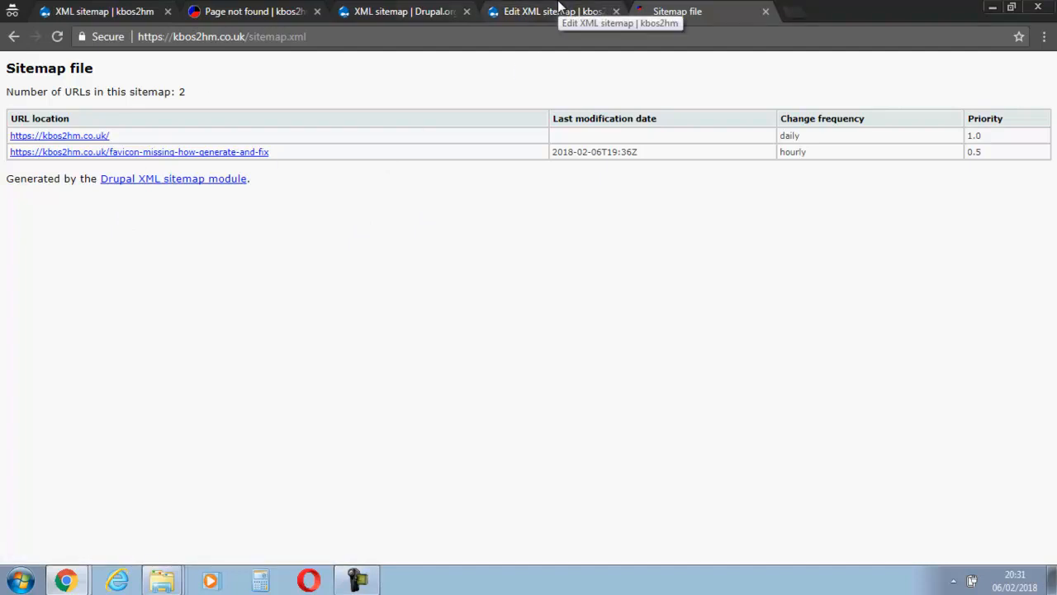
# Leave the sitemap edit form via Back to site and load the kbos2hm.co.uk homepage.
pyautogui.click(405, 10)
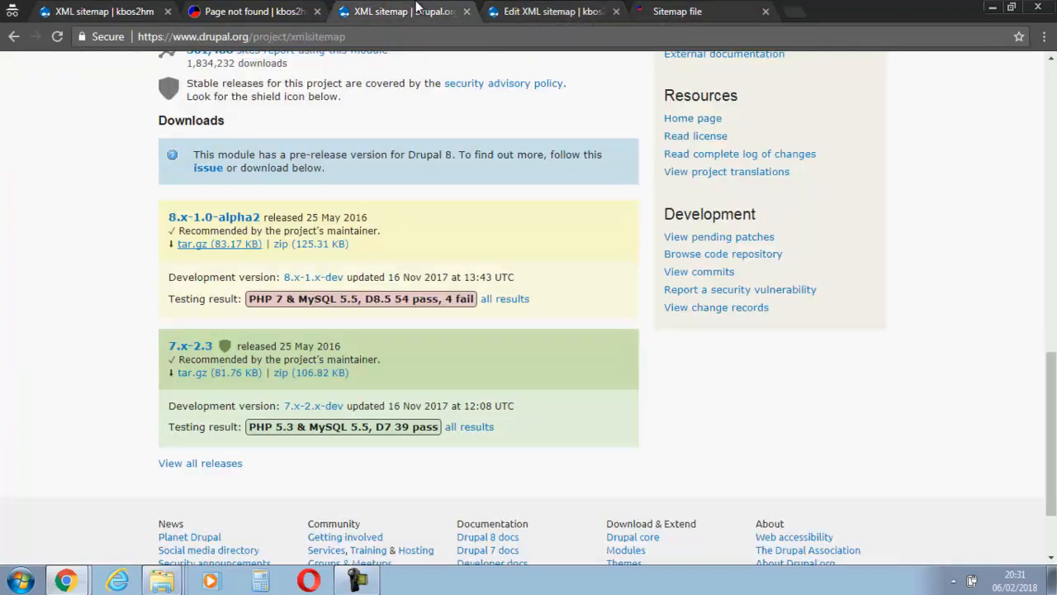
pyautogui.click(553, 10)
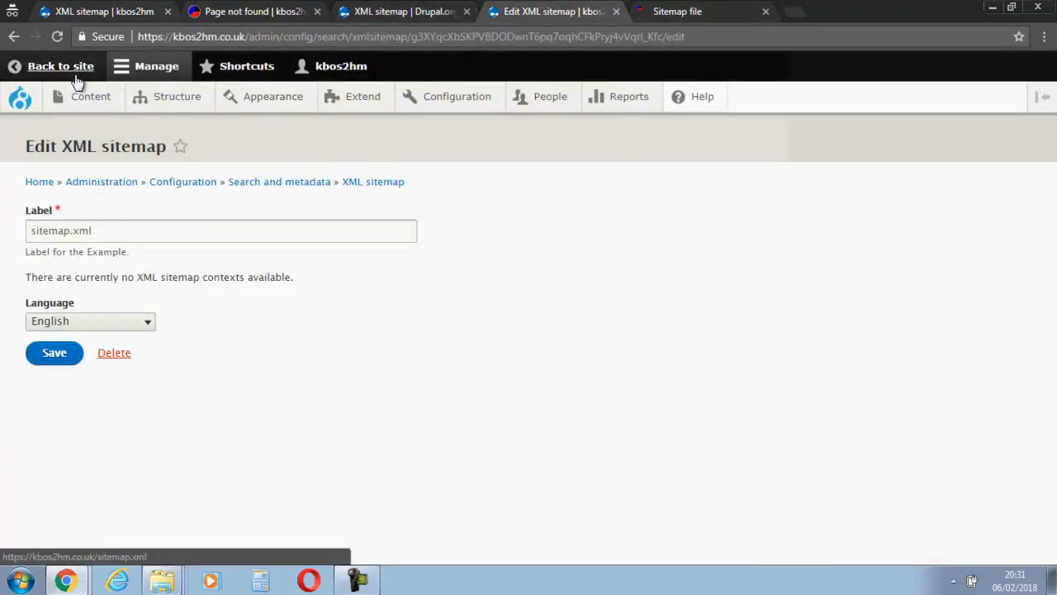
pyautogui.click(59, 66)
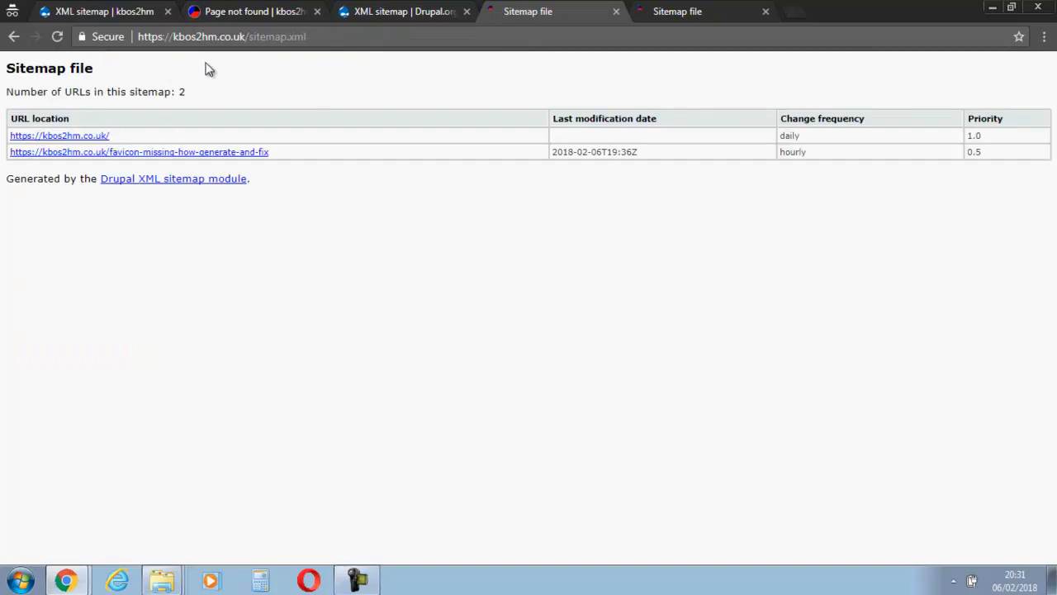
pyautogui.click(207, 37)
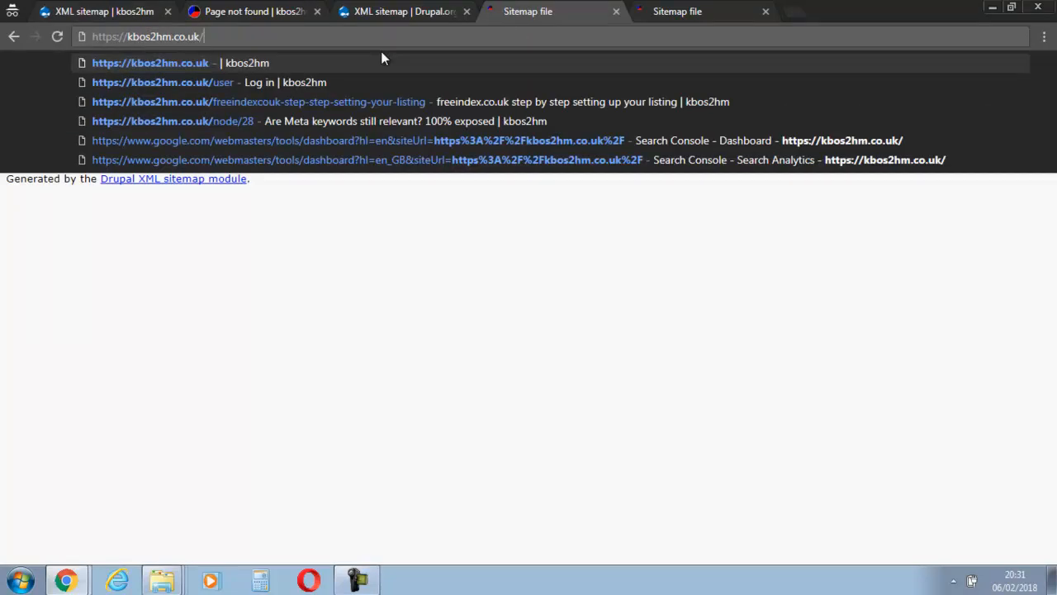
pyautogui.press('Return')
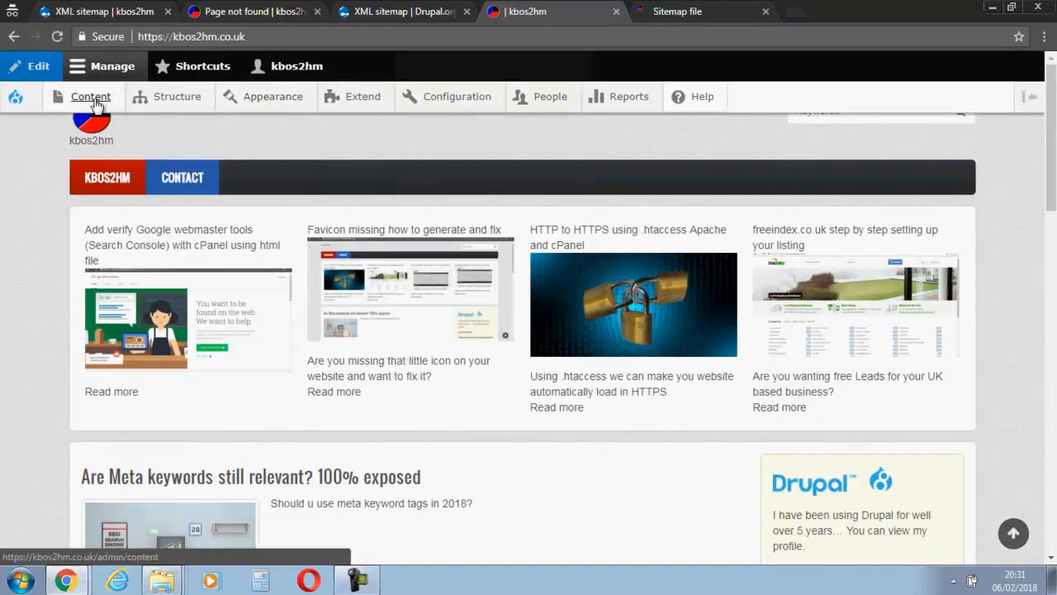
# From Manage > Content, edit the workshop 'Installing Zircon Drupal 8 with cPanel part 2'.
pyautogui.click(89, 96)
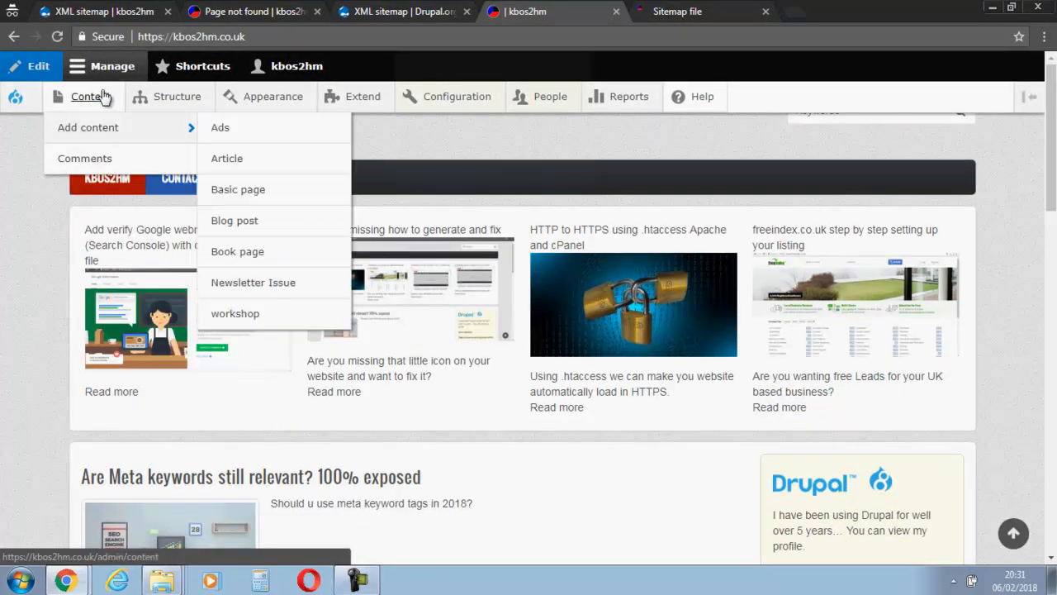
pyautogui.click(90, 96)
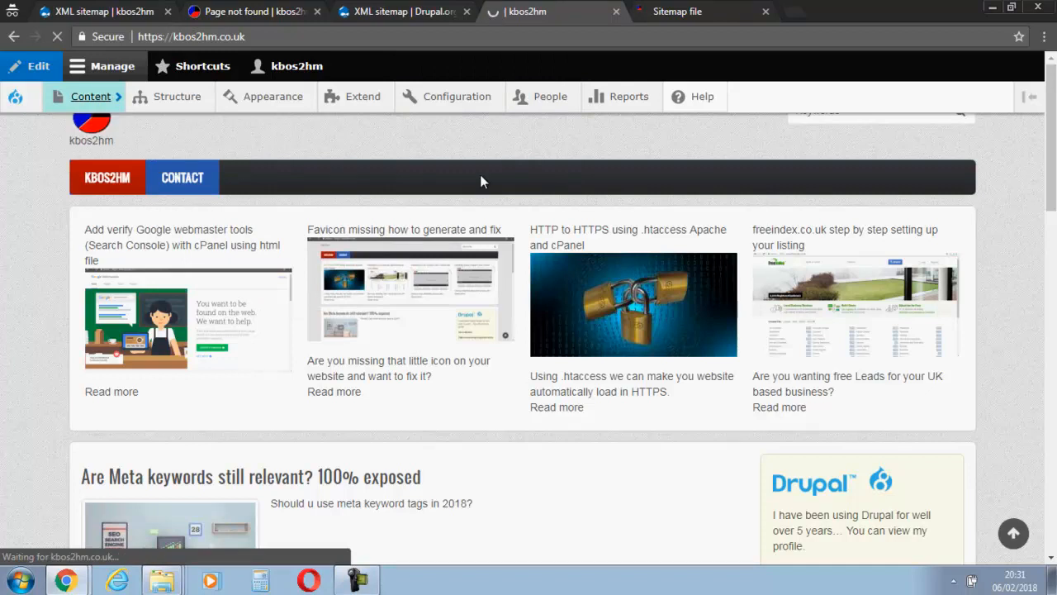
pyautogui.moveTo(535, 205)
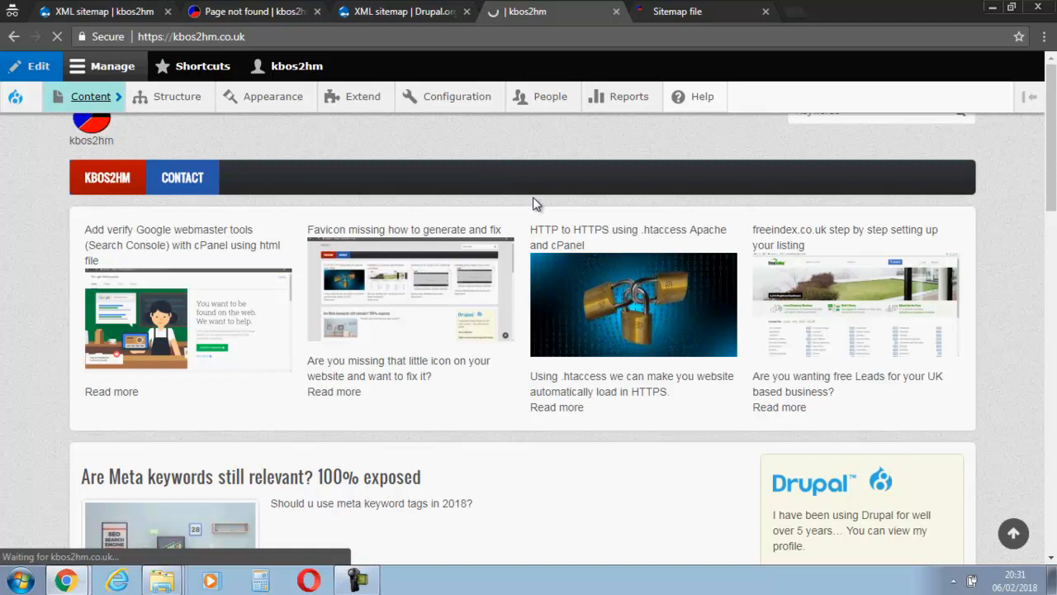
pyautogui.click(91, 96)
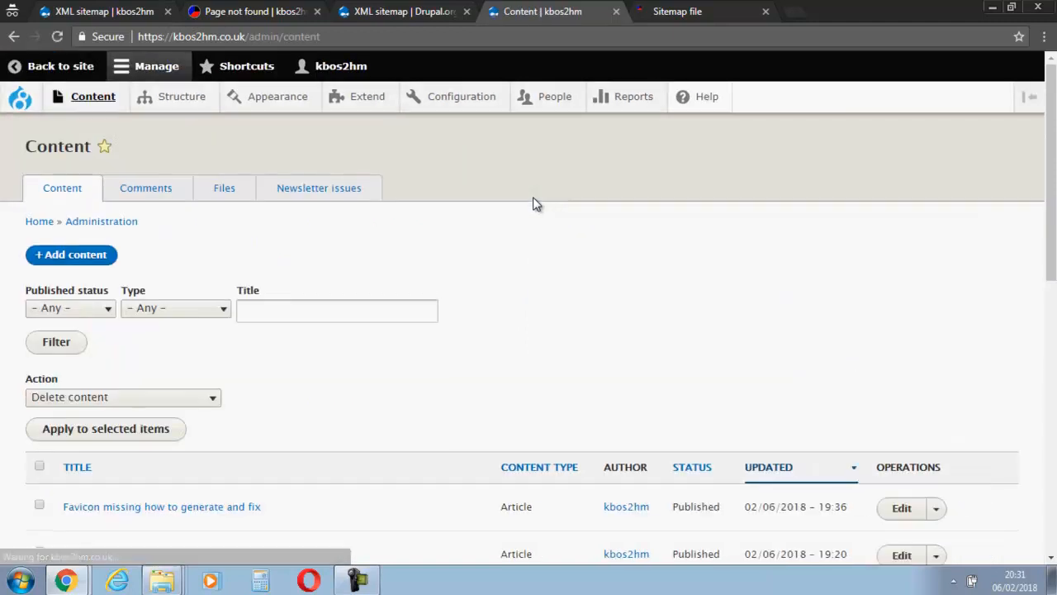
pyautogui.scroll(-3)
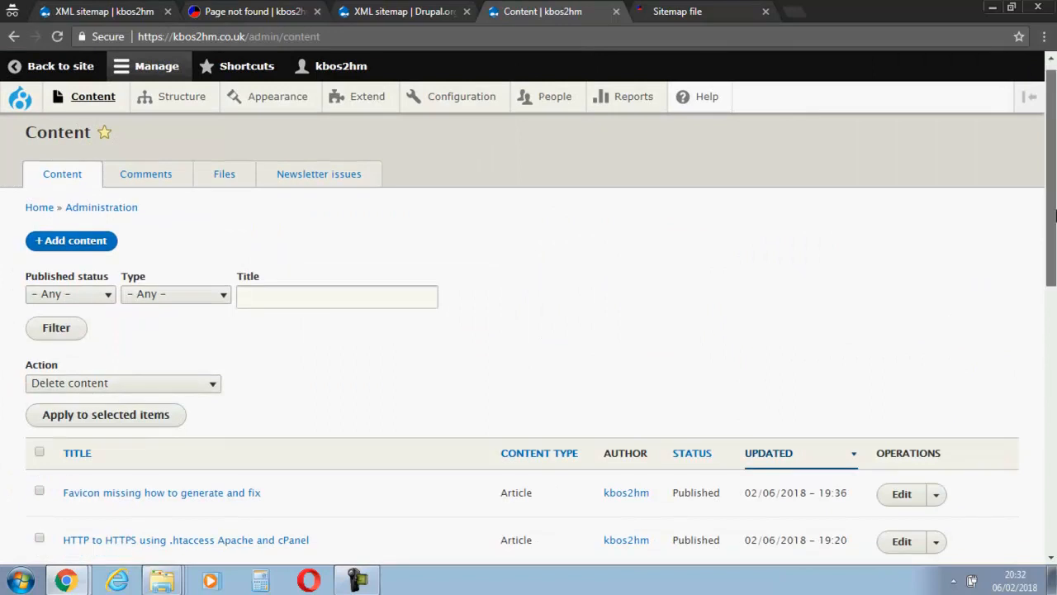
pyautogui.scroll(-3)
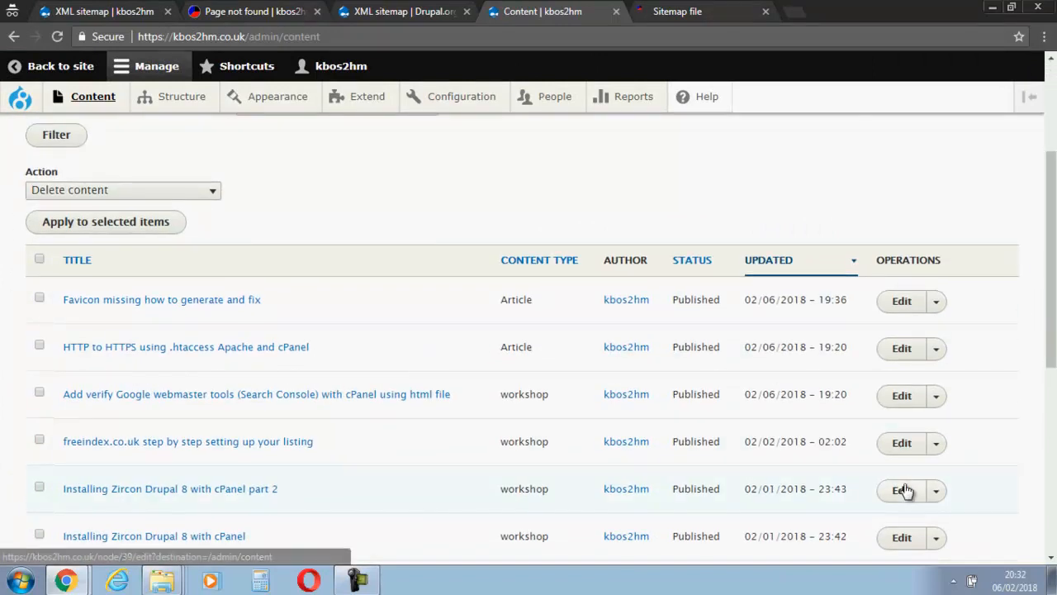
pyautogui.click(902, 489)
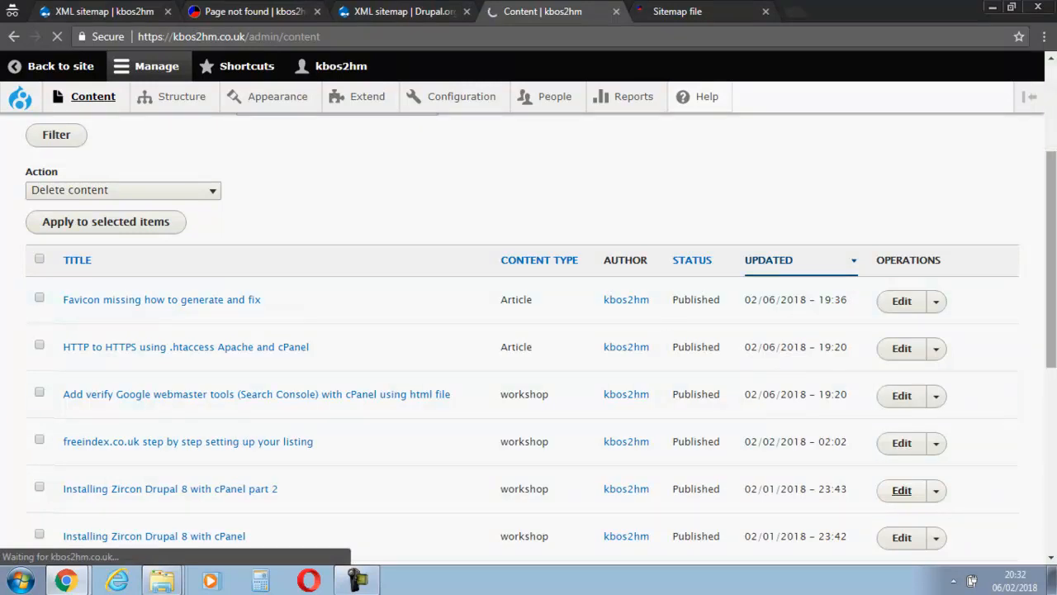
pyautogui.click(902, 489)
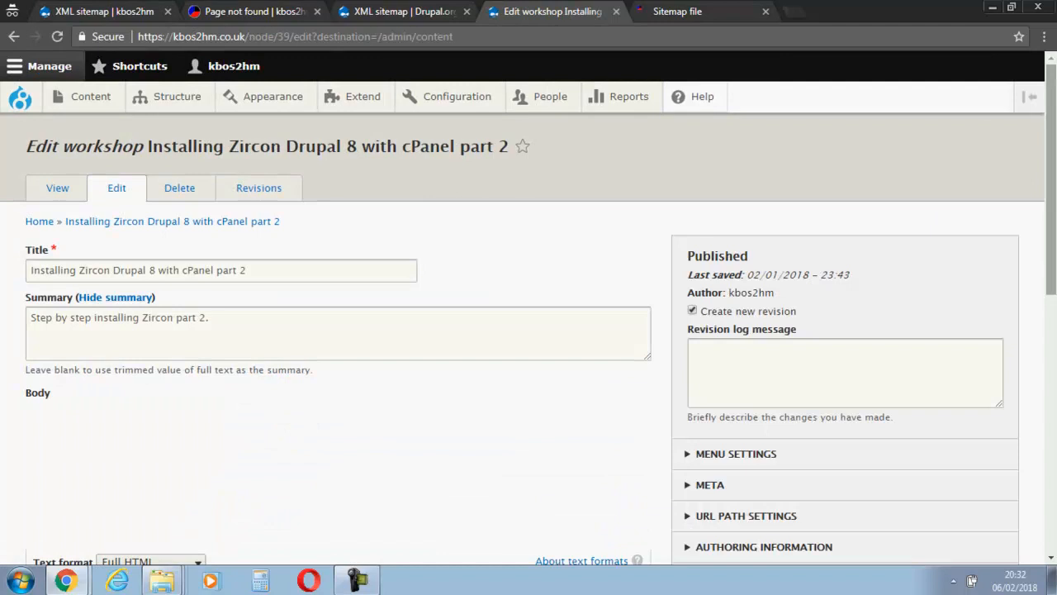
# Set the workshop's XML sitemap Inclusion to Included and save the node.
pyautogui.scroll(-3)
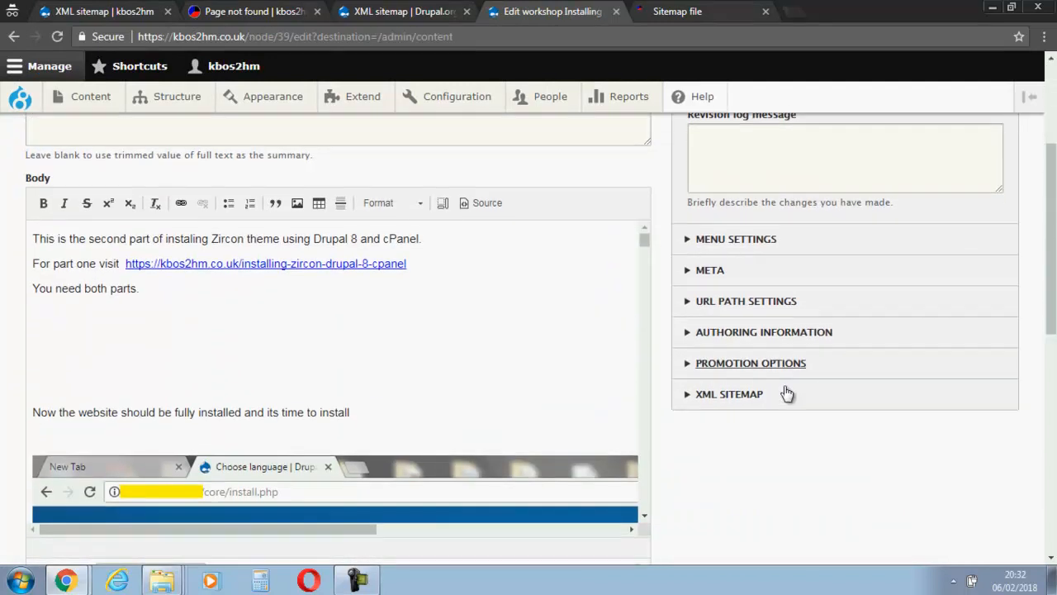
pyautogui.click(728, 393)
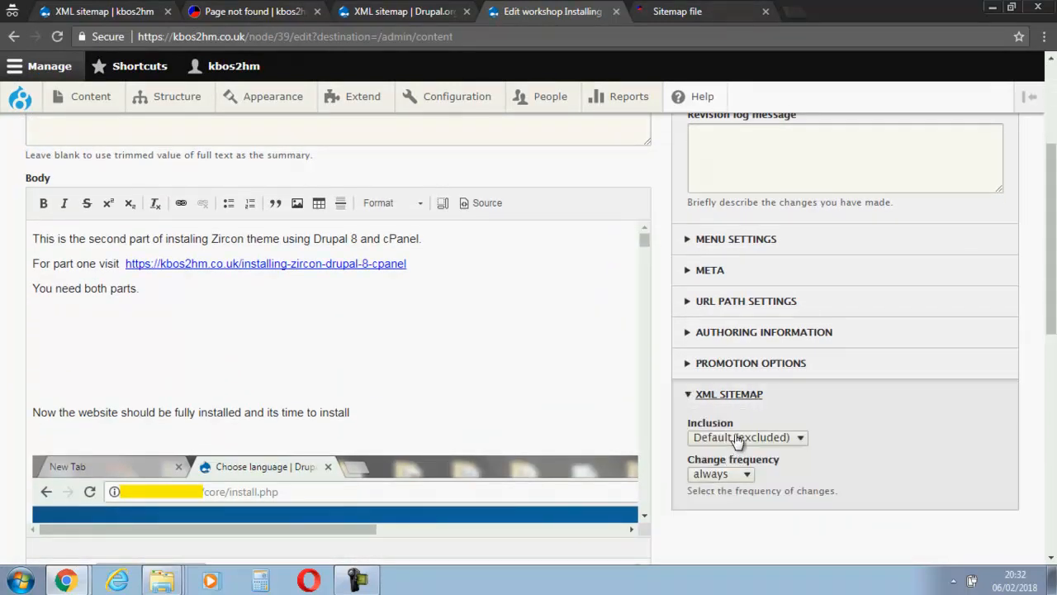
pyautogui.click(747, 436)
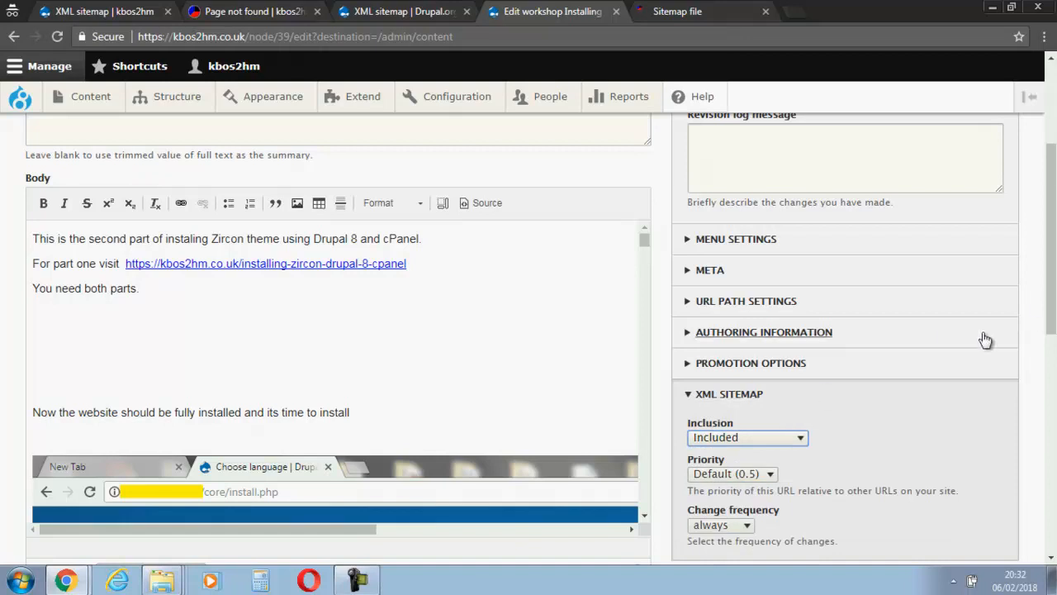
pyautogui.scroll(3)
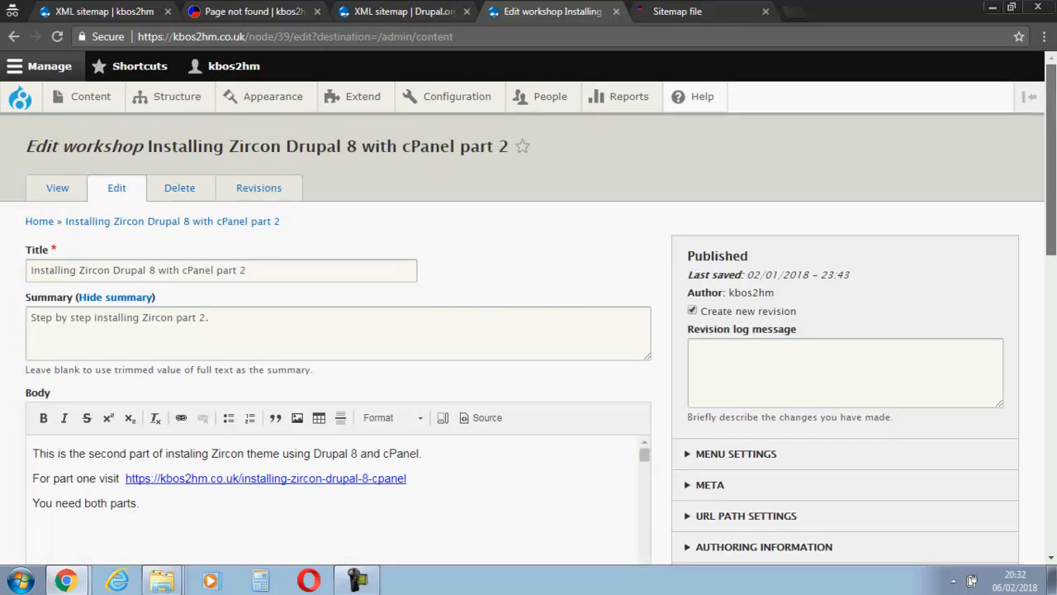
pyautogui.scroll(-3)
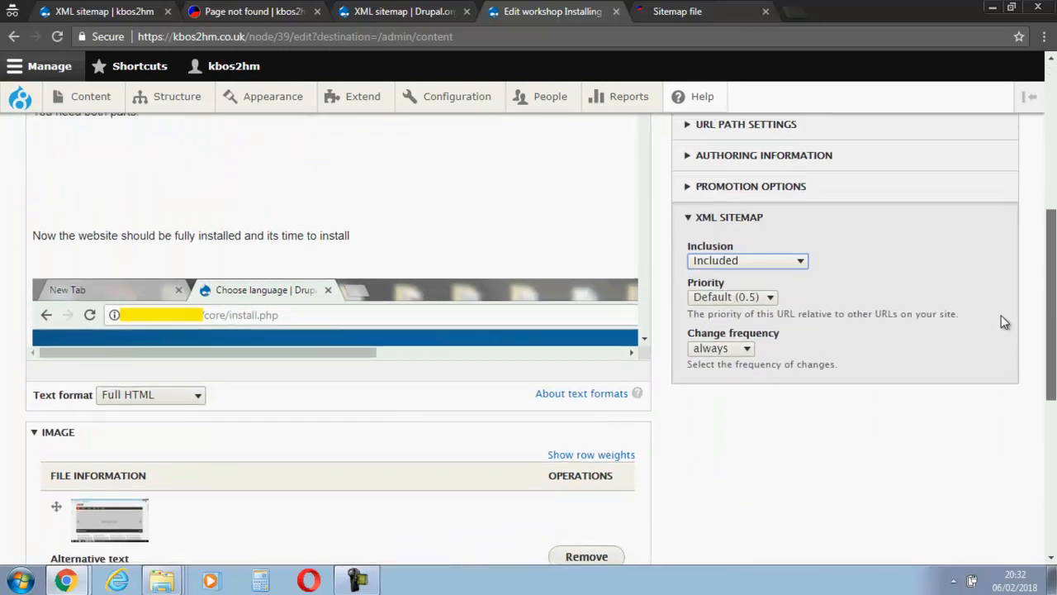
pyautogui.scroll(3)
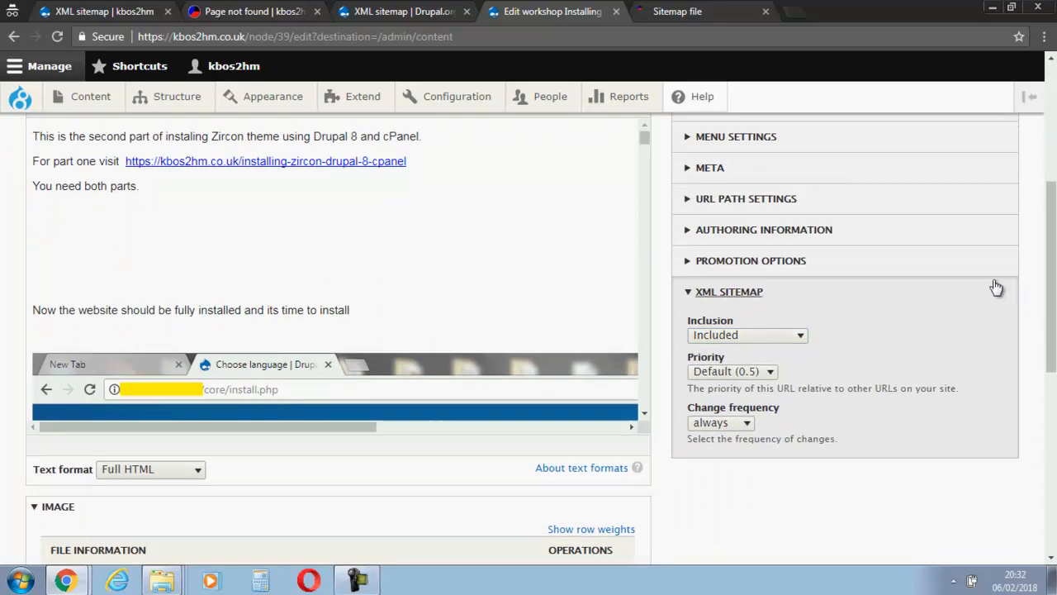
pyautogui.scroll(-3)
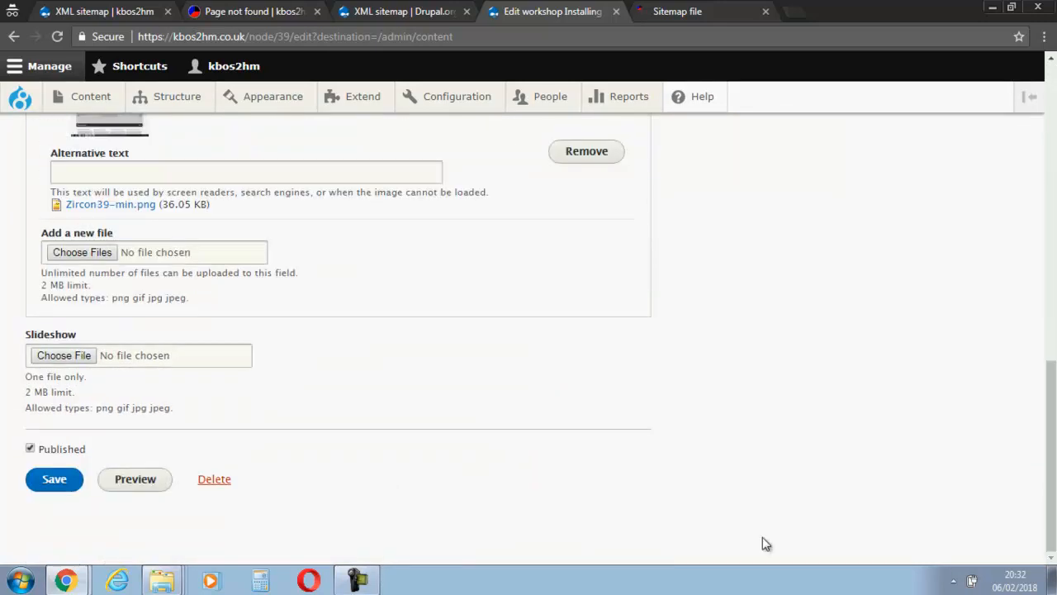
pyautogui.click(53, 479)
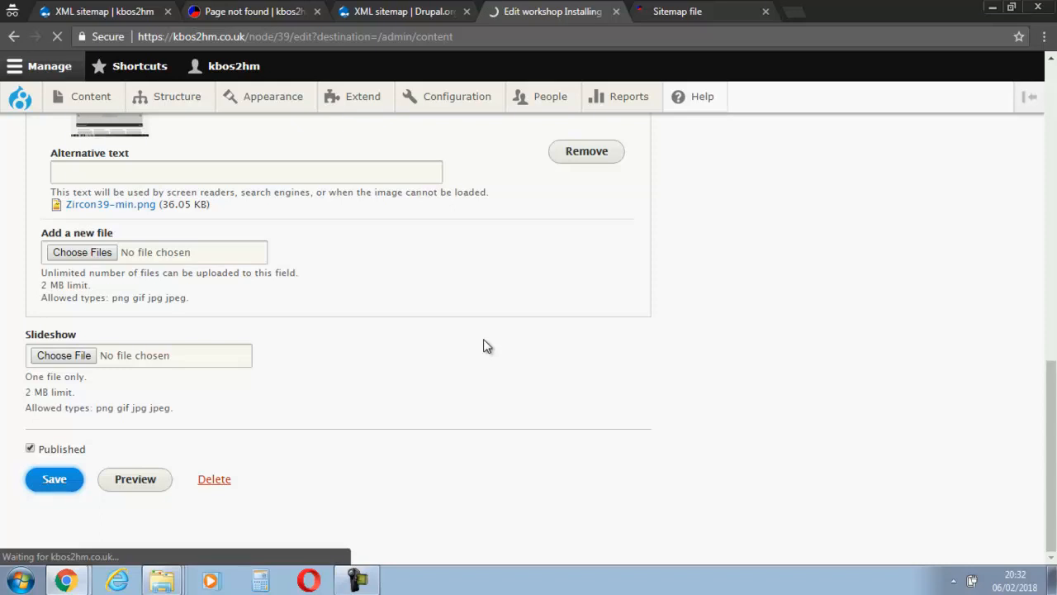
pyautogui.click(53, 479)
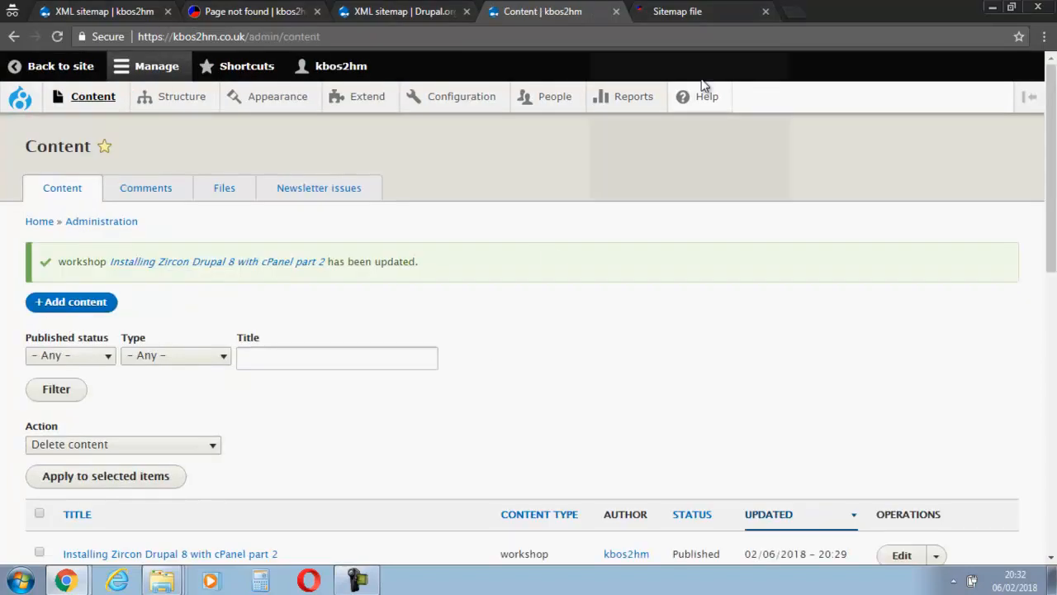
# Navigate Configuration > System > Cron to reach the Cron page.
pyautogui.click(634, 95)
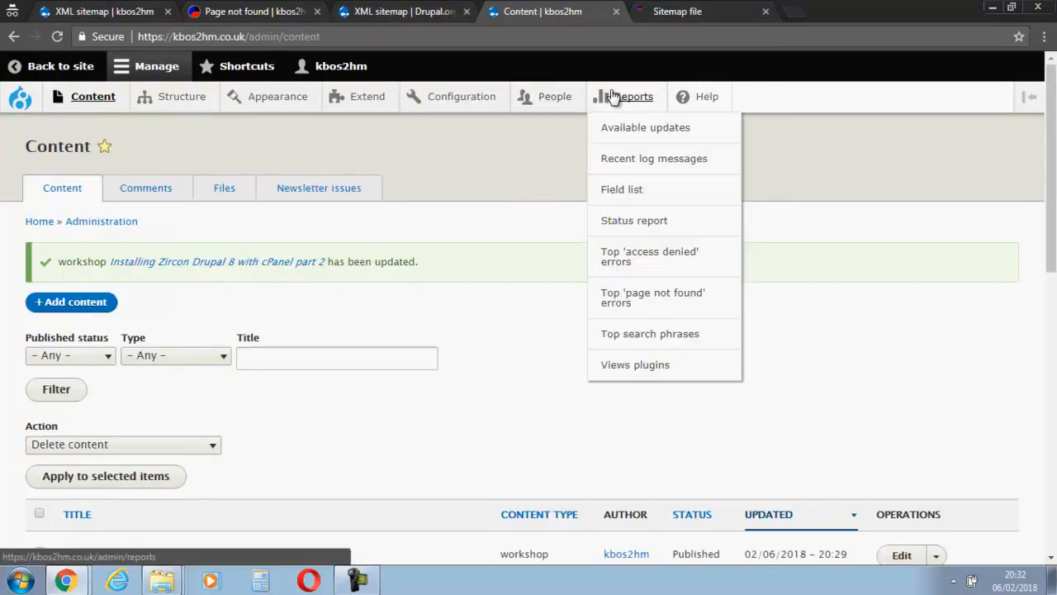
pyautogui.click(461, 96)
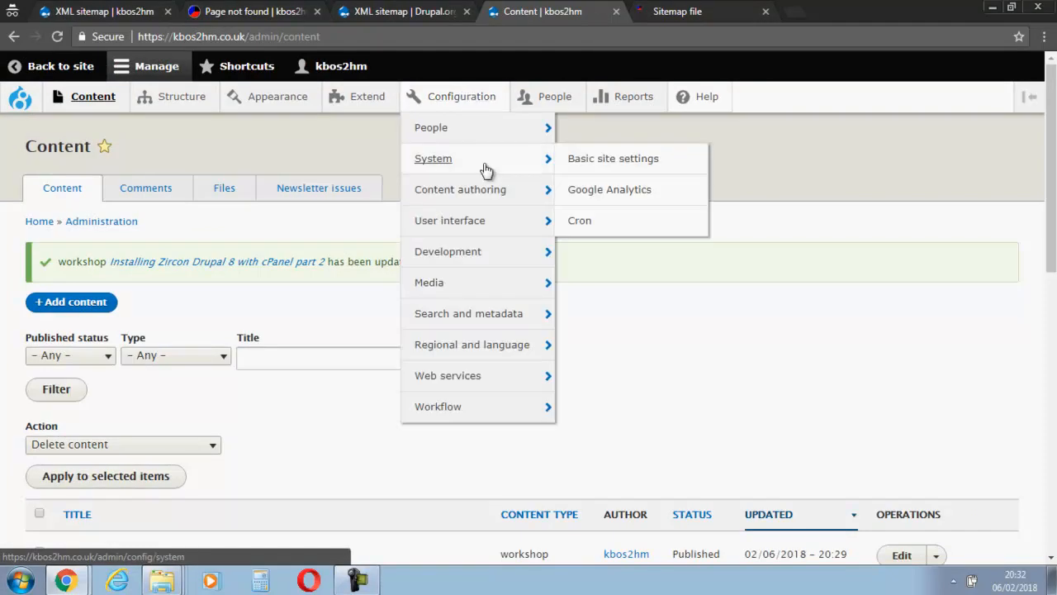
pyautogui.click(579, 222)
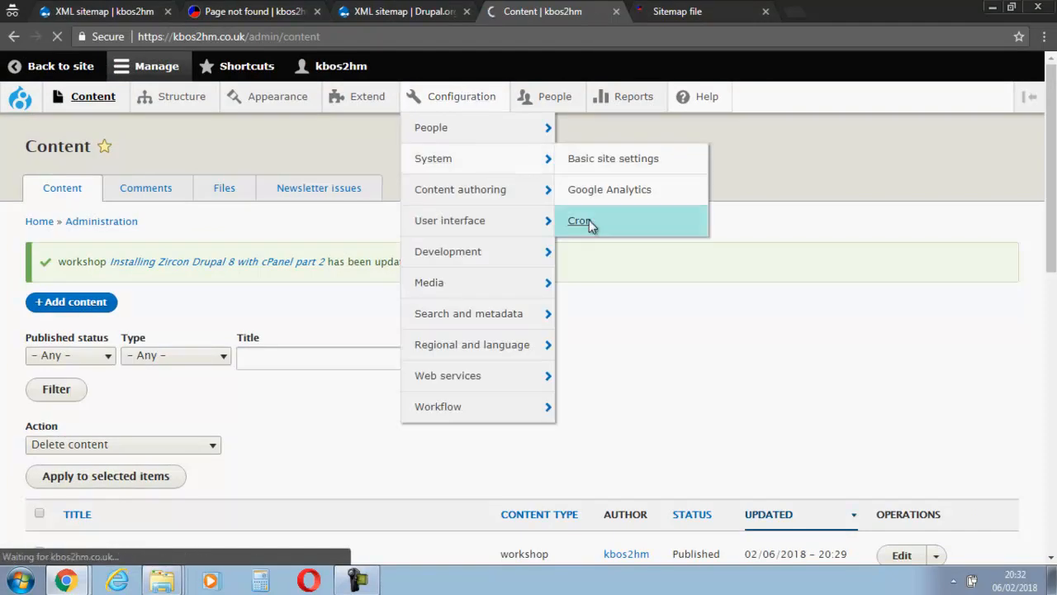
pyautogui.click(578, 221)
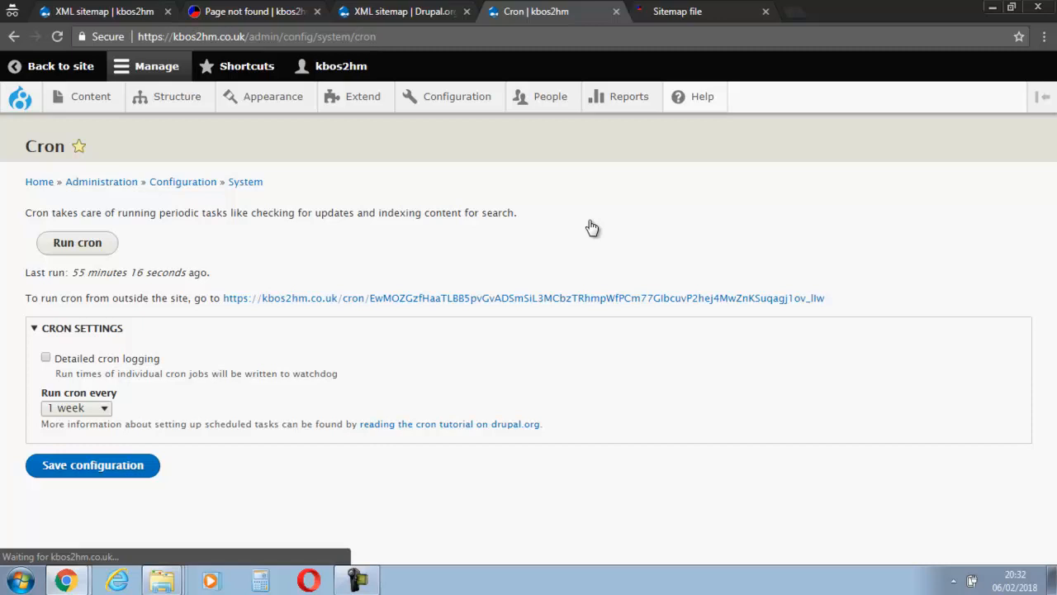
# Run cron and wait for the success message confirming sitemaps regenerated.
pyautogui.click(76, 241)
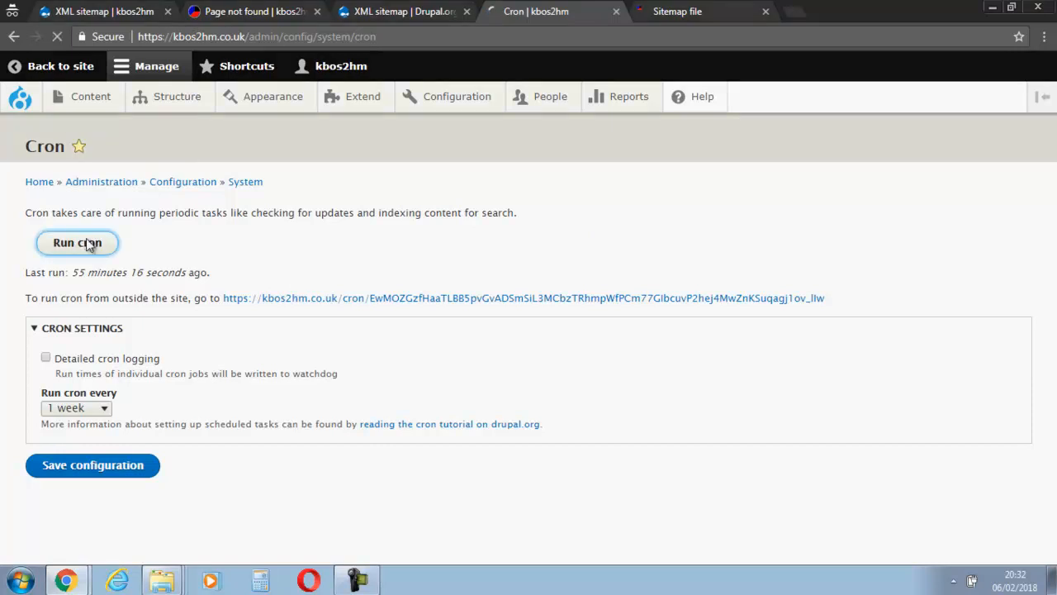
pyautogui.click(76, 241)
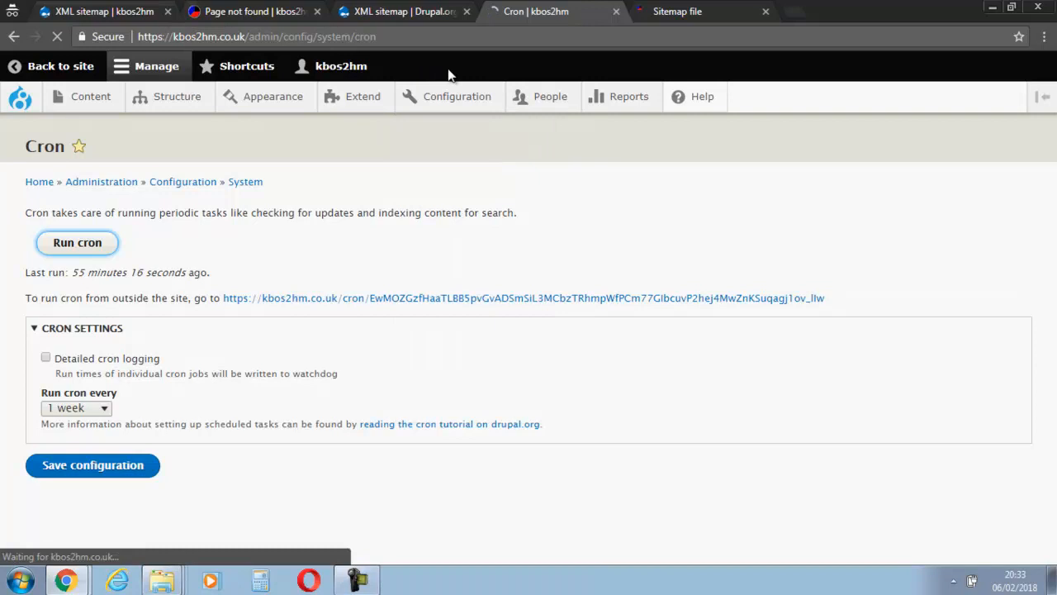
pyautogui.moveTo(307, 228)
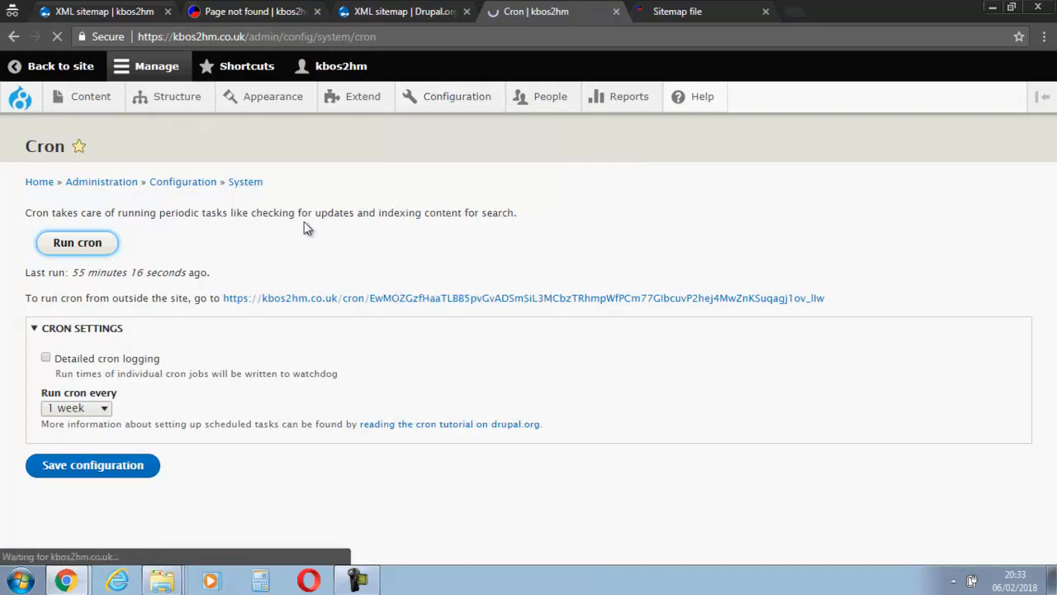
pyautogui.click(76, 241)
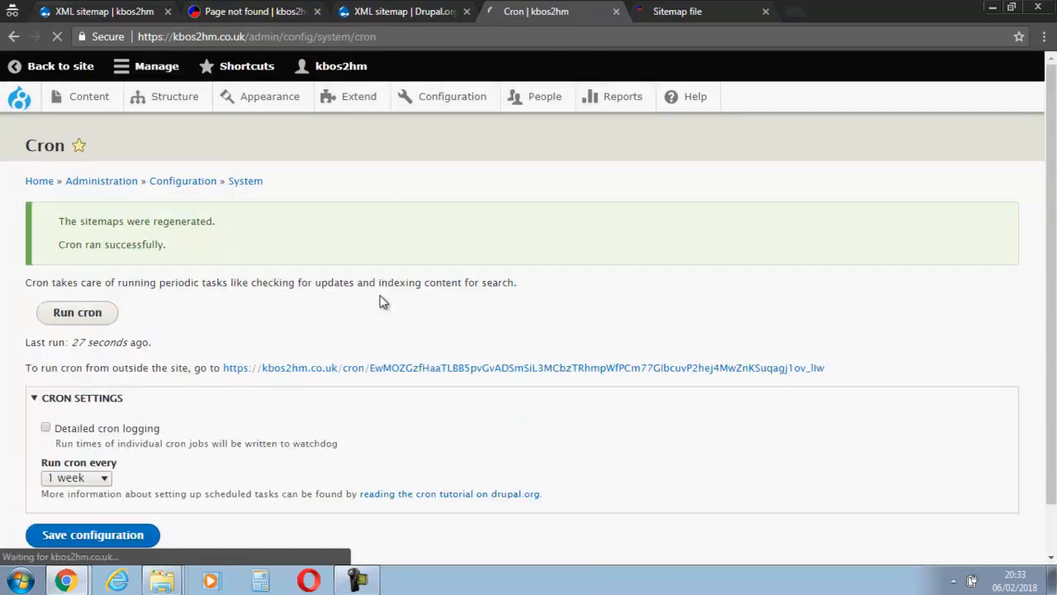
pyautogui.click(456, 96)
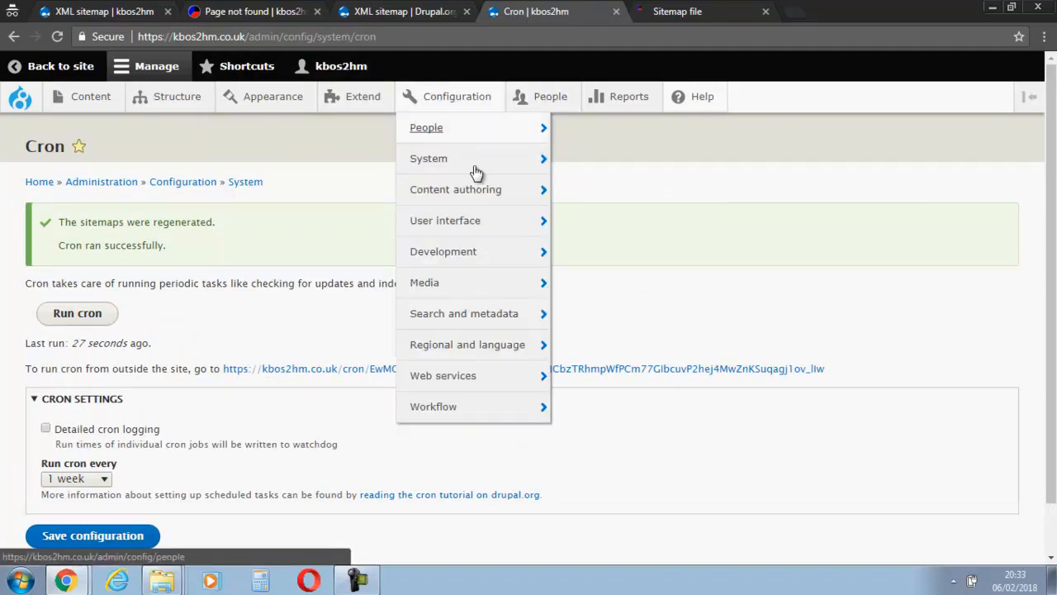
pyautogui.moveTo(463, 314)
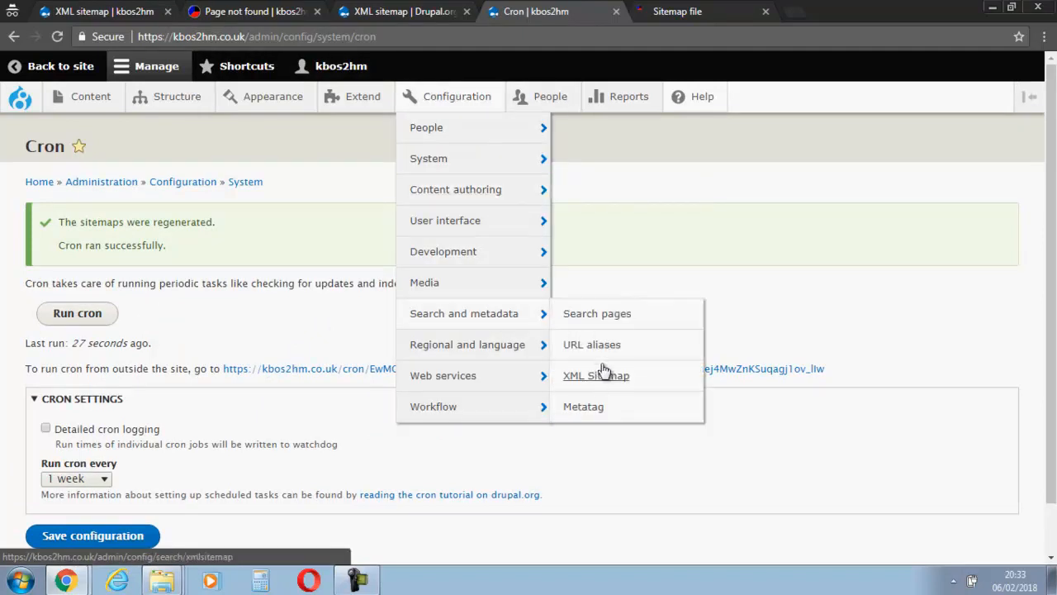
# Navigate Configuration > Search and metadata > XML Sitemap to list the English sitemap.xml.
pyautogui.click(595, 375)
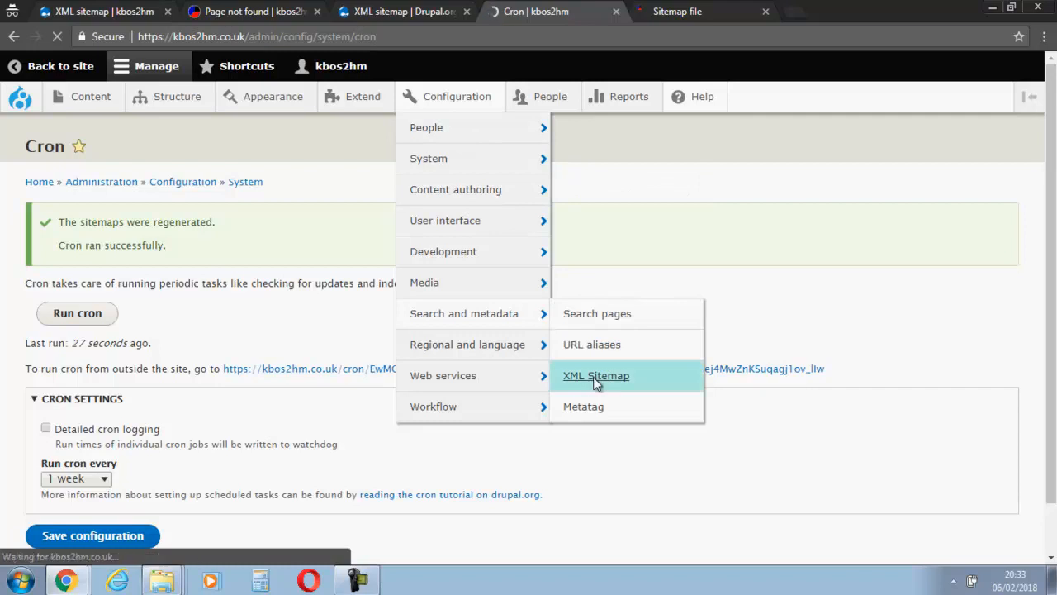
pyautogui.click(594, 375)
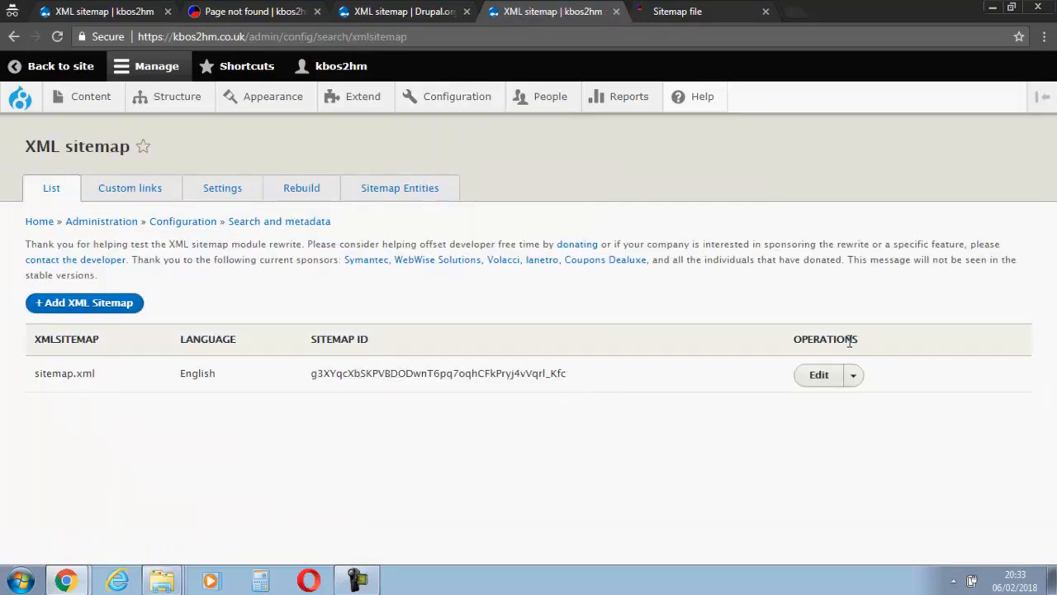
pyautogui.moveTo(449, 440)
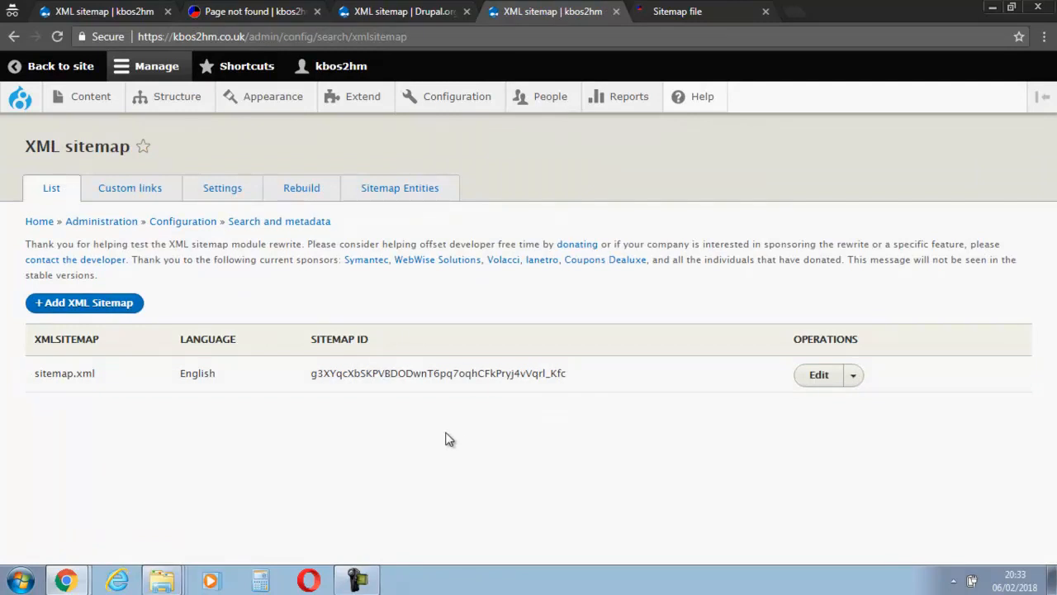
pyautogui.moveTo(712, 423)
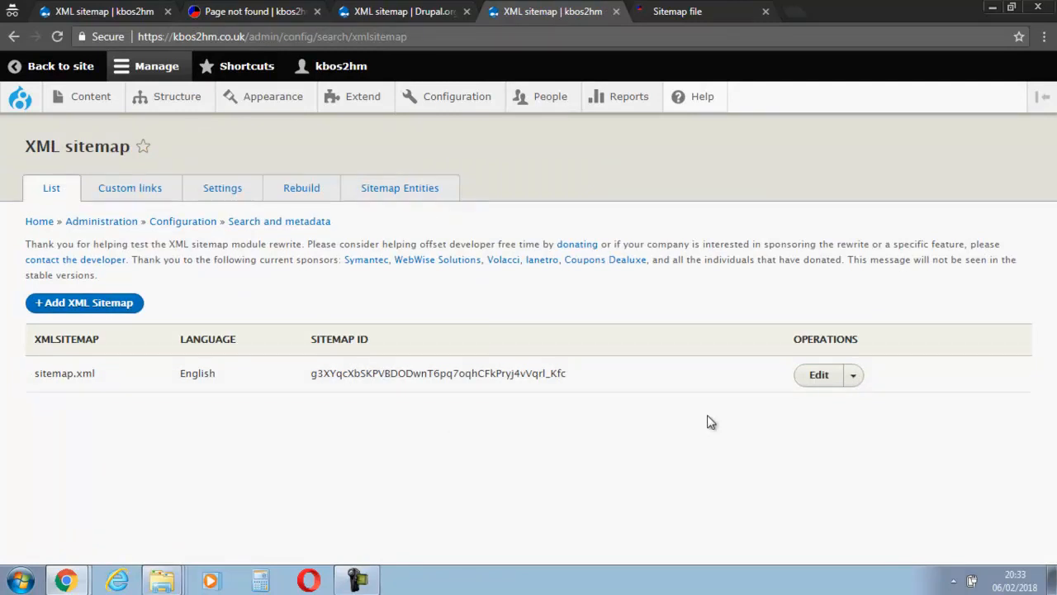
pyautogui.click(364, 96)
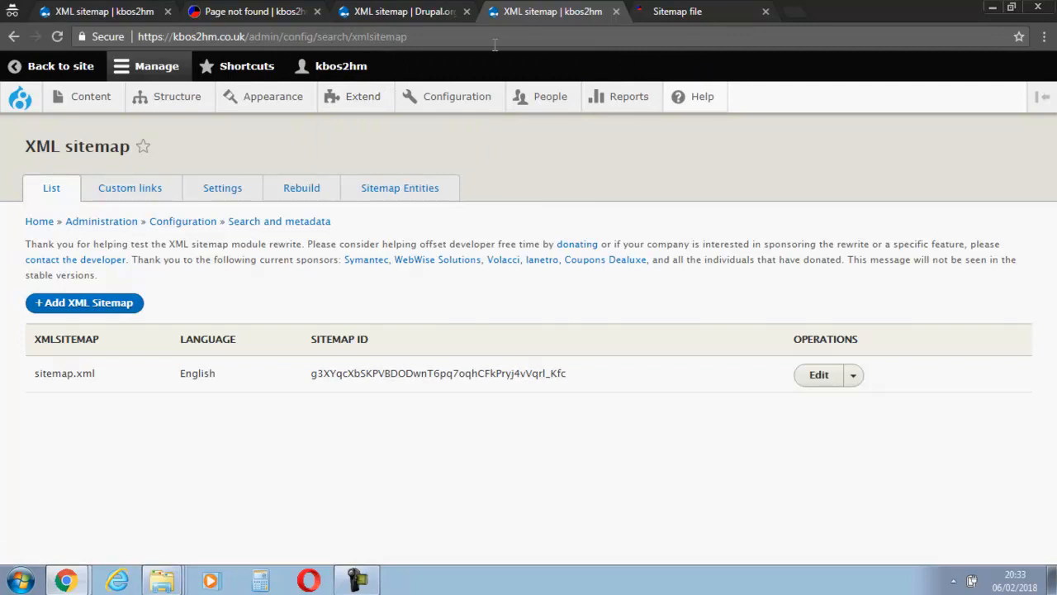
pyautogui.moveTo(140, 279)
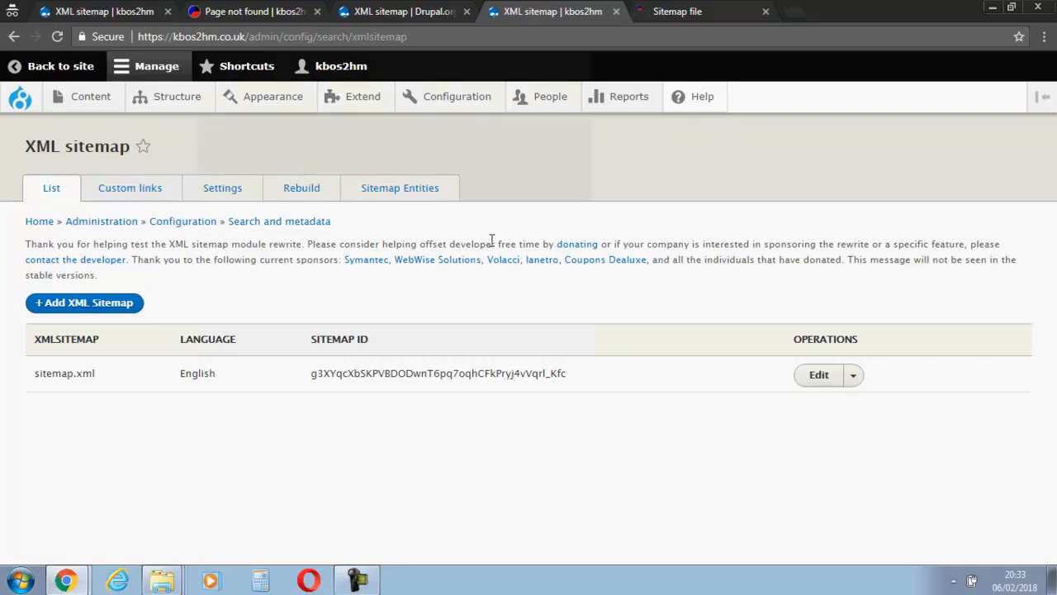
pyautogui.moveTo(521, 197)
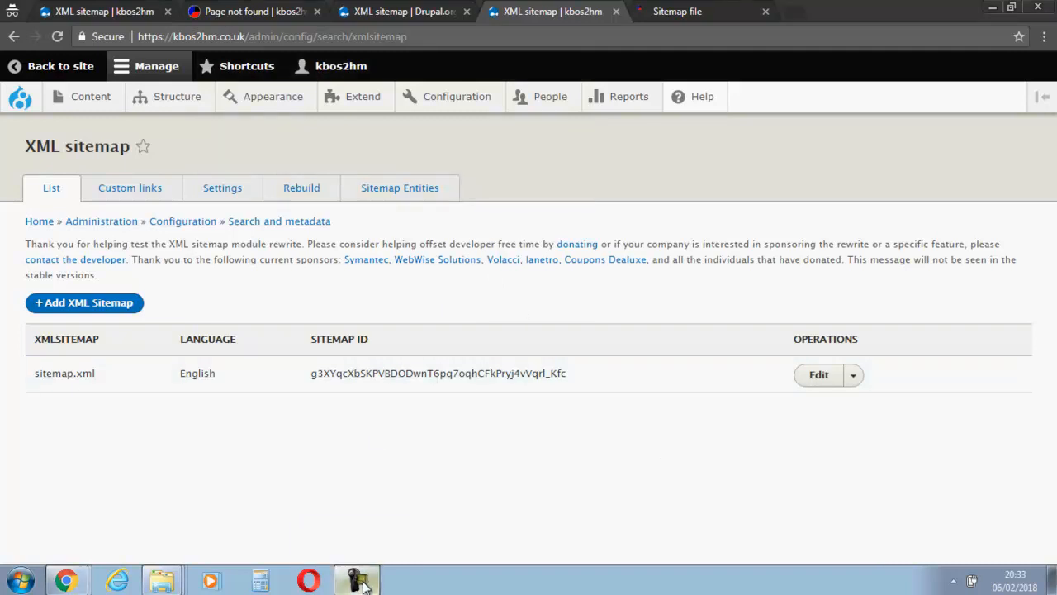
pyautogui.click(357, 578)
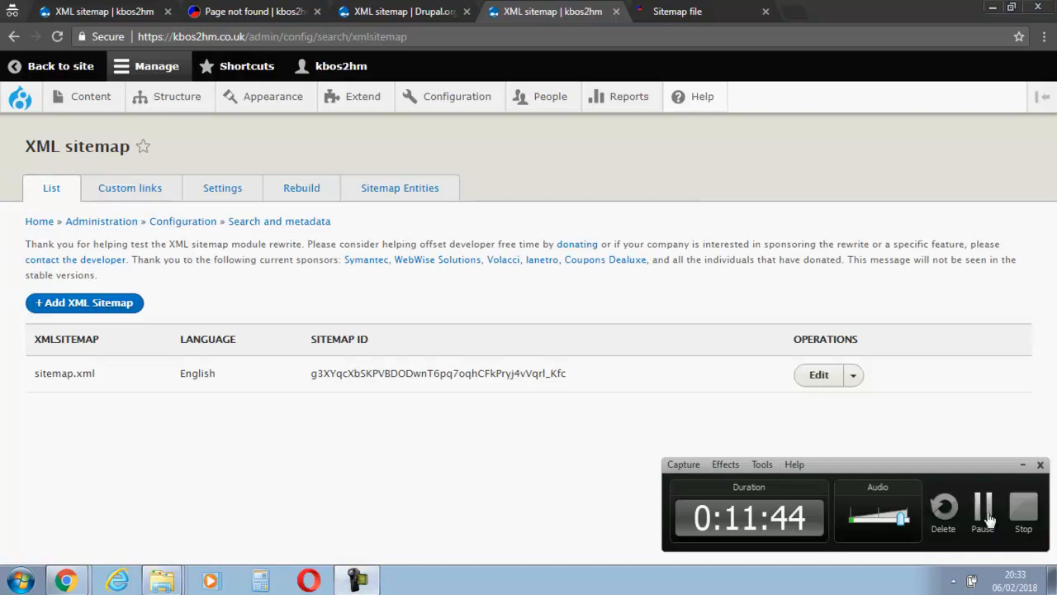